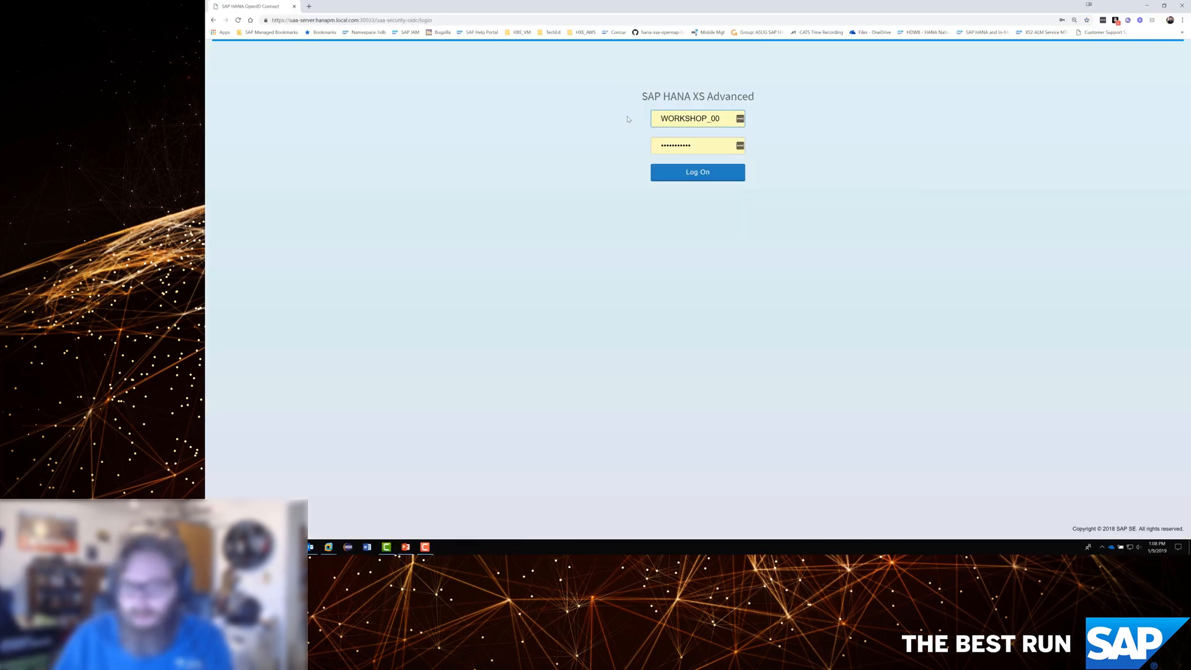
# - Log on to SAP HANA XS Advanced with the WORKSHOP_00 user credentials
pyautogui.click(697, 171)
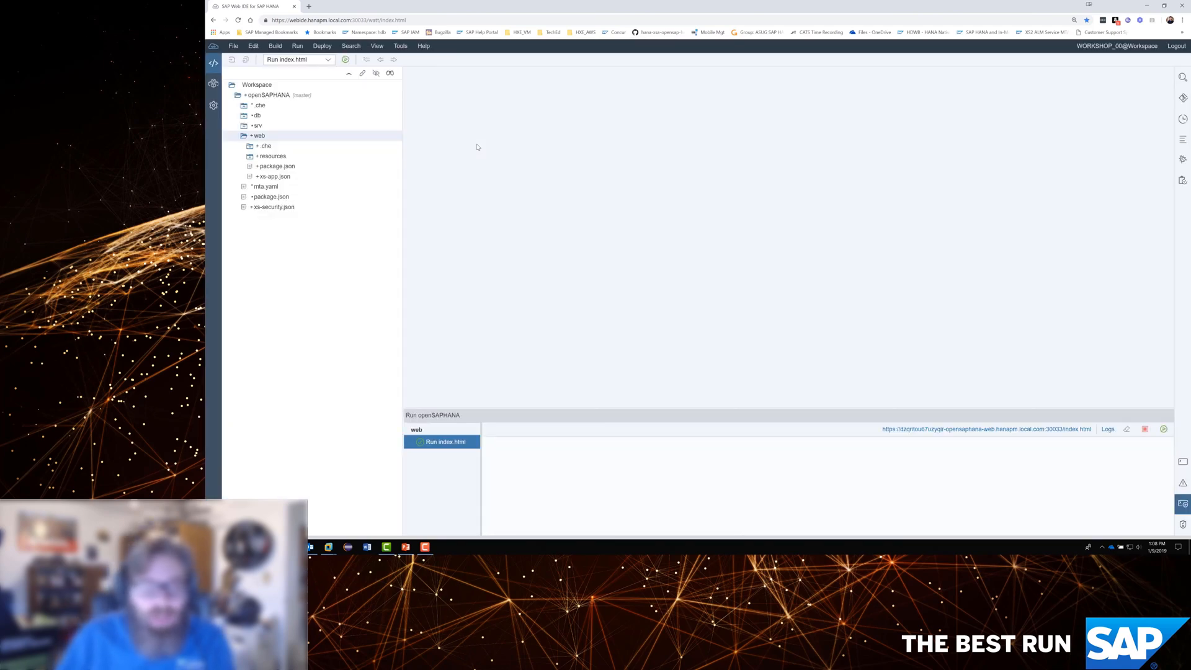
# - Click through the db, srv and web modules, collapse web, and expand db
pyautogui.click(257, 115)
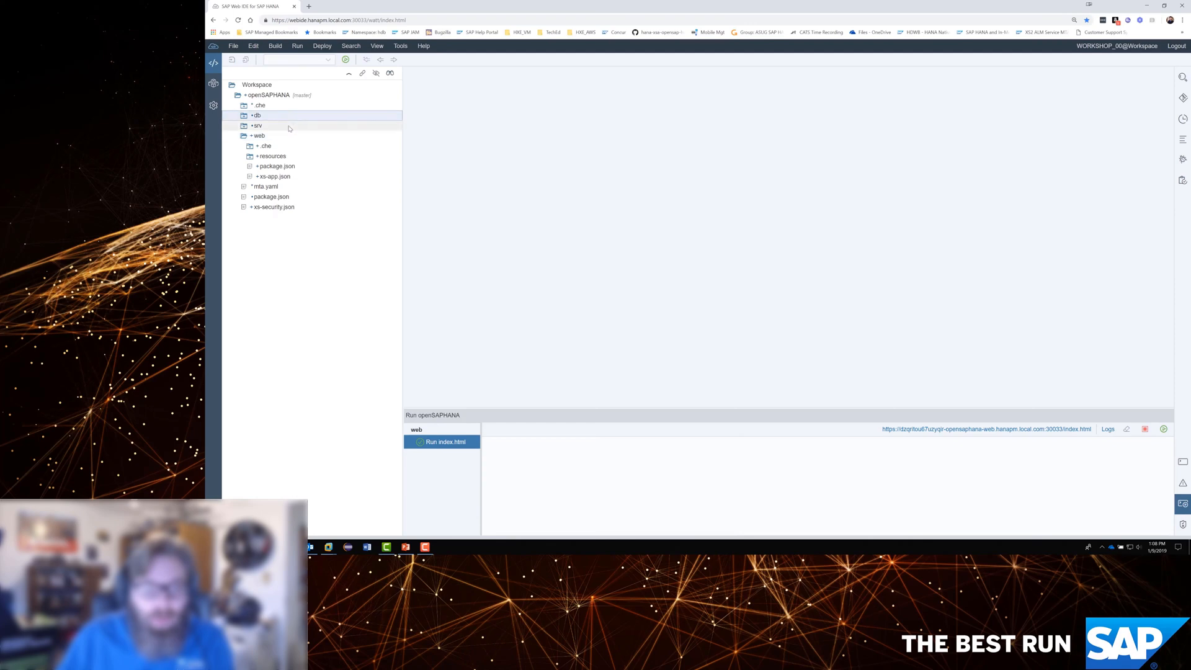
pyautogui.click(257, 125)
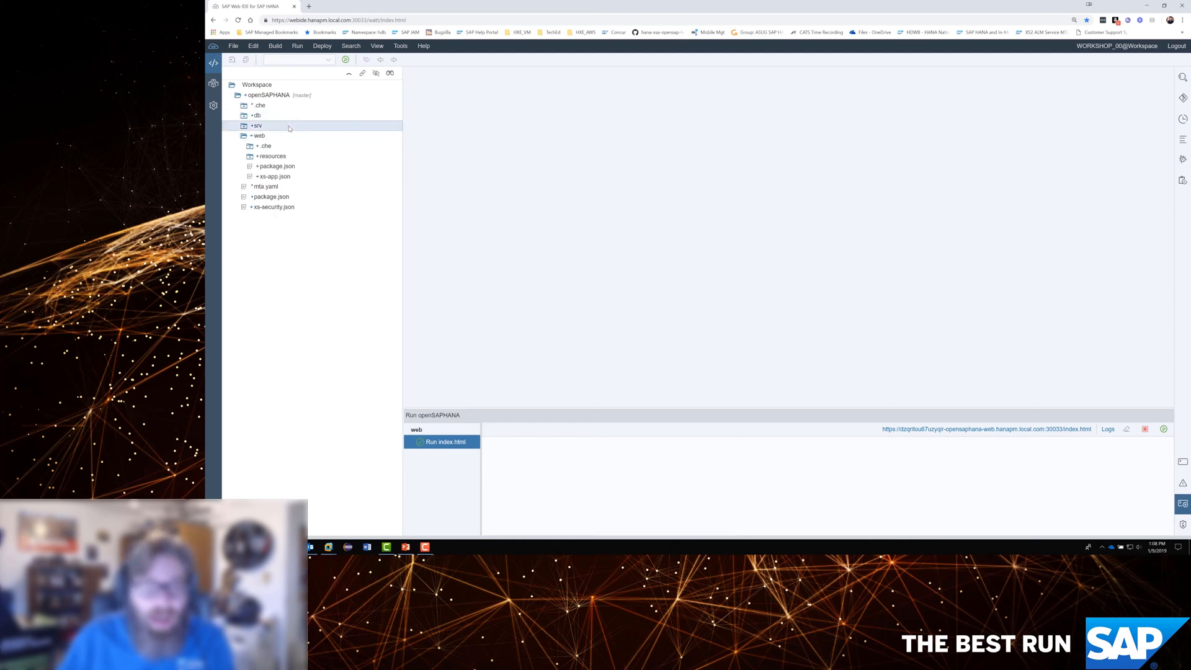
pyautogui.click(258, 135)
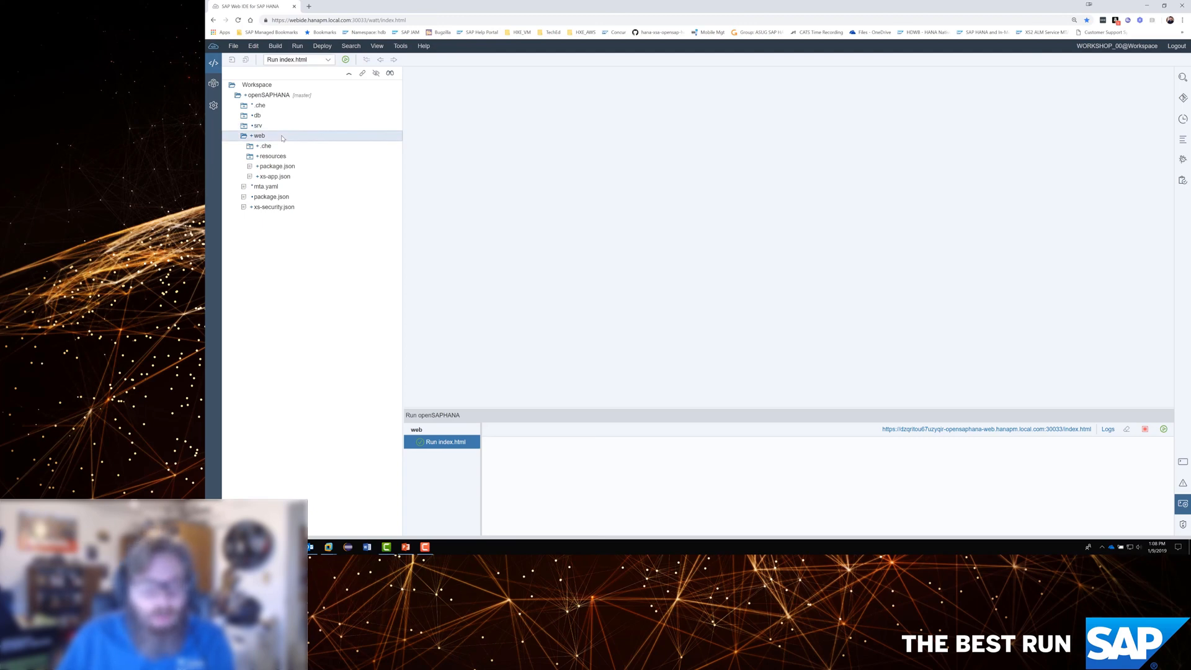
pyautogui.click(243, 135)
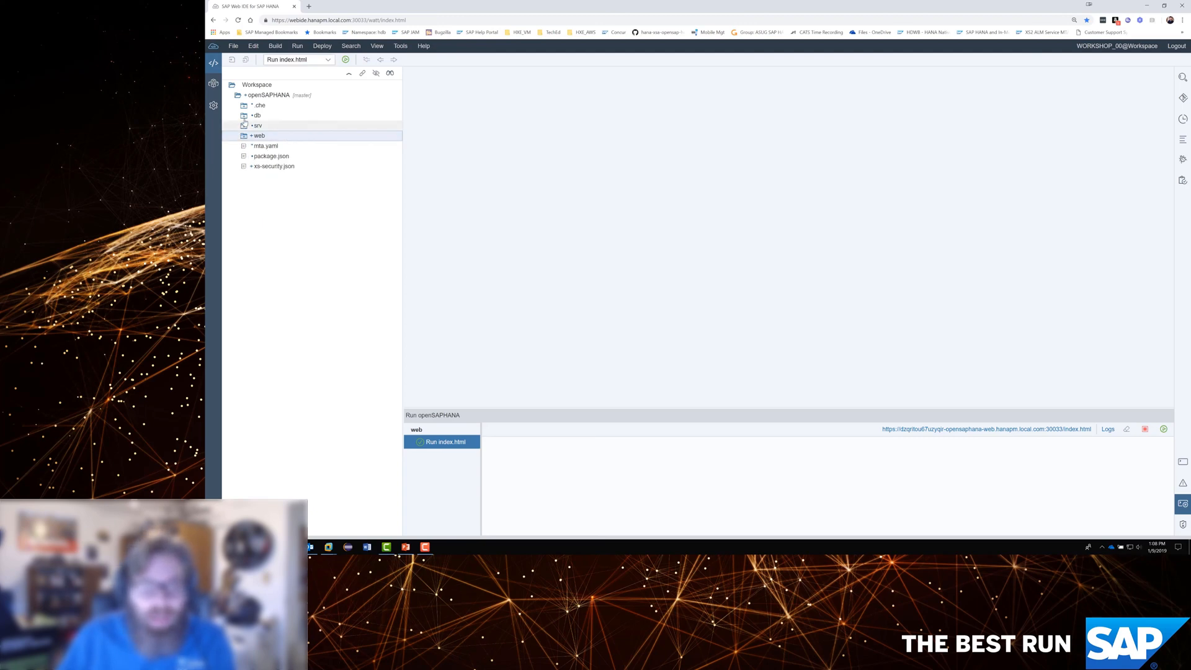
pyautogui.click(257, 115)
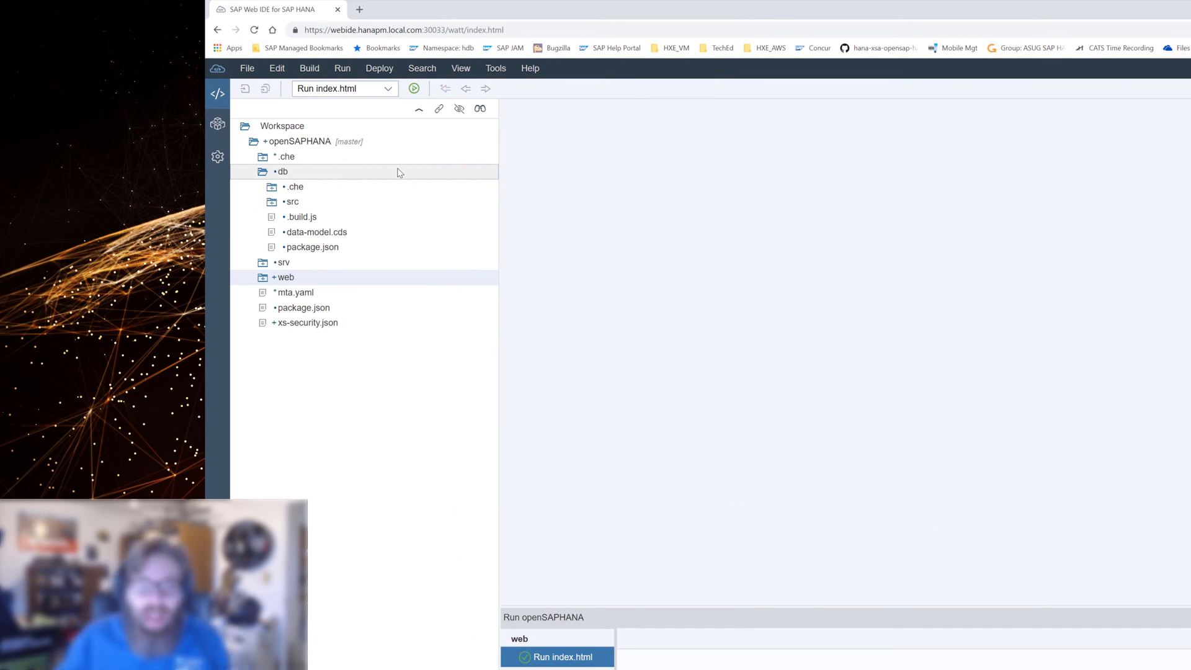
pyautogui.moveTo(326, 176)
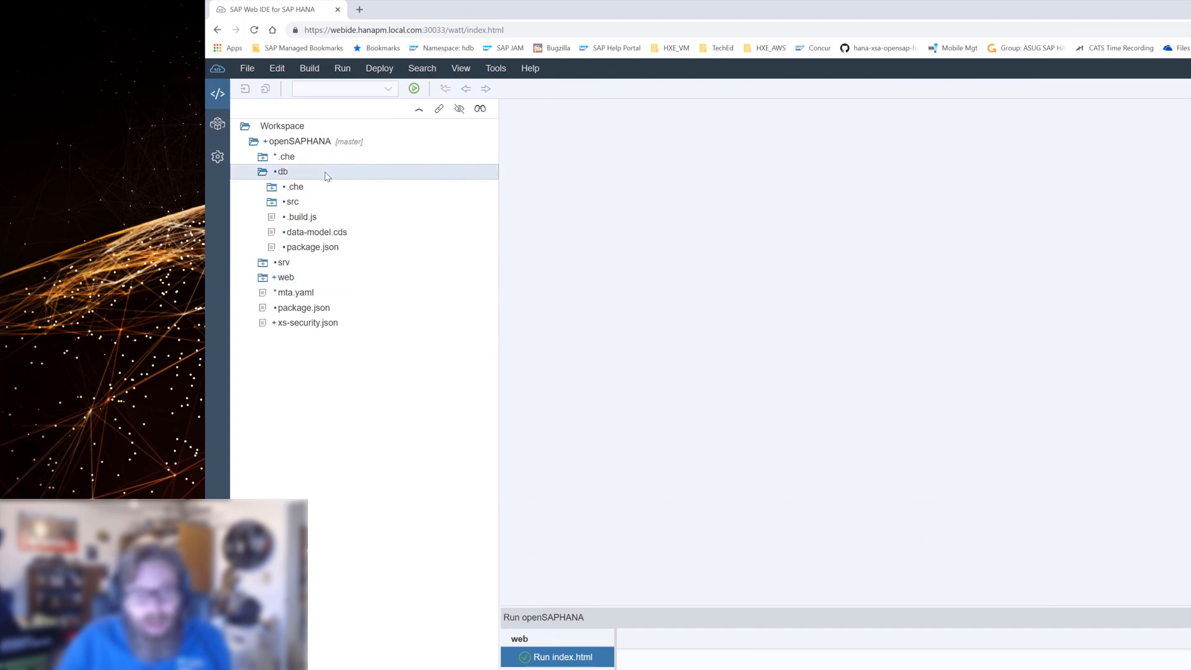
pyautogui.moveTo(459, 109)
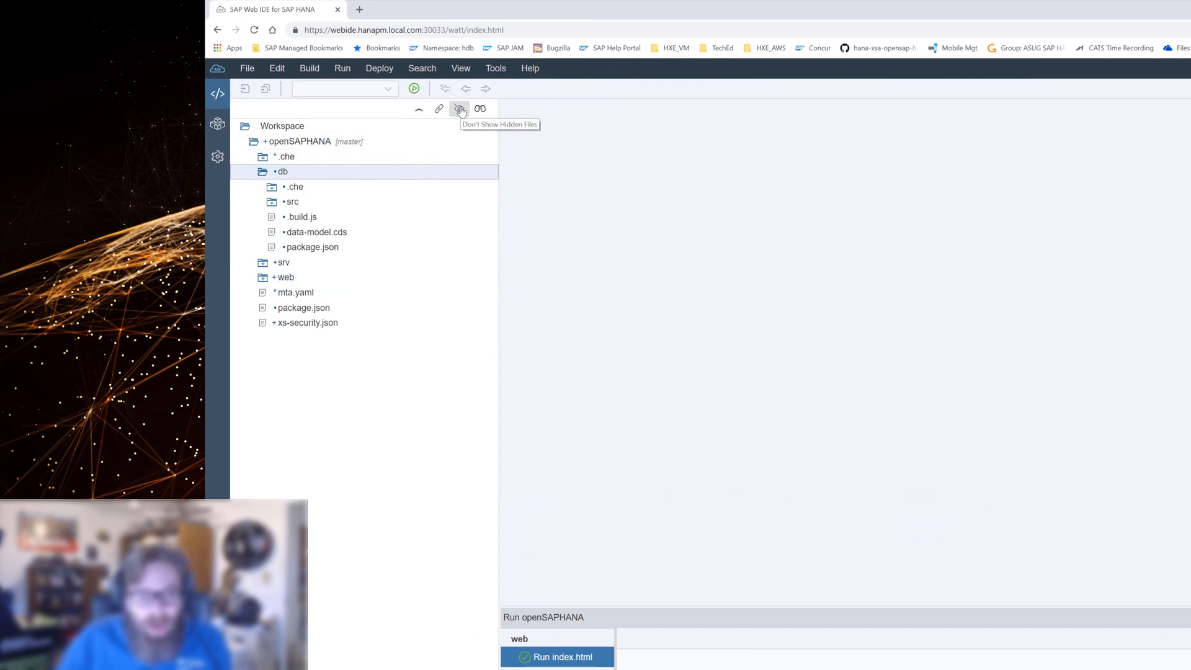
# - Toggle hidden files off and on, expand db/src, and select .hdiconfig and data-model.cds
pyautogui.click(459, 108)
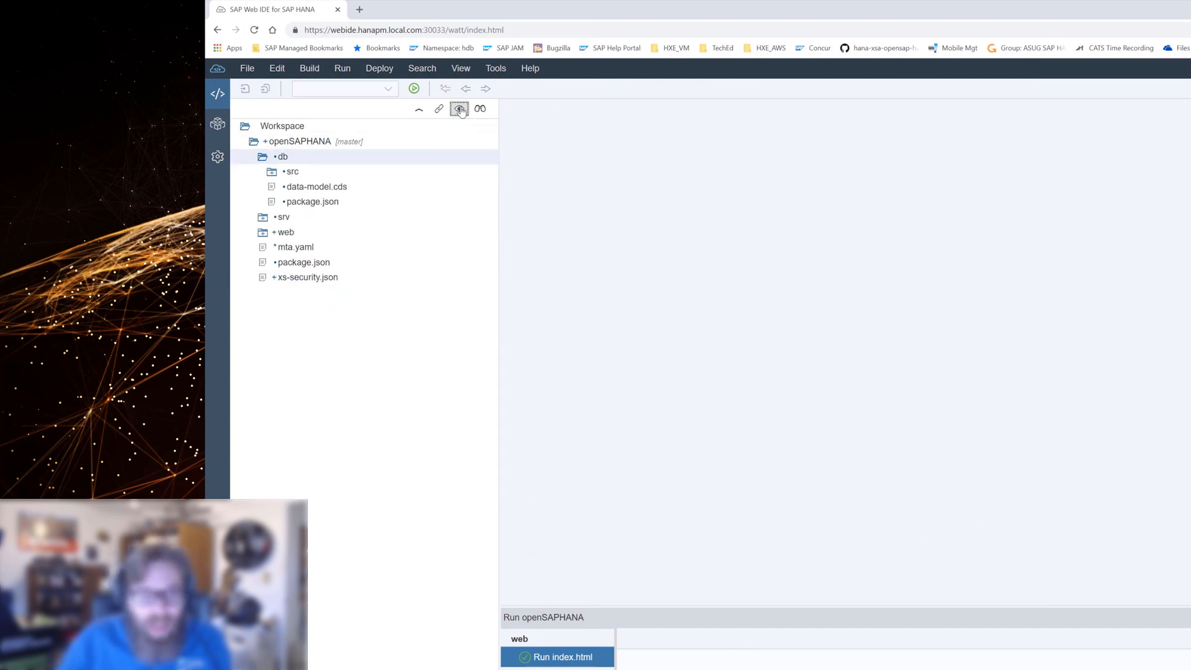
pyautogui.moveTo(459, 109)
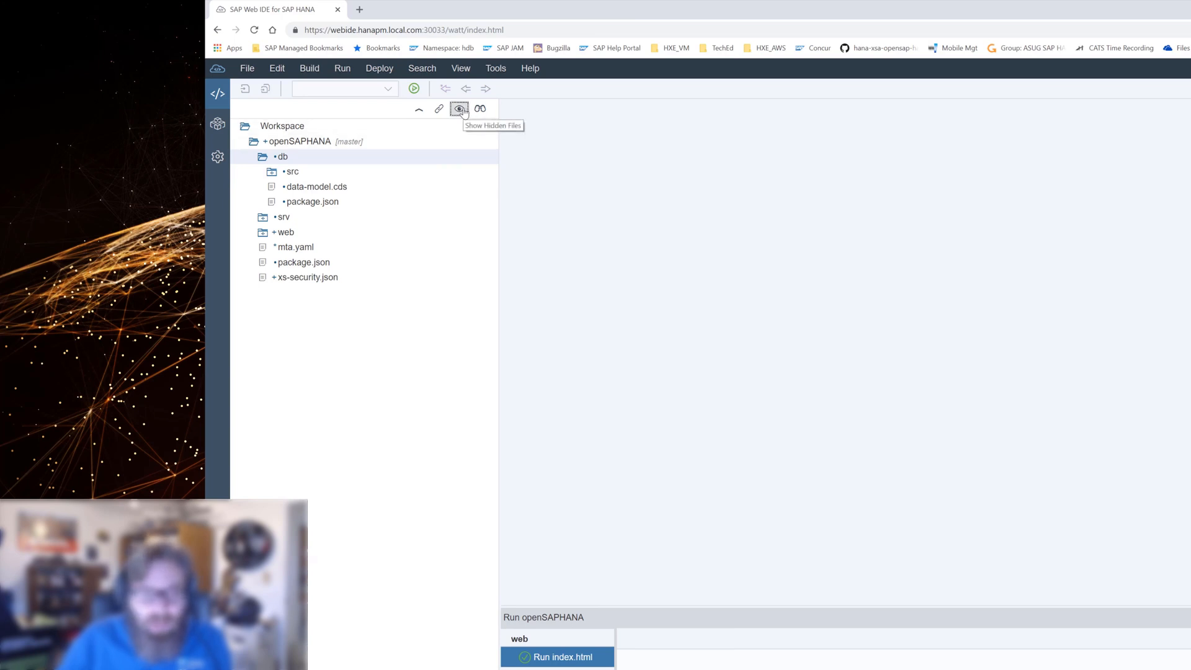
pyautogui.click(459, 109)
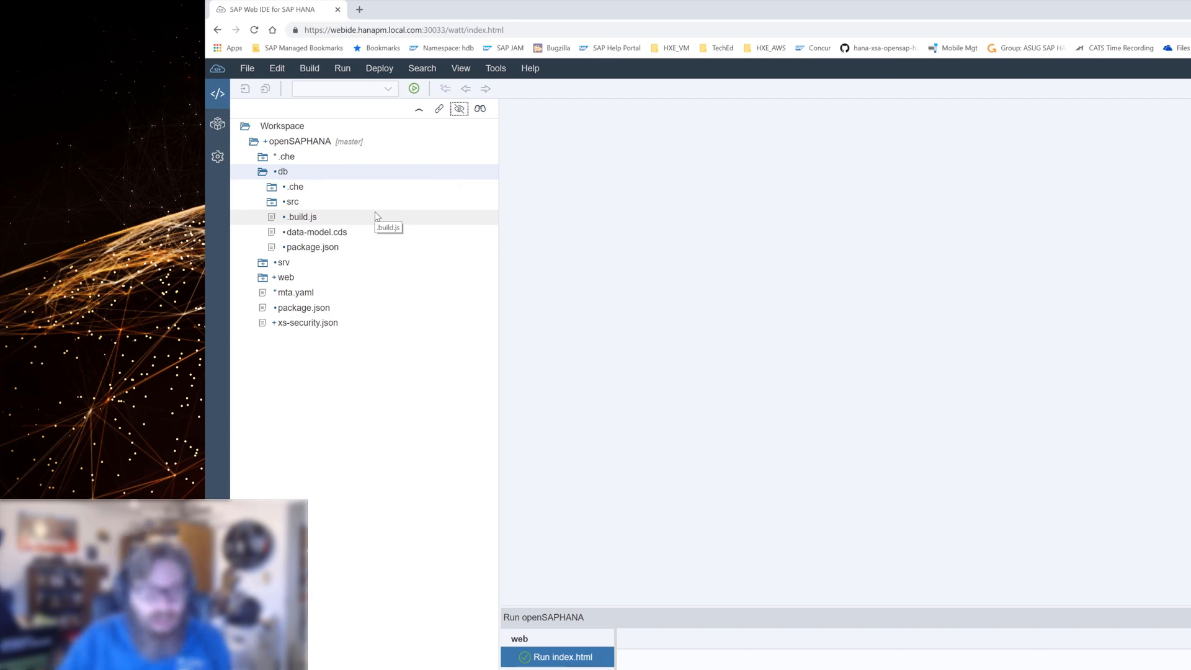
pyautogui.click(291, 201)
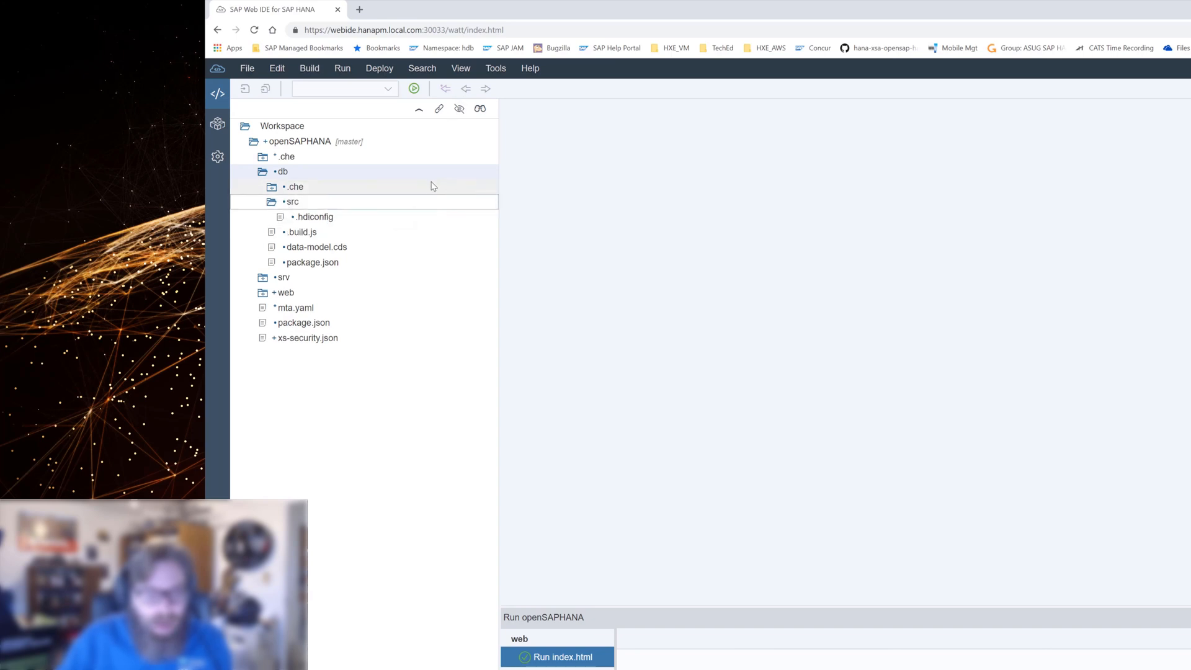
pyautogui.moveTo(350, 221)
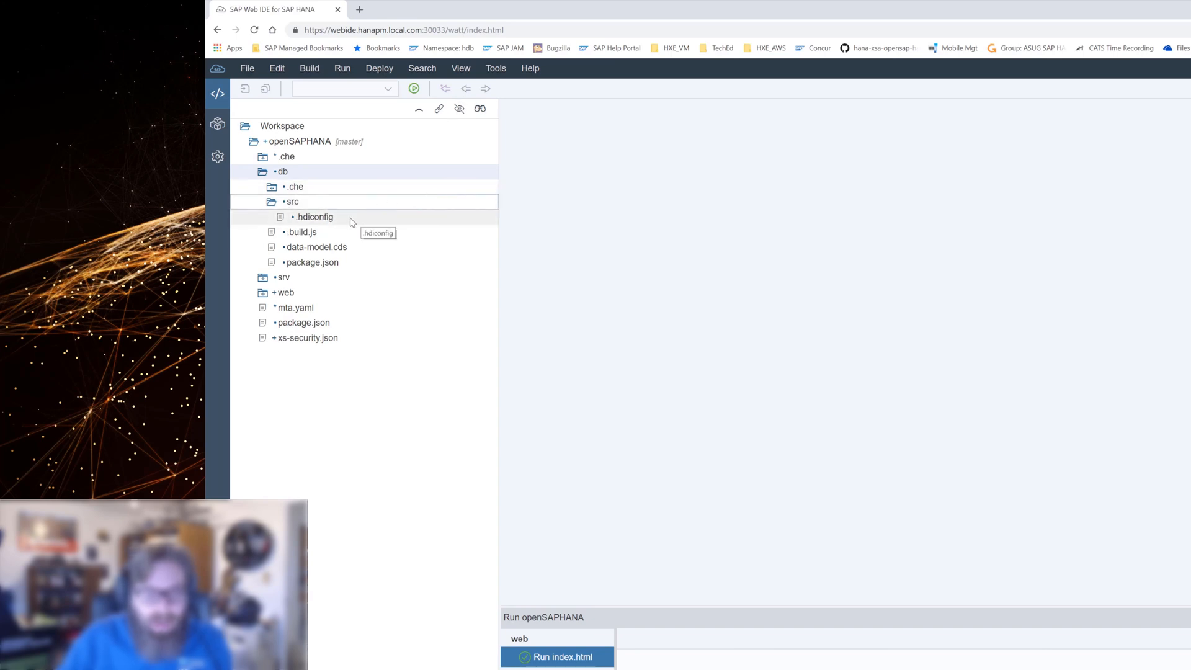
pyautogui.click(314, 216)
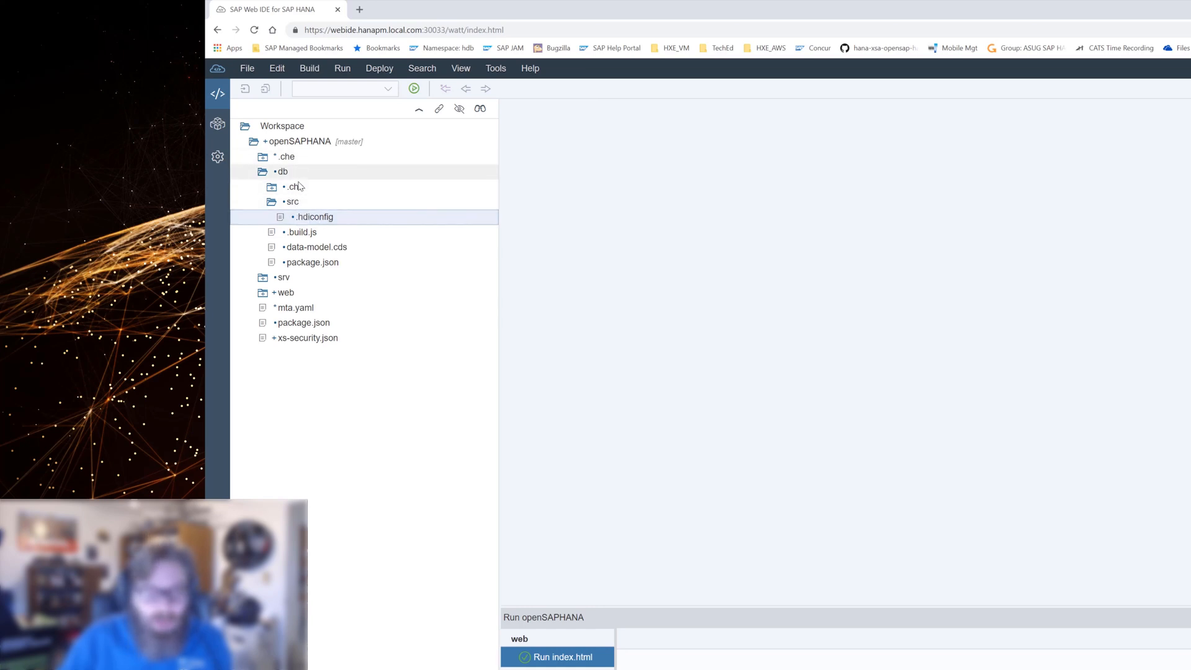
pyautogui.click(282, 171)
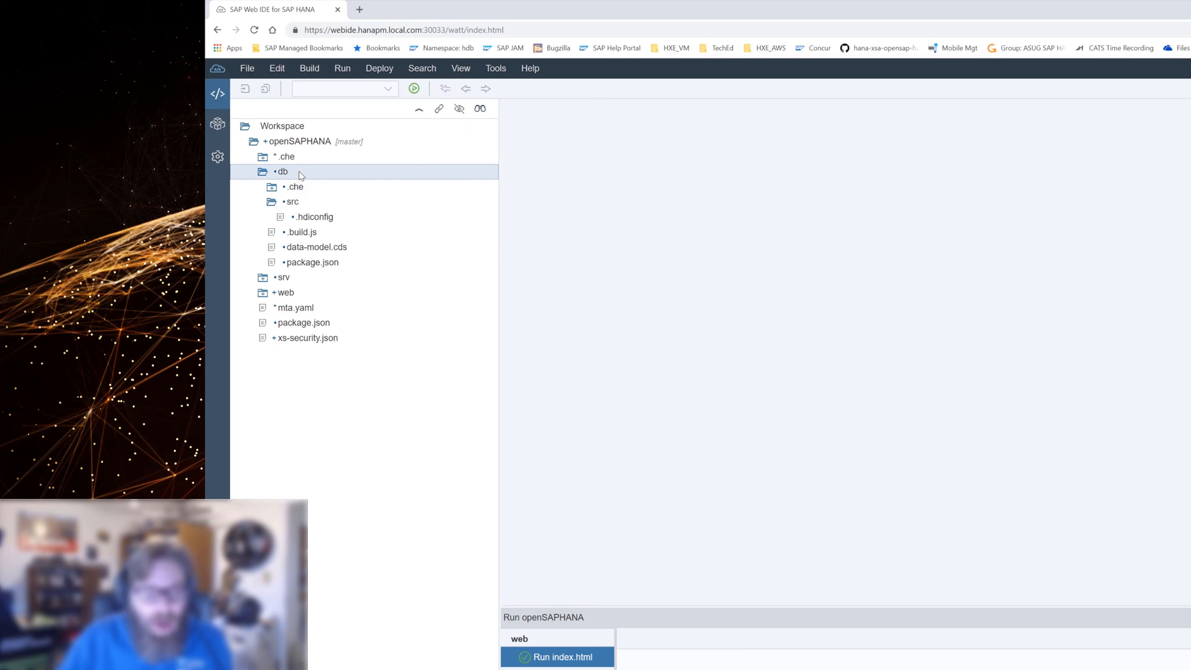
pyautogui.moveTo(325, 234)
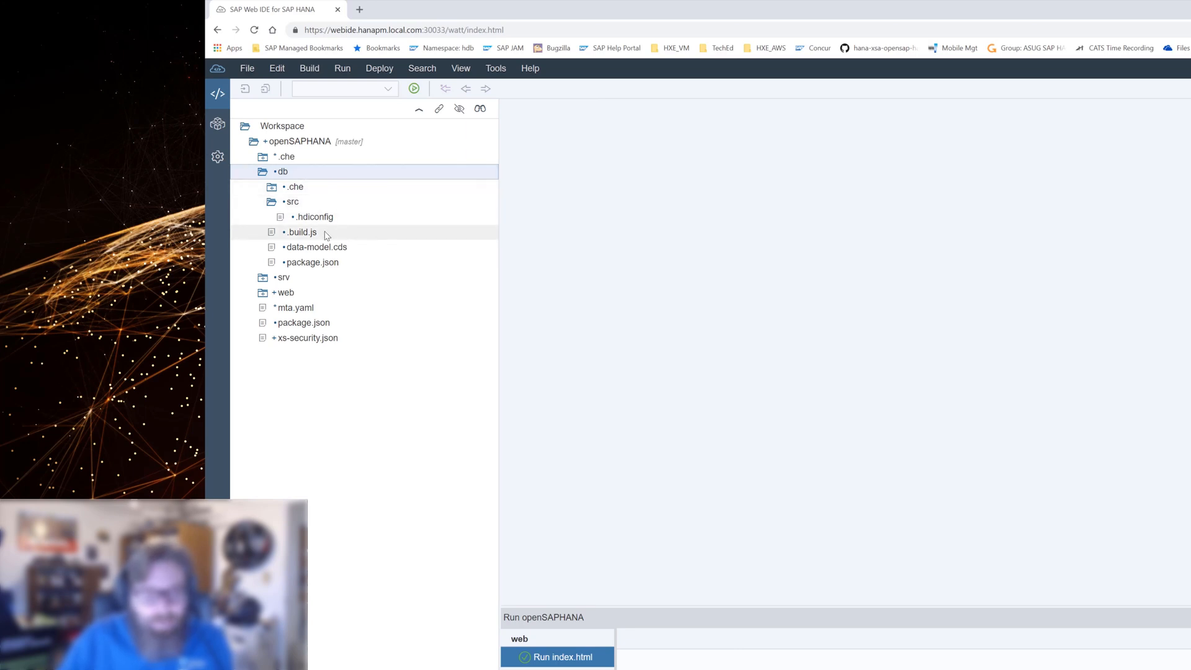
pyautogui.moveTo(341, 268)
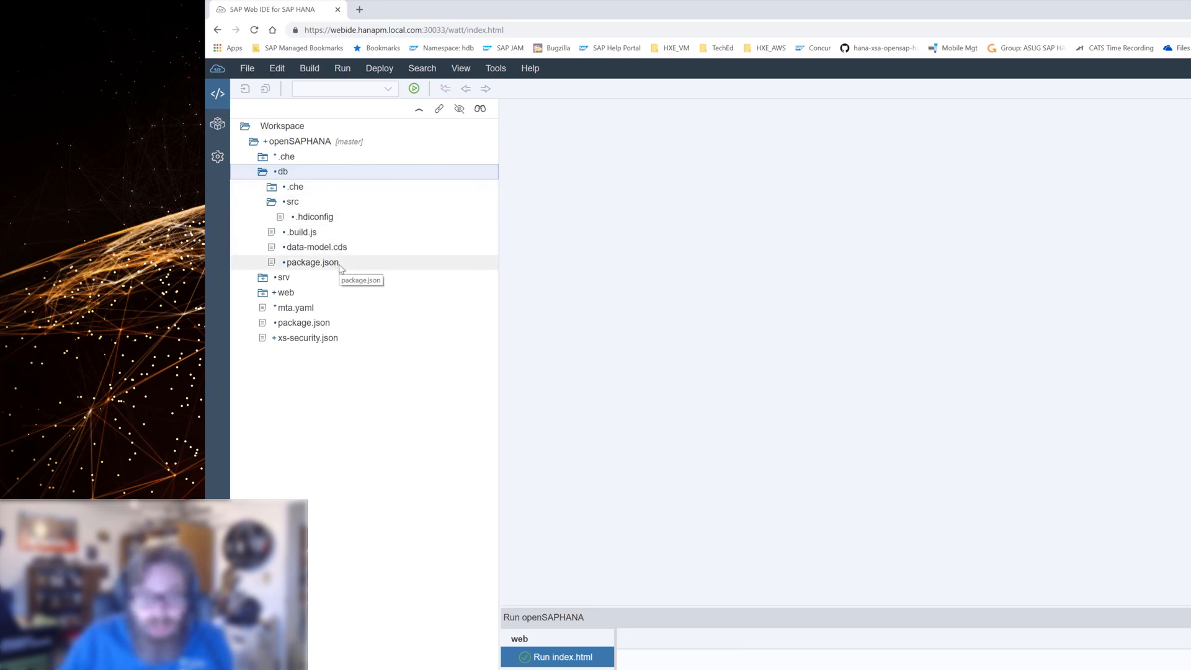
pyautogui.moveTo(343, 246)
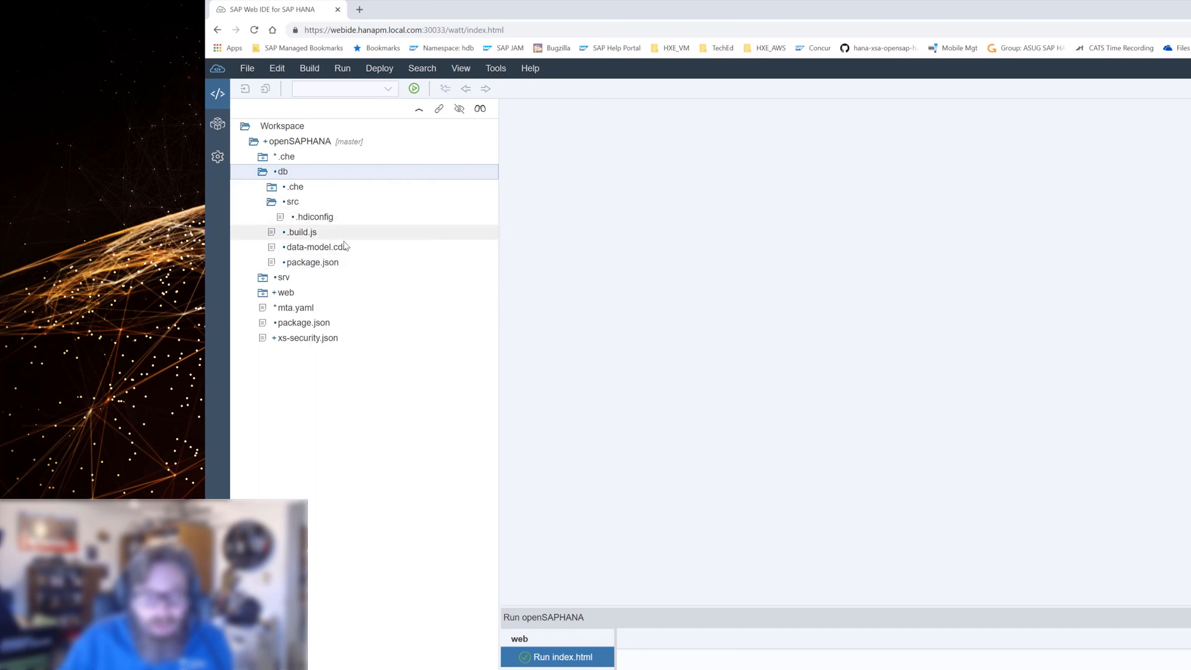
pyautogui.moveTo(316, 247)
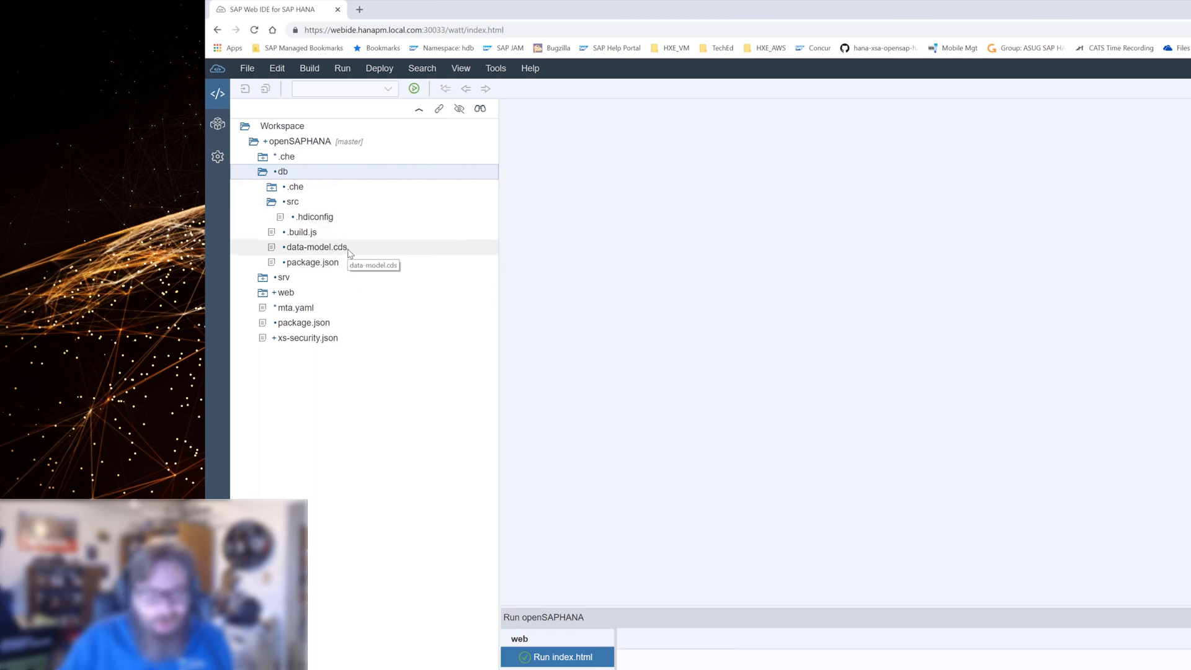
pyautogui.moveTo(372, 268)
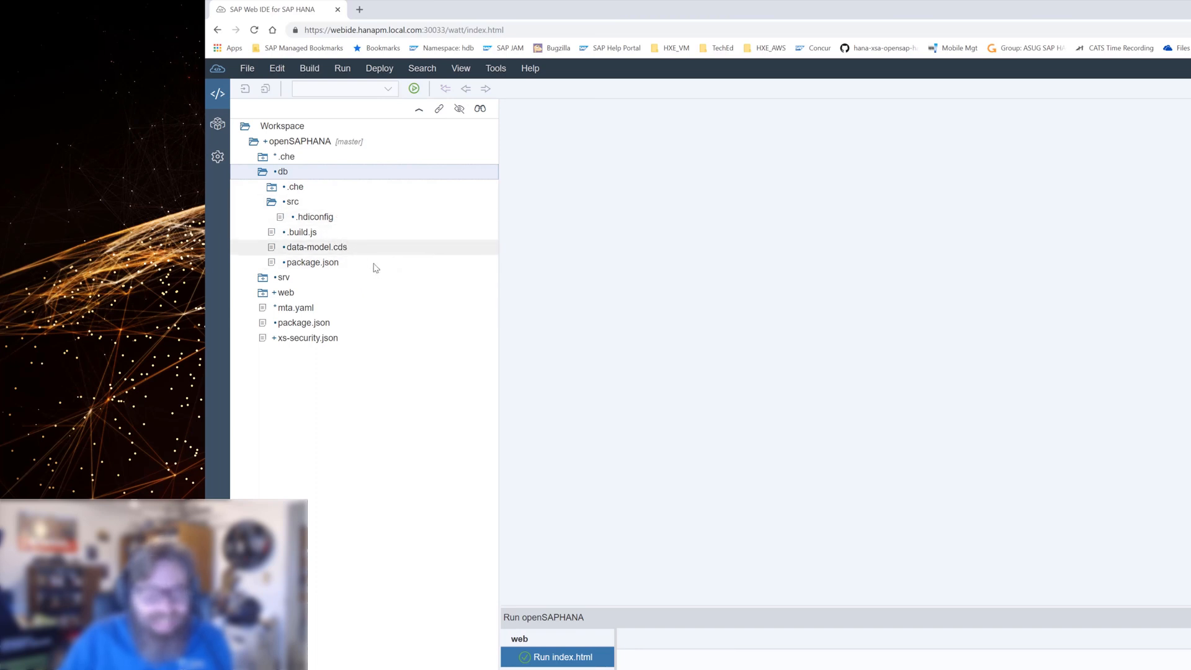
pyautogui.click(316, 247)
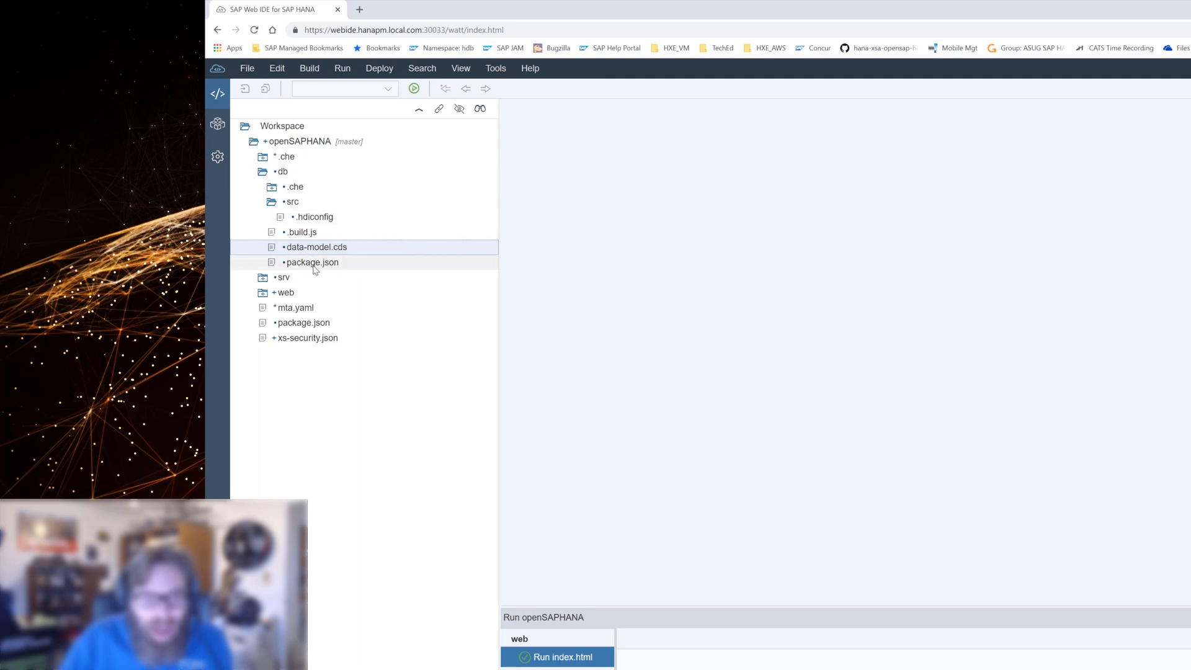
pyautogui.doubleClick(312, 261)
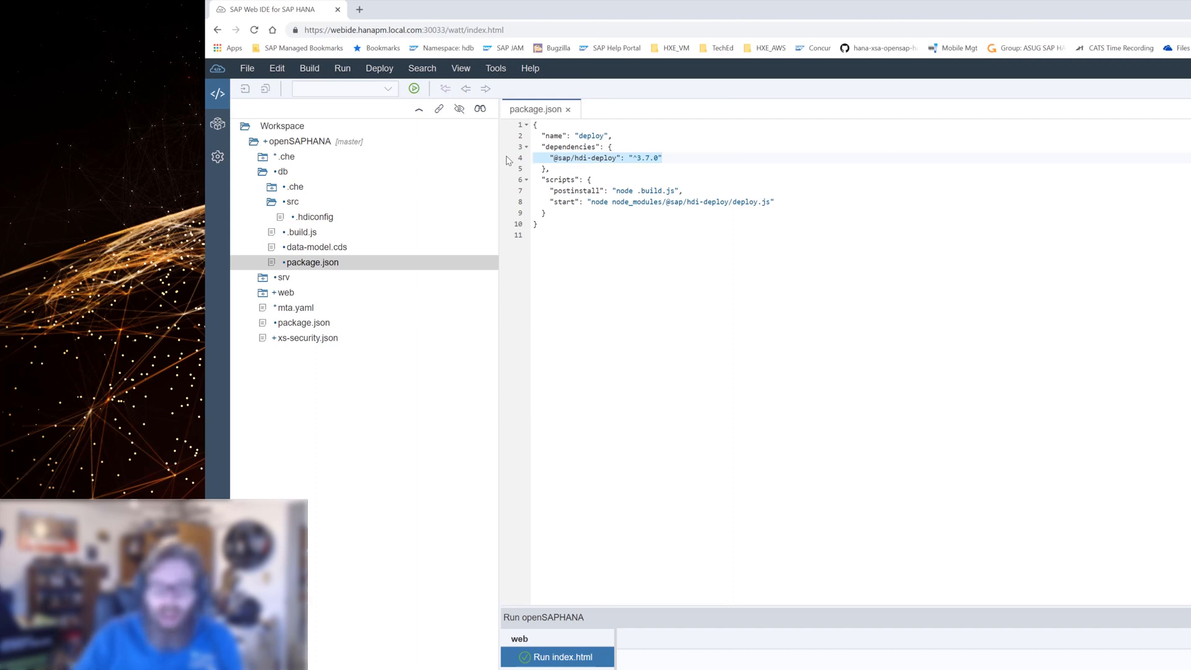
pyautogui.moveTo(657, 164)
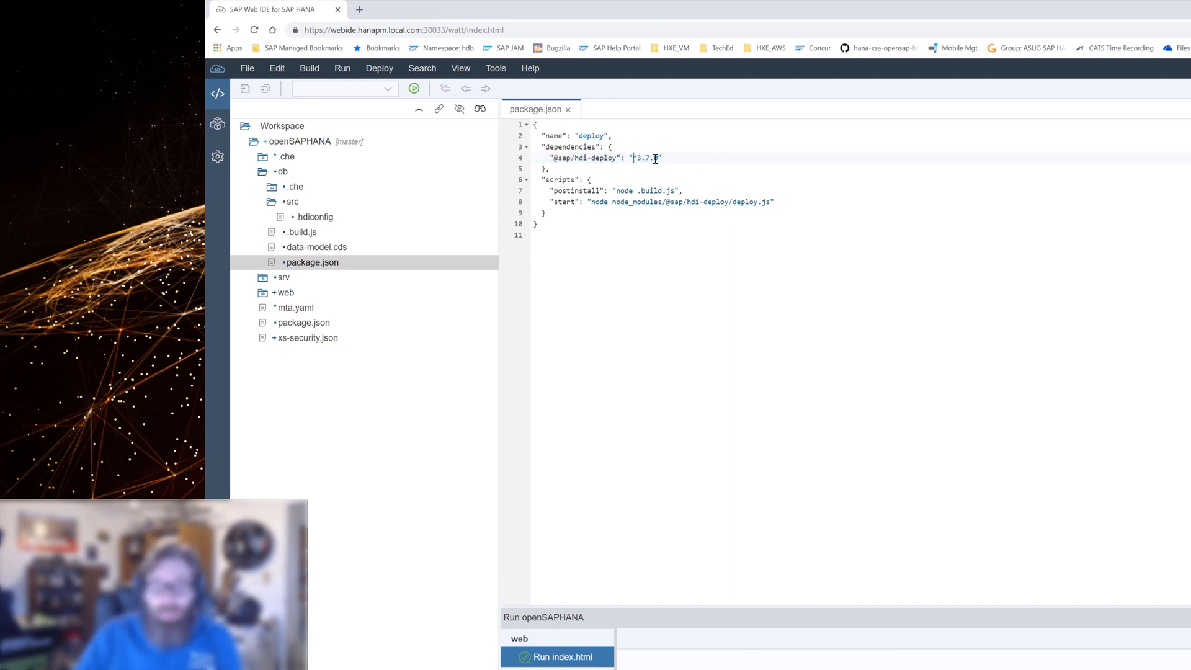
pyautogui.write('^')
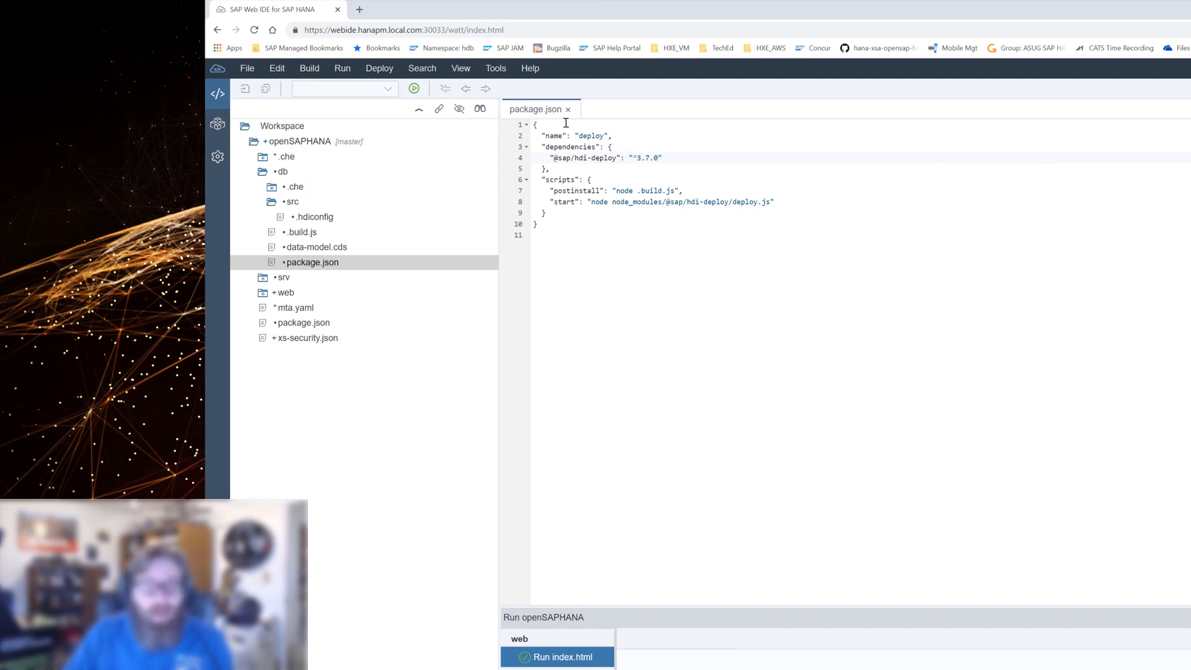
pyautogui.click(568, 109)
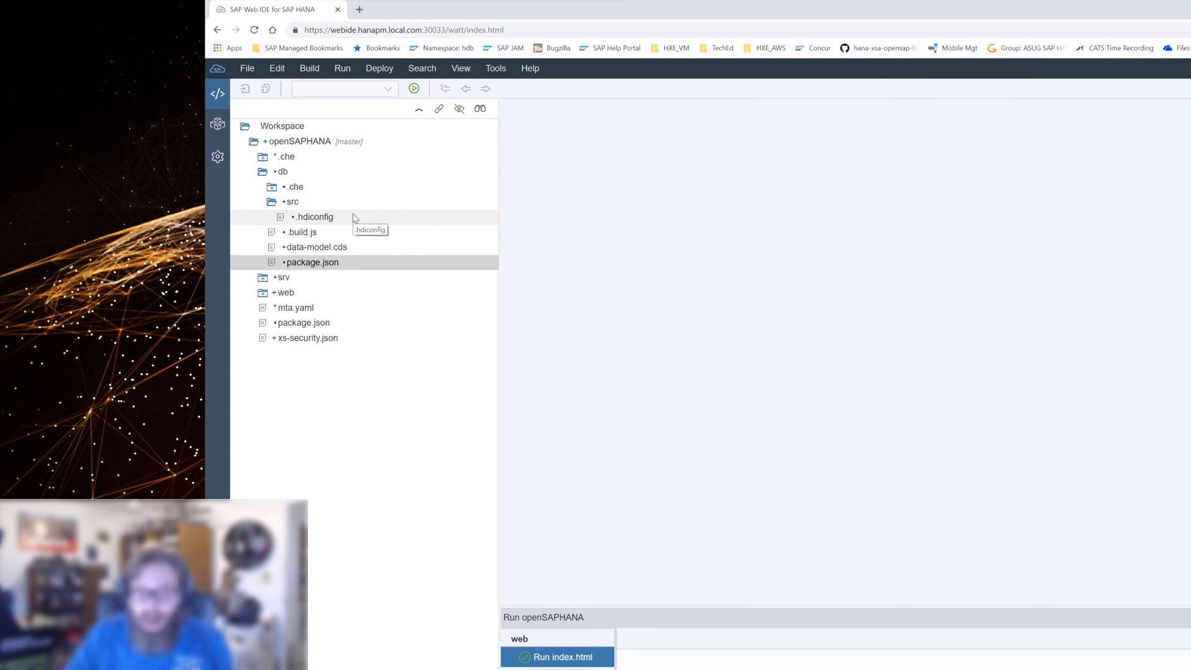
# - Open .hdiconfig from db/src and select its plugin_version line
pyautogui.doubleClick(313, 216)
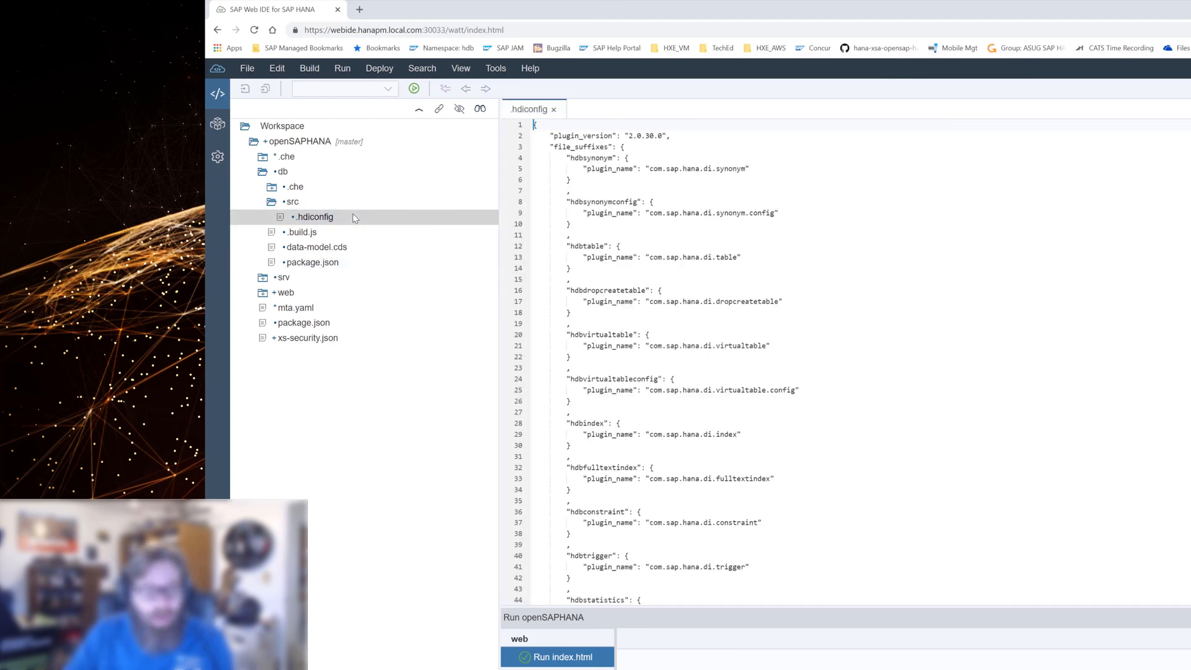
pyautogui.moveTo(359, 217)
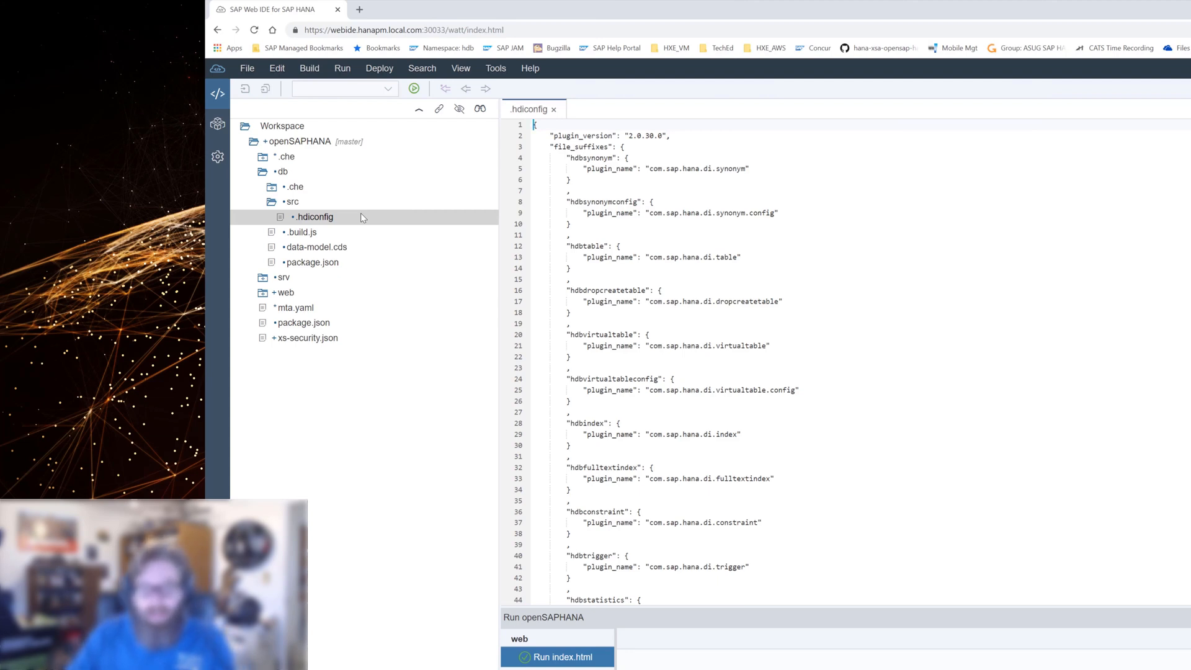
pyautogui.moveTo(616, 146)
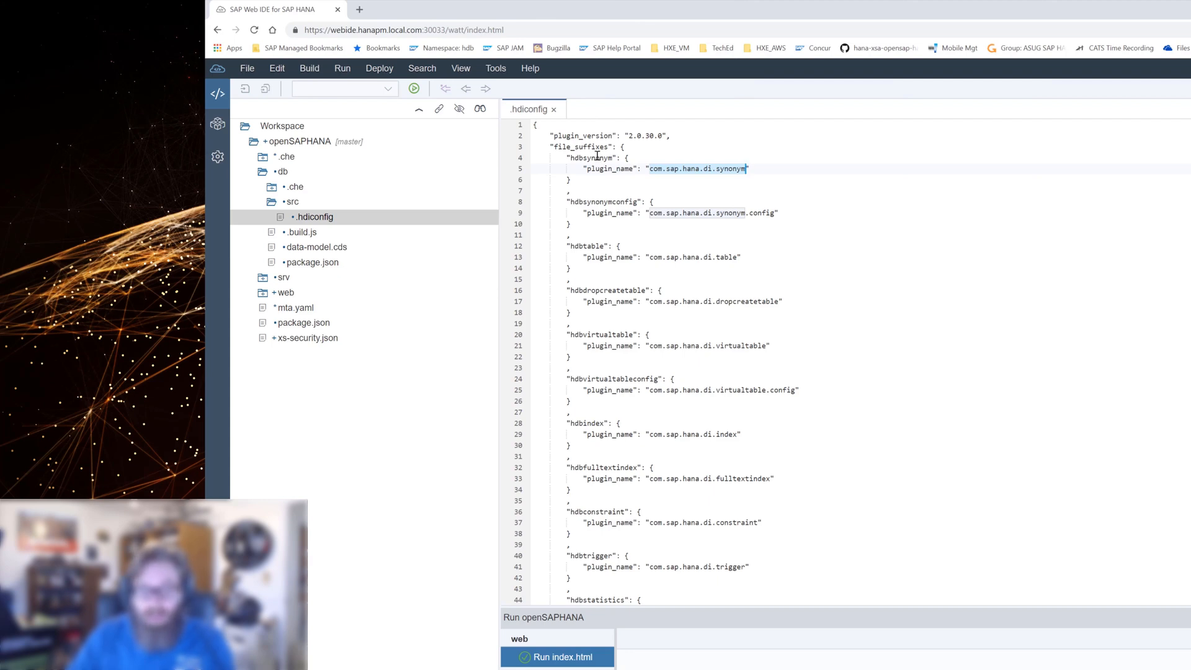
pyautogui.moveTo(734, 261)
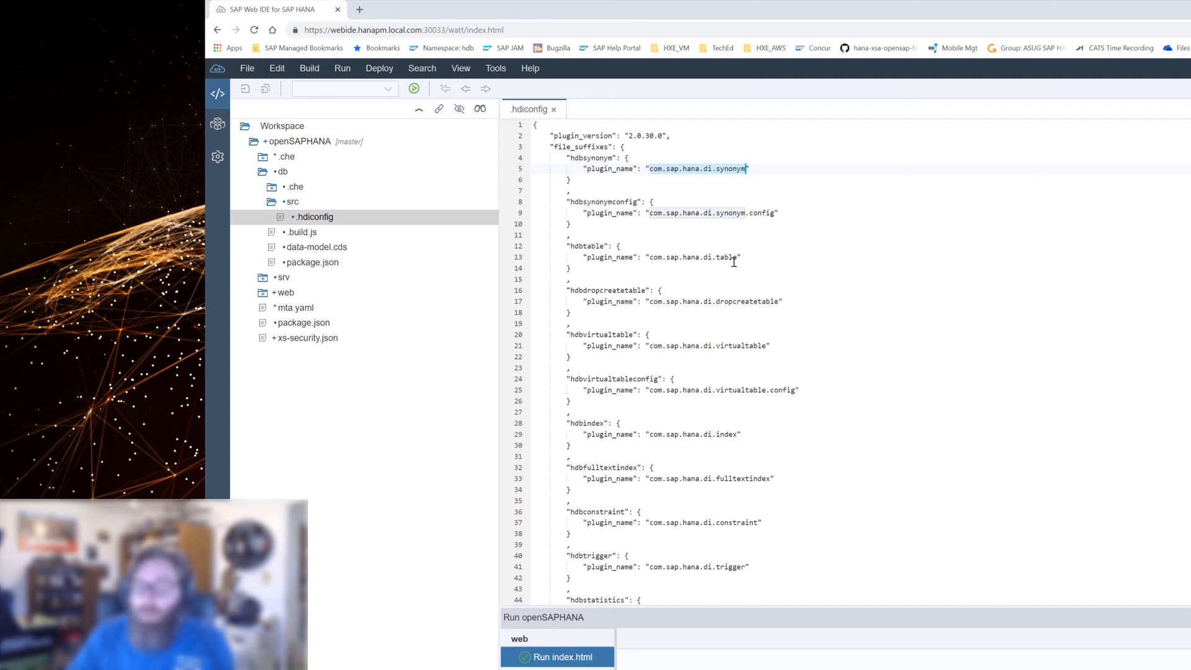
pyautogui.moveTo(823, 303)
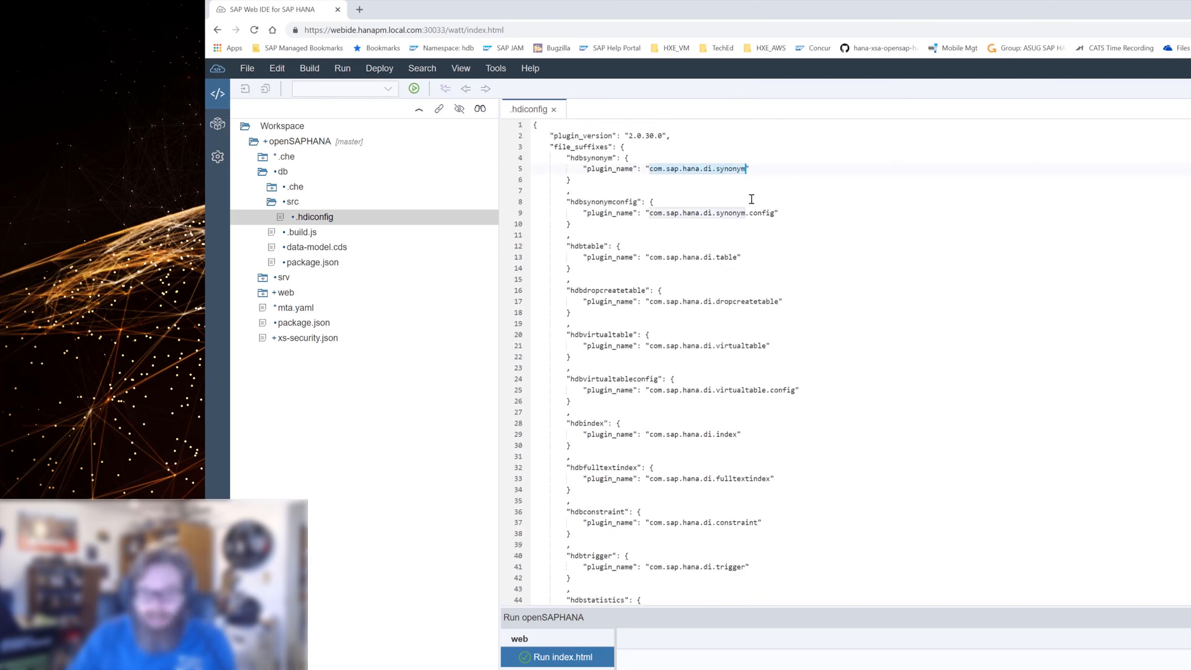
pyautogui.moveTo(649, 250)
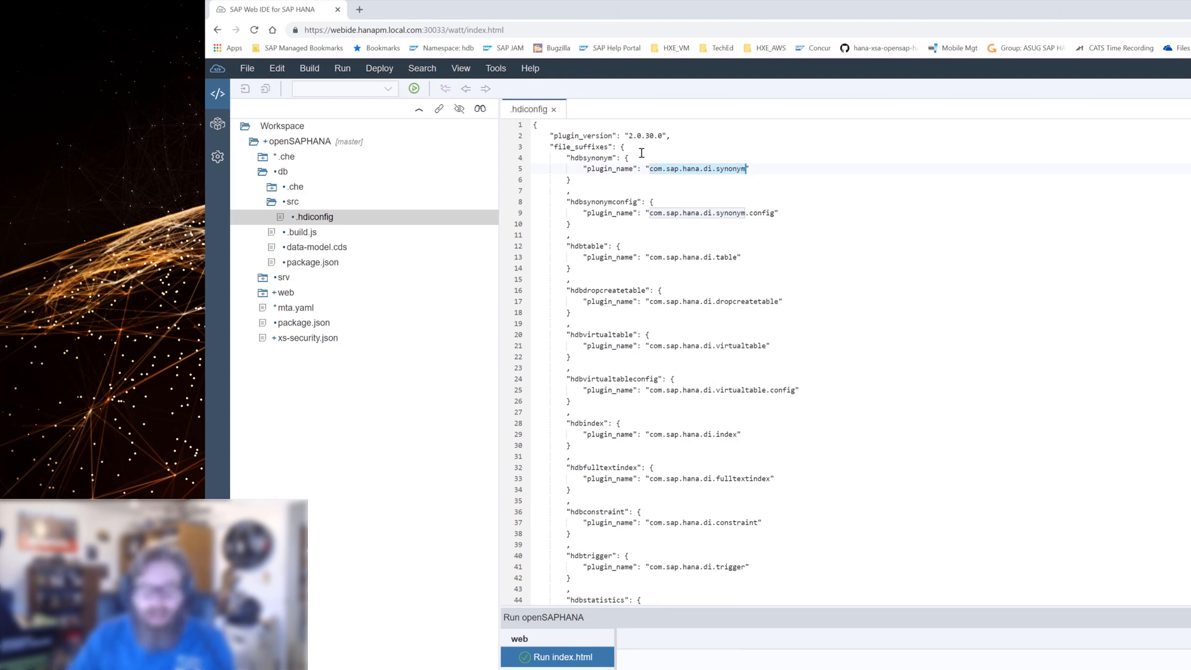
pyautogui.click(519, 136)
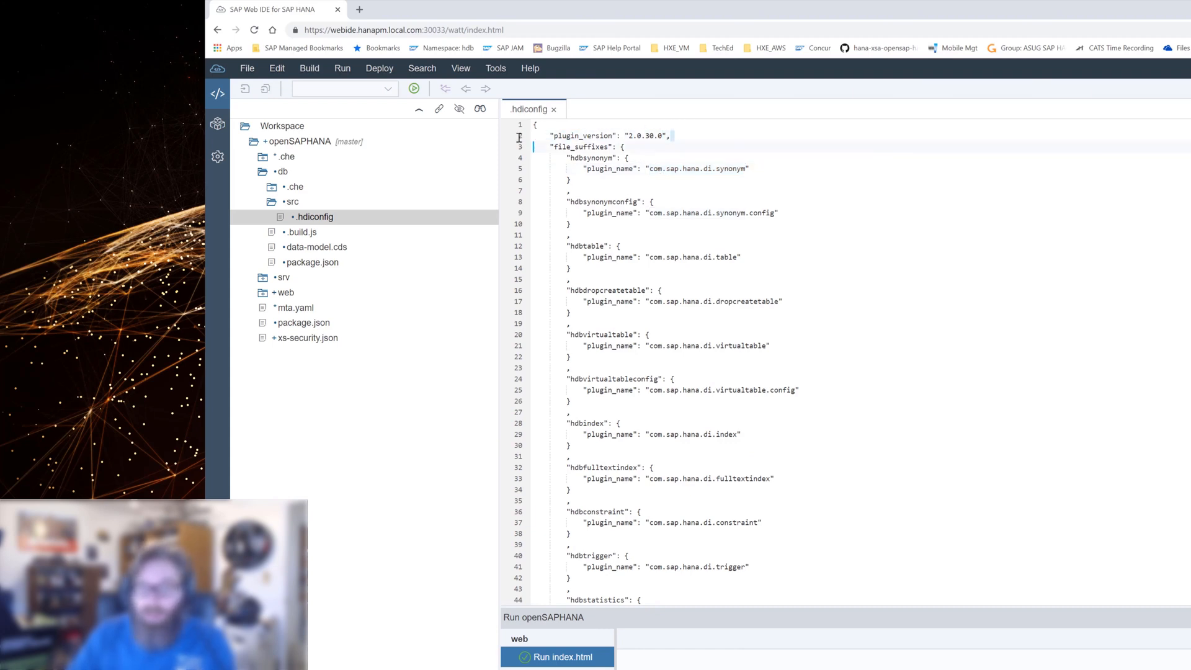
pyautogui.doubleClick(603, 135)
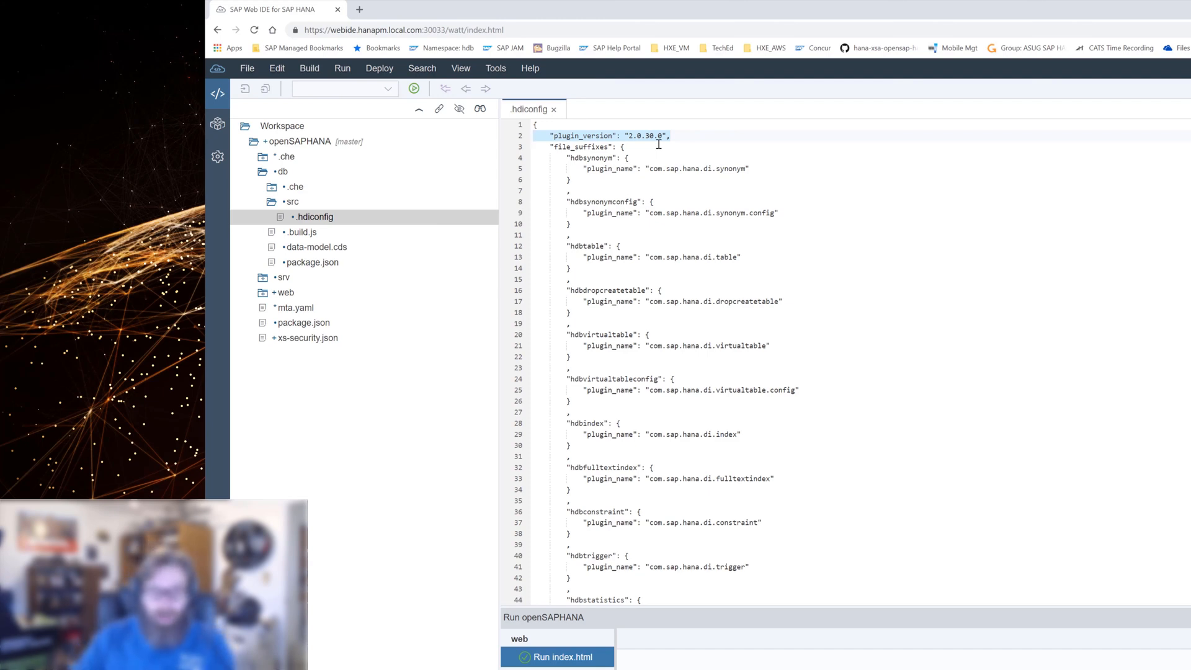
pyautogui.moveTo(370, 143)
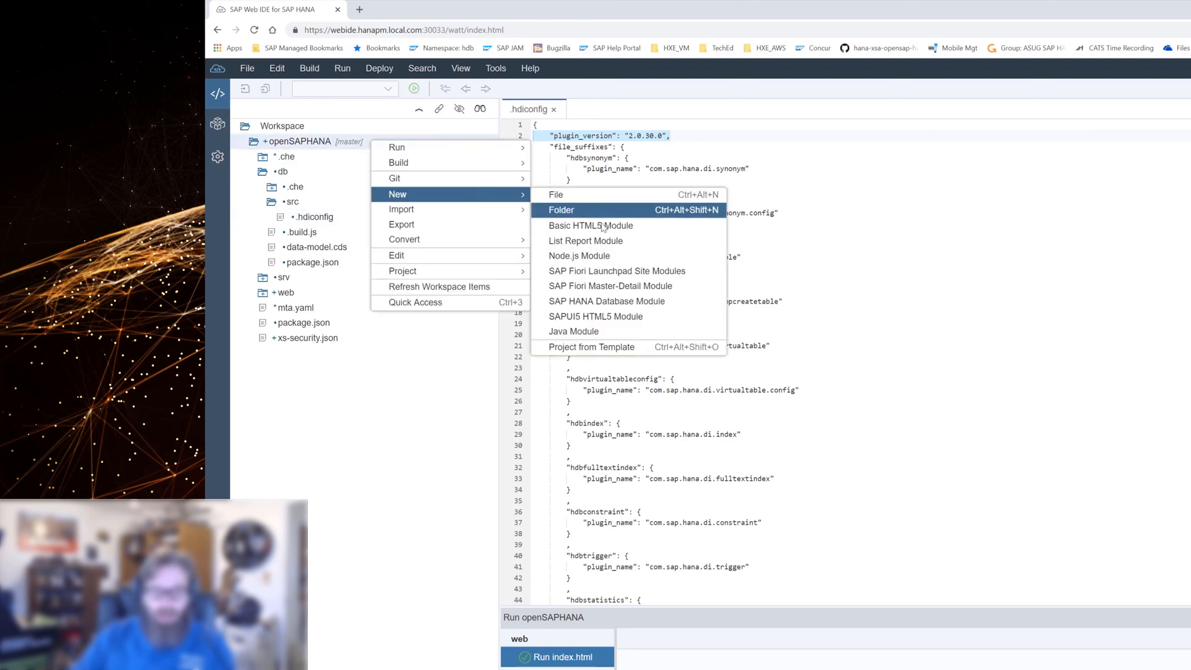
pyautogui.moveTo(616, 271)
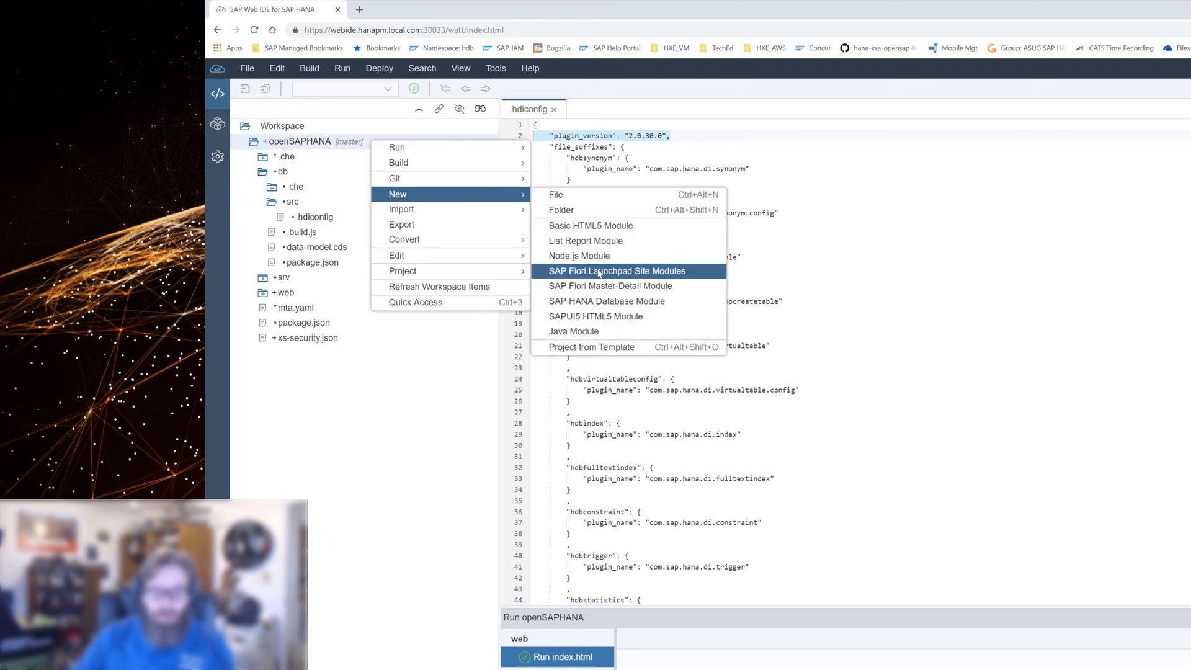
pyautogui.moveTo(579, 255)
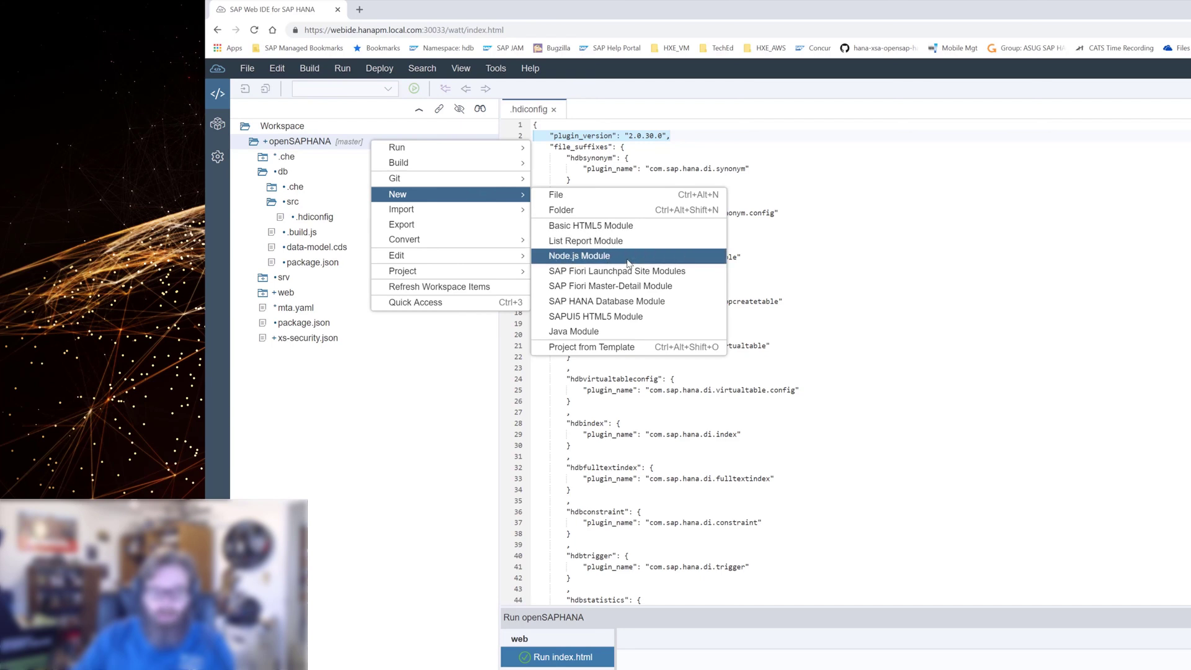
pyautogui.moveTo(606, 301)
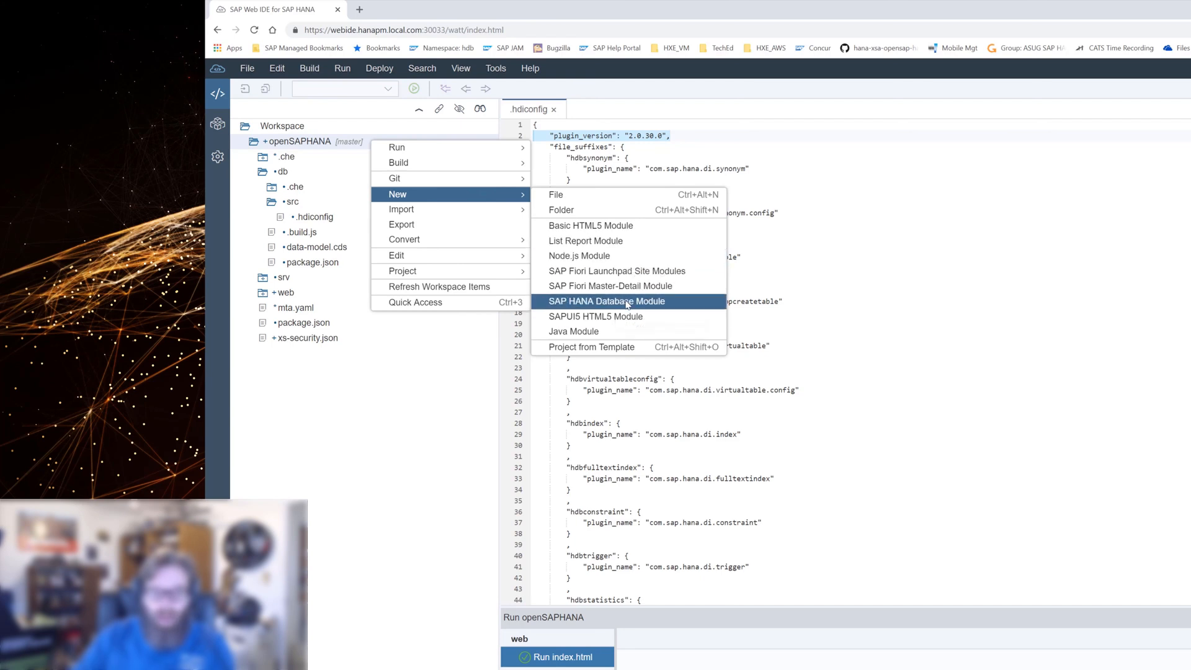
# - Launch the SAP HANA Database Module wizard, edit the name, and choose 2.0 SPS 01
pyautogui.click(606, 301)
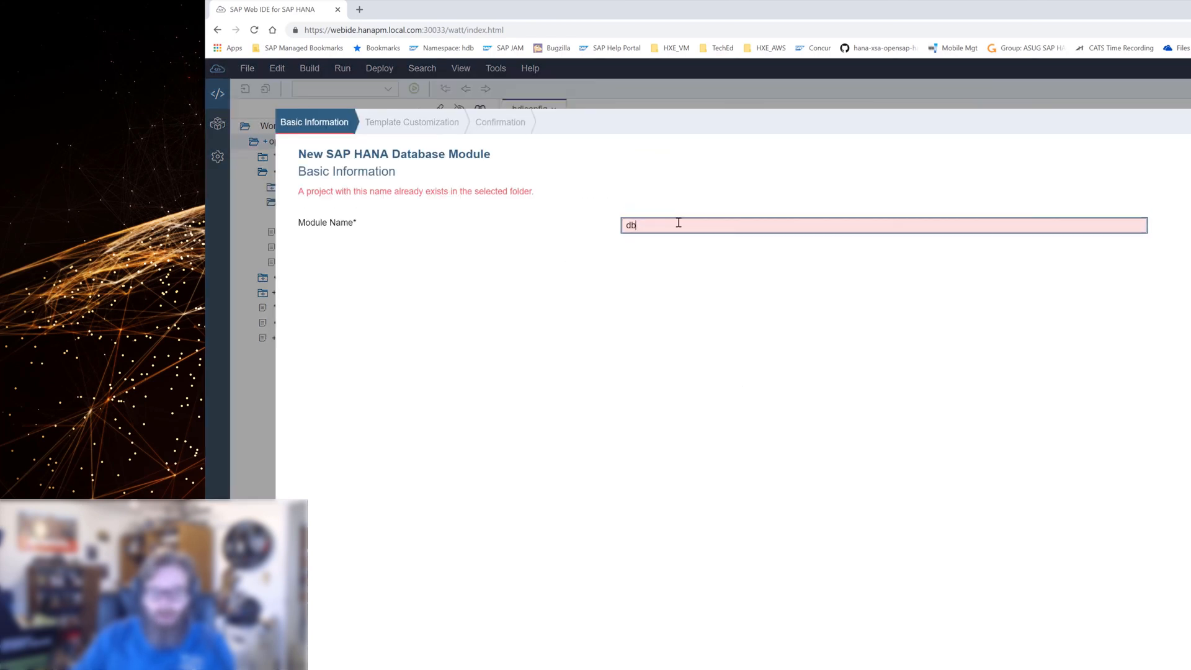
pyautogui.click(412, 122)
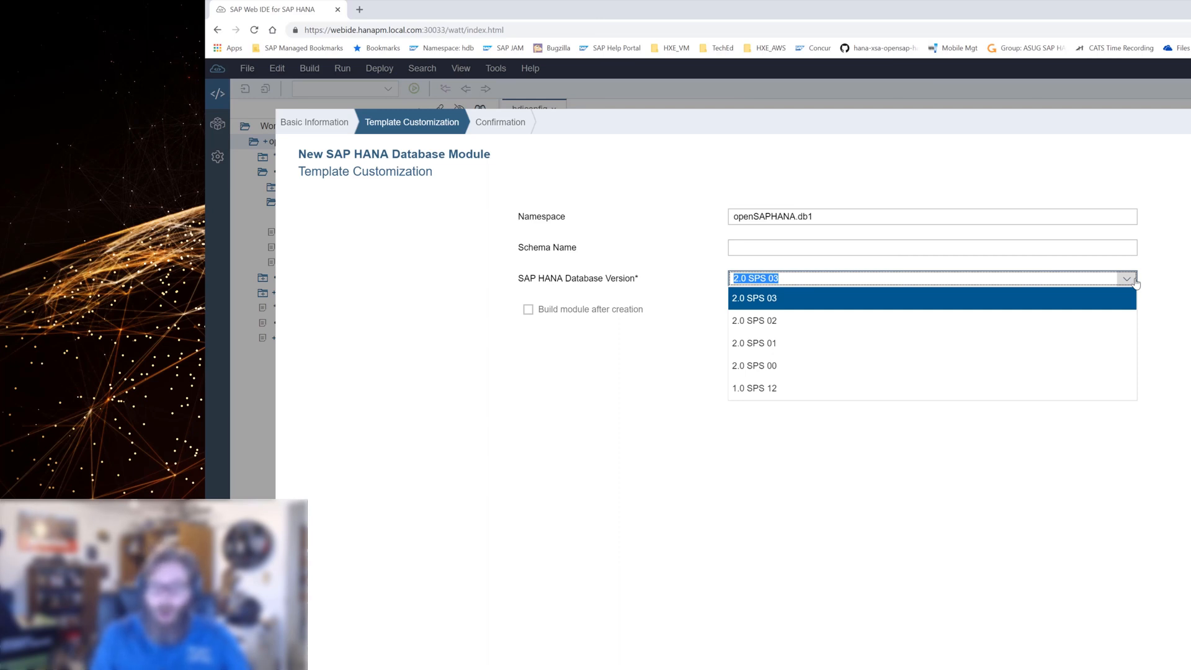
pyautogui.moveTo(916, 283)
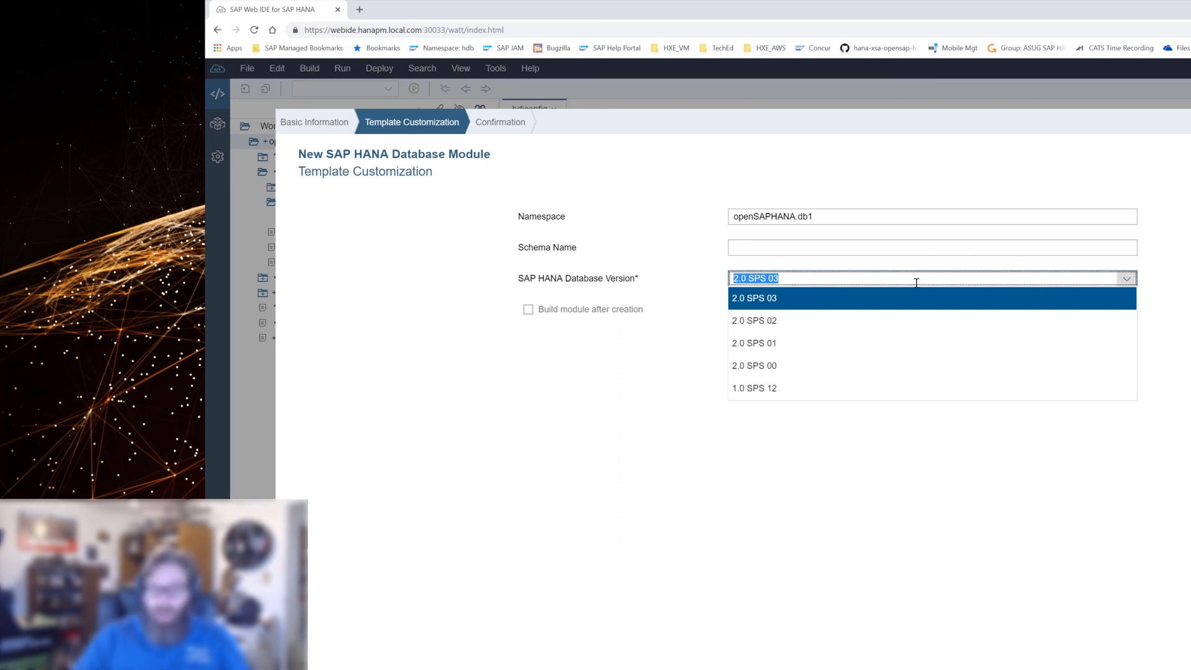
pyautogui.moveTo(806, 371)
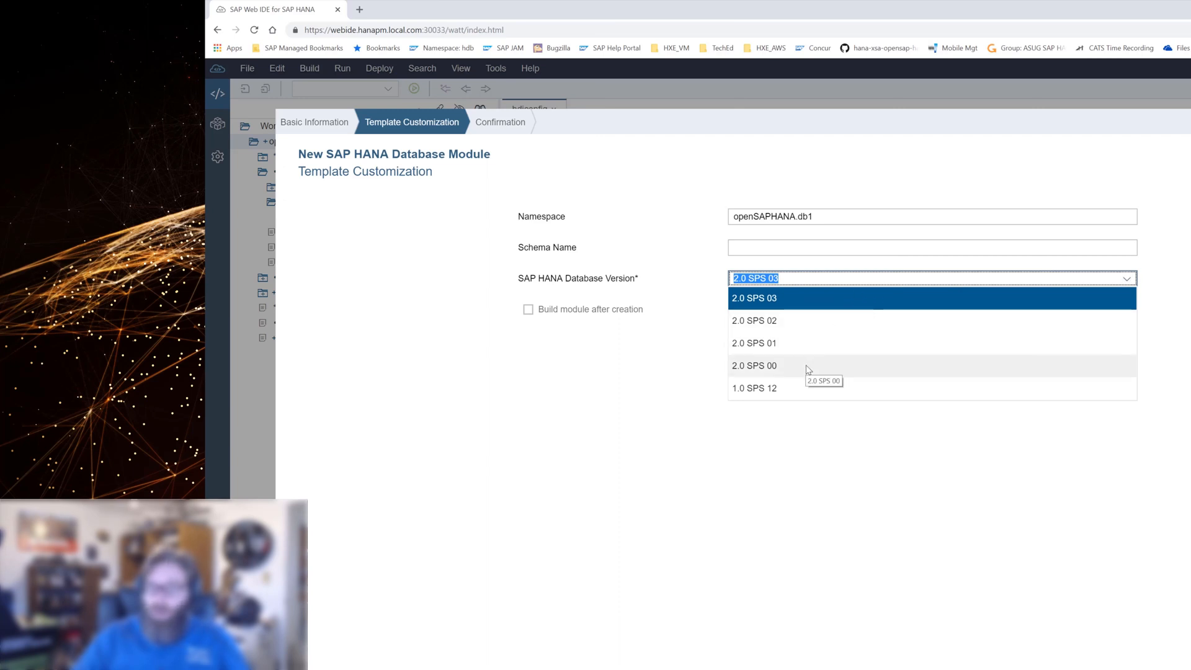
pyautogui.moveTo(784, 325)
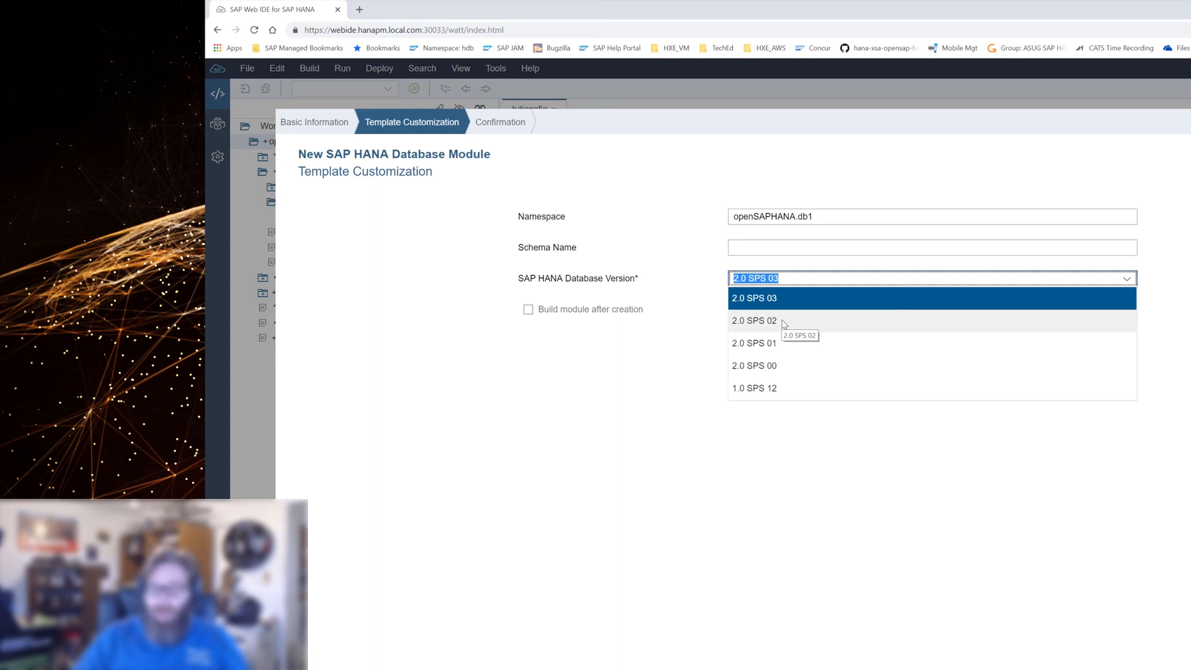
pyautogui.moveTo(812, 385)
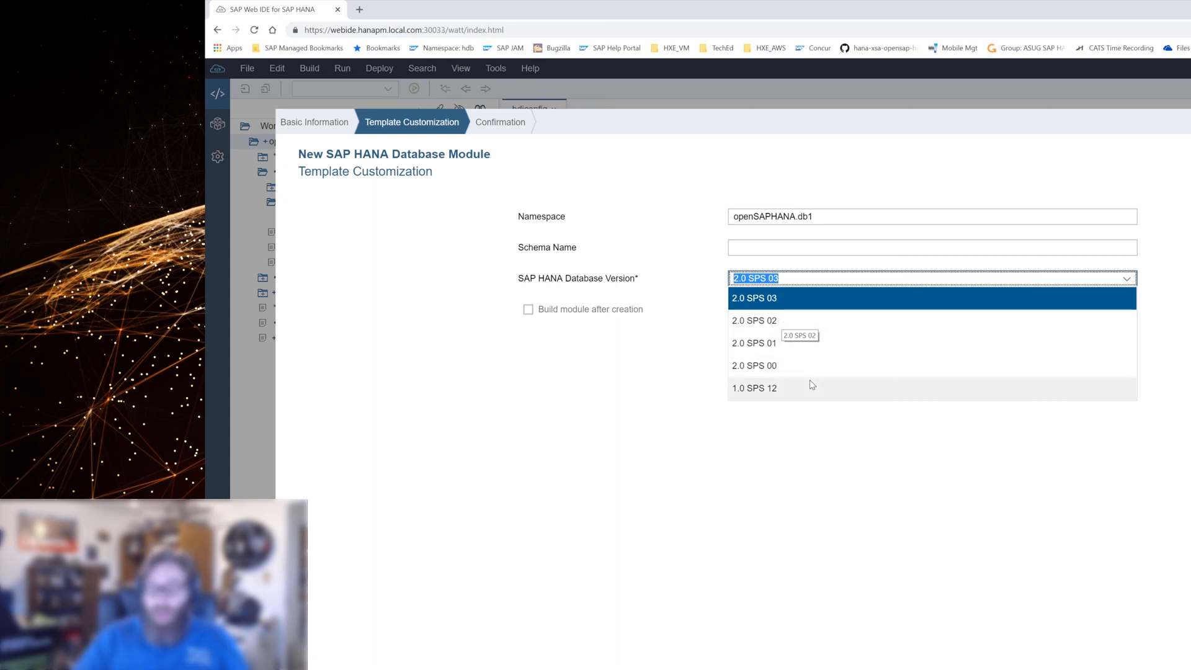
pyautogui.moveTo(810, 380)
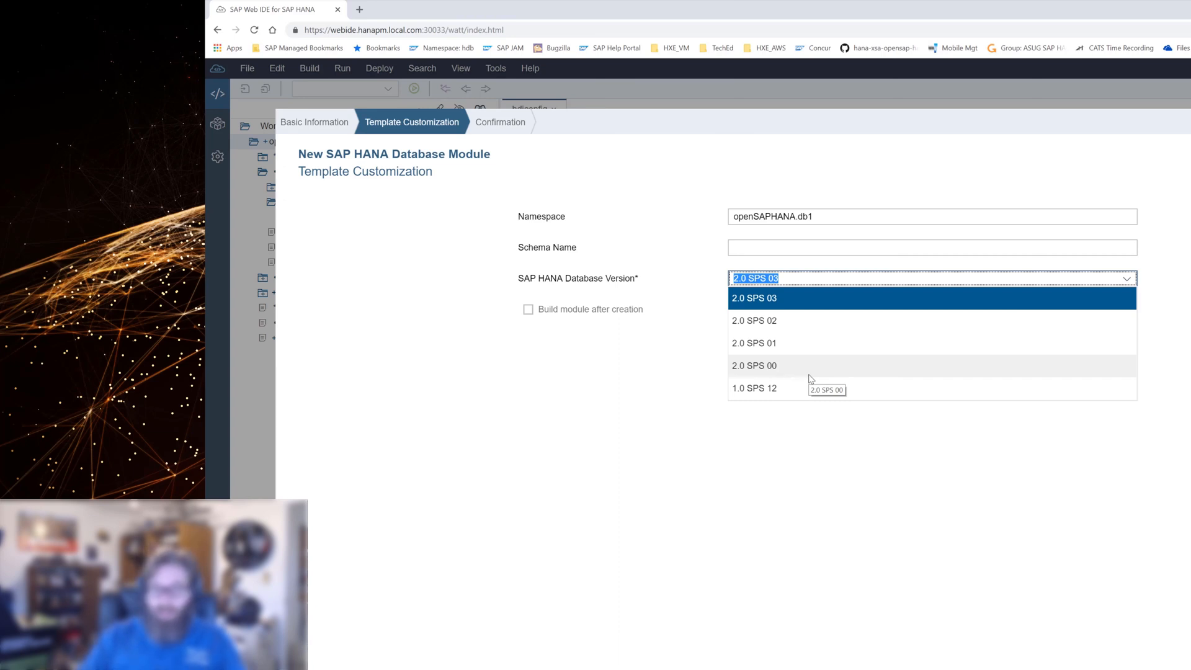
pyautogui.moveTo(786, 297)
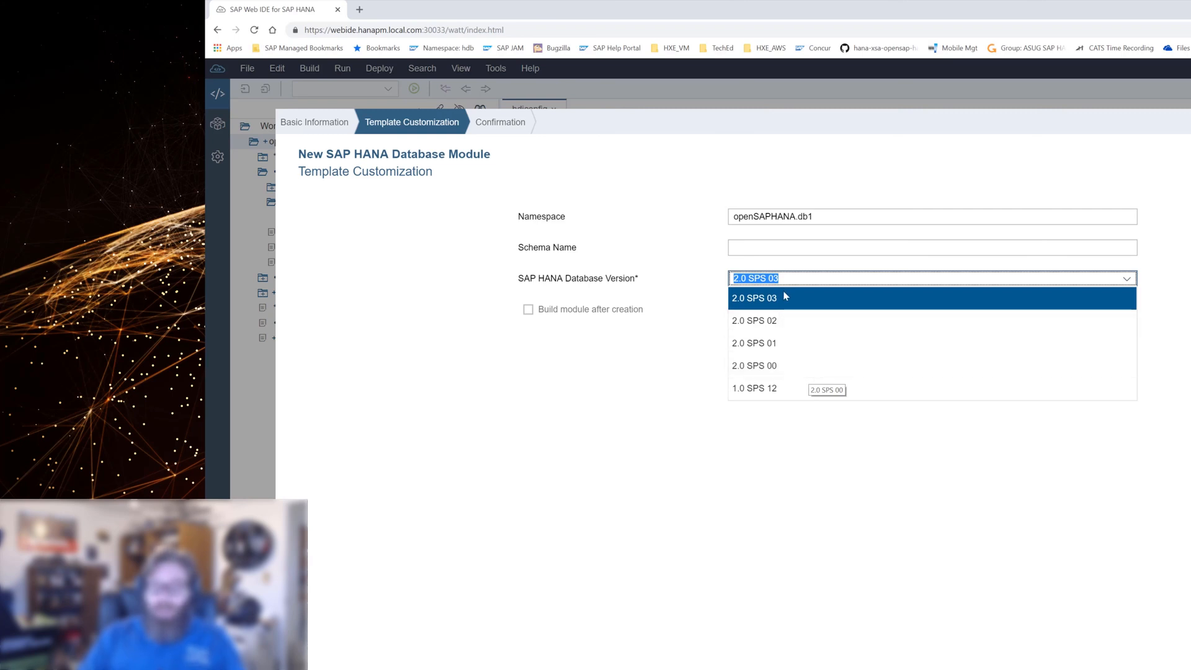
pyautogui.click(754, 342)
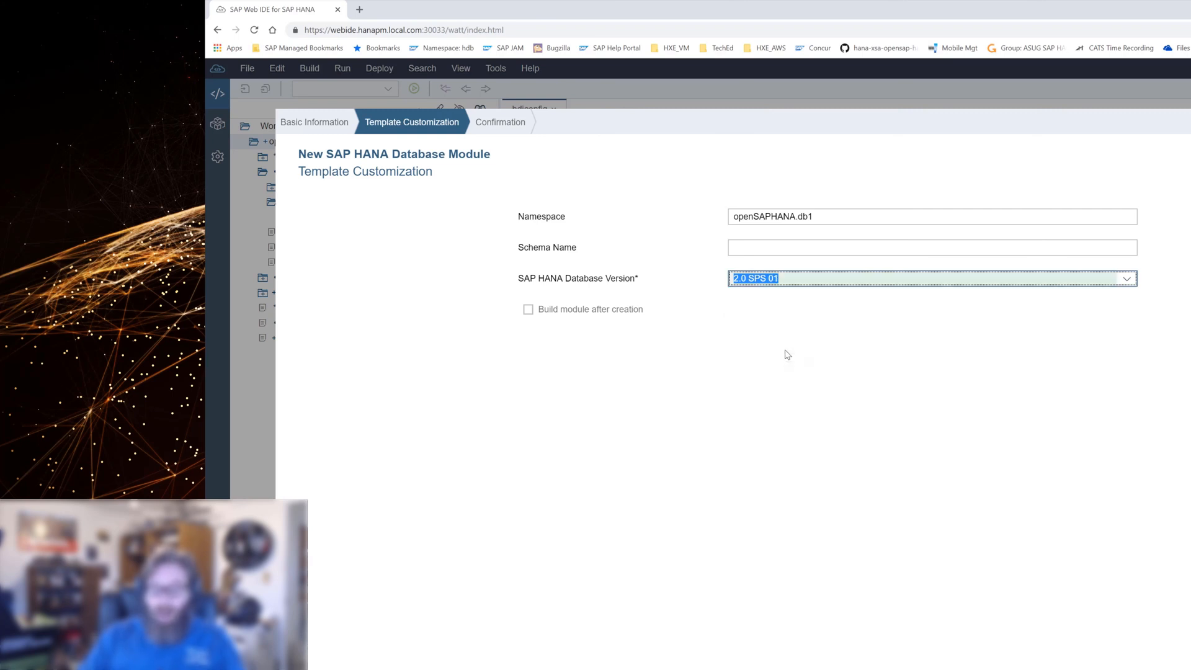
pyautogui.moveTo(791, 295)
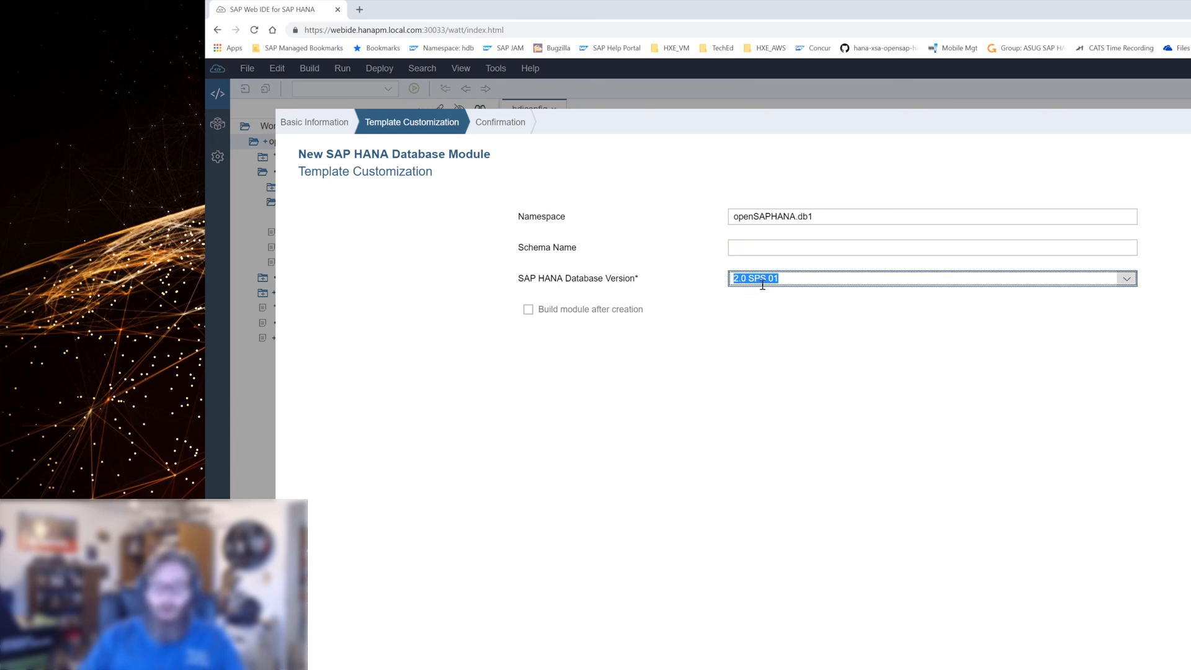
pyautogui.moveTo(782, 283)
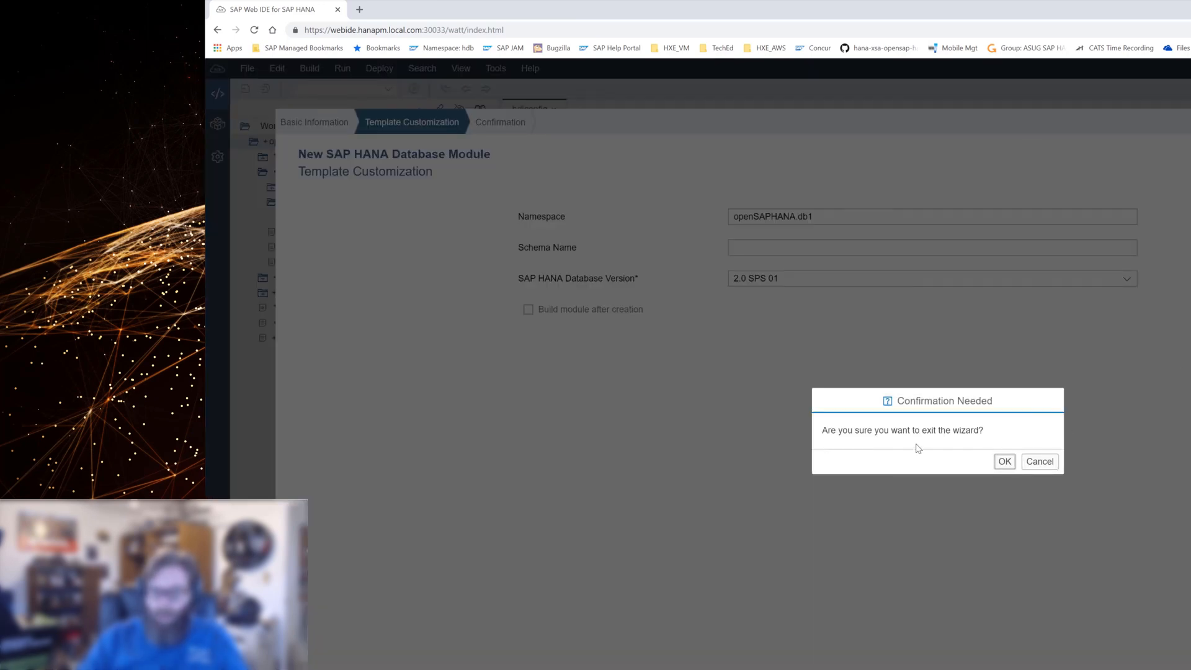
pyautogui.moveTo(1004, 461)
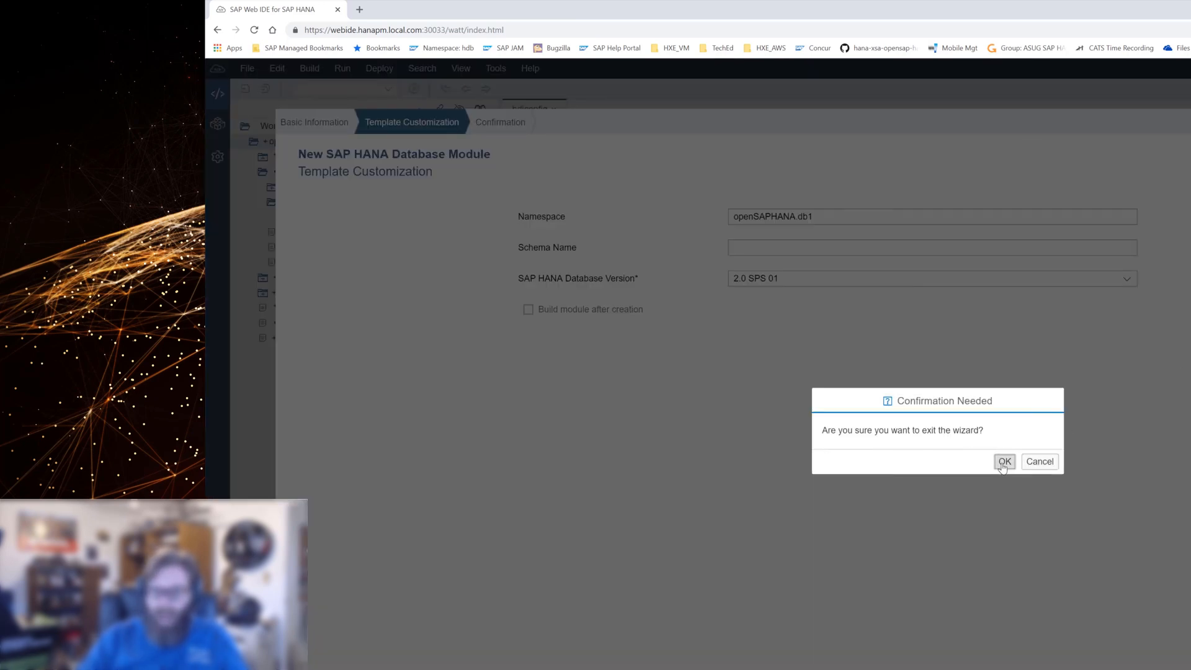
# - Confirm leaving the database module wizard and close the .hdiconfig editor tab
pyautogui.click(1004, 461)
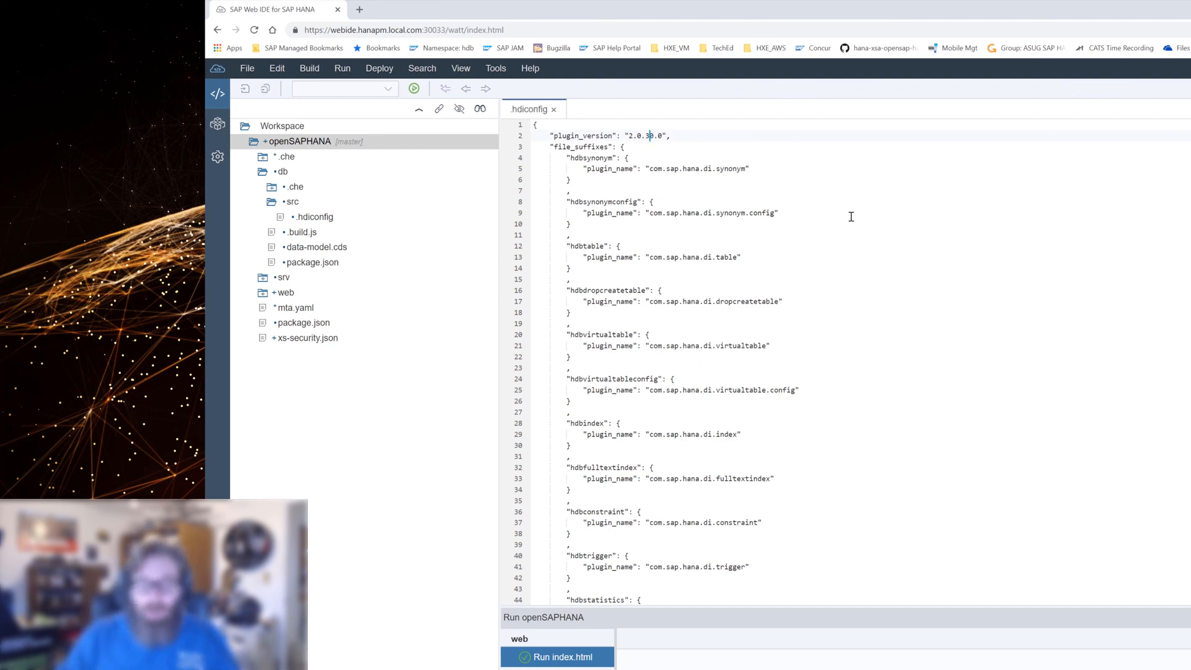
pyautogui.moveTo(667, 173)
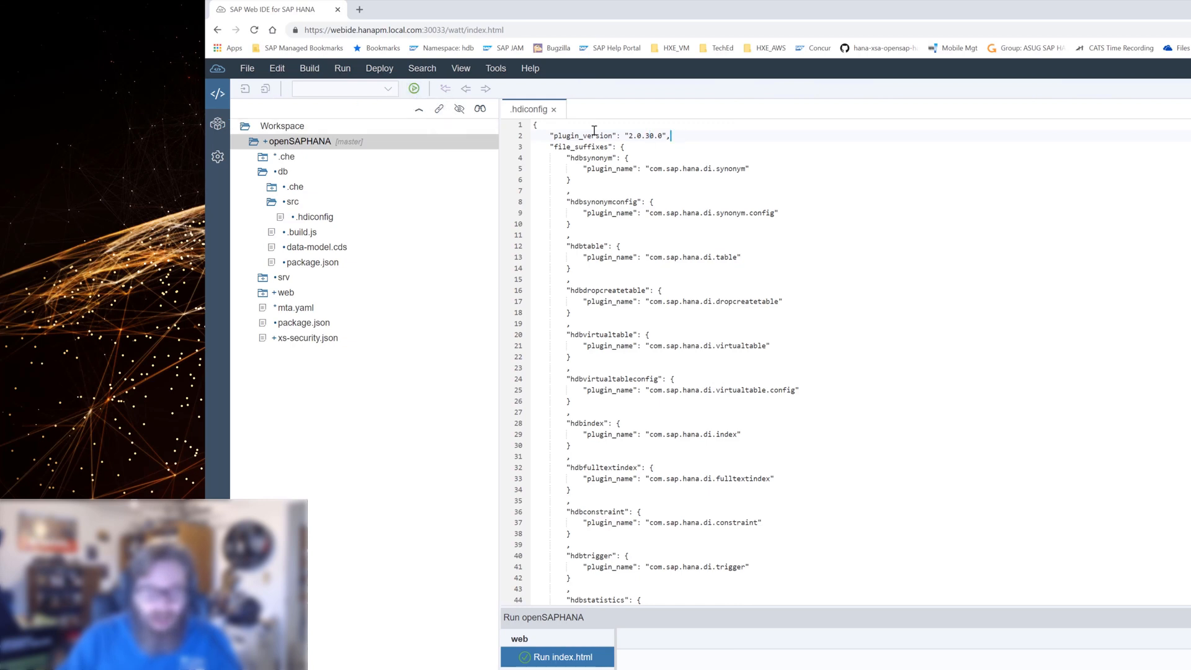
pyautogui.click(554, 109)
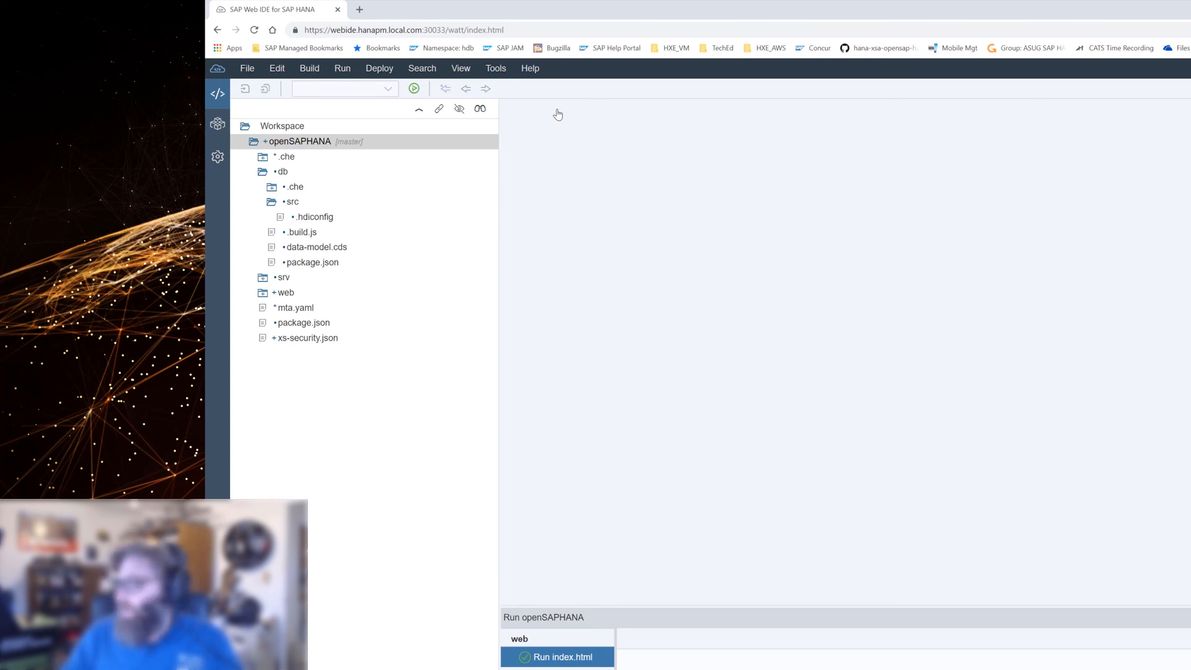
pyautogui.moveTo(401, 150)
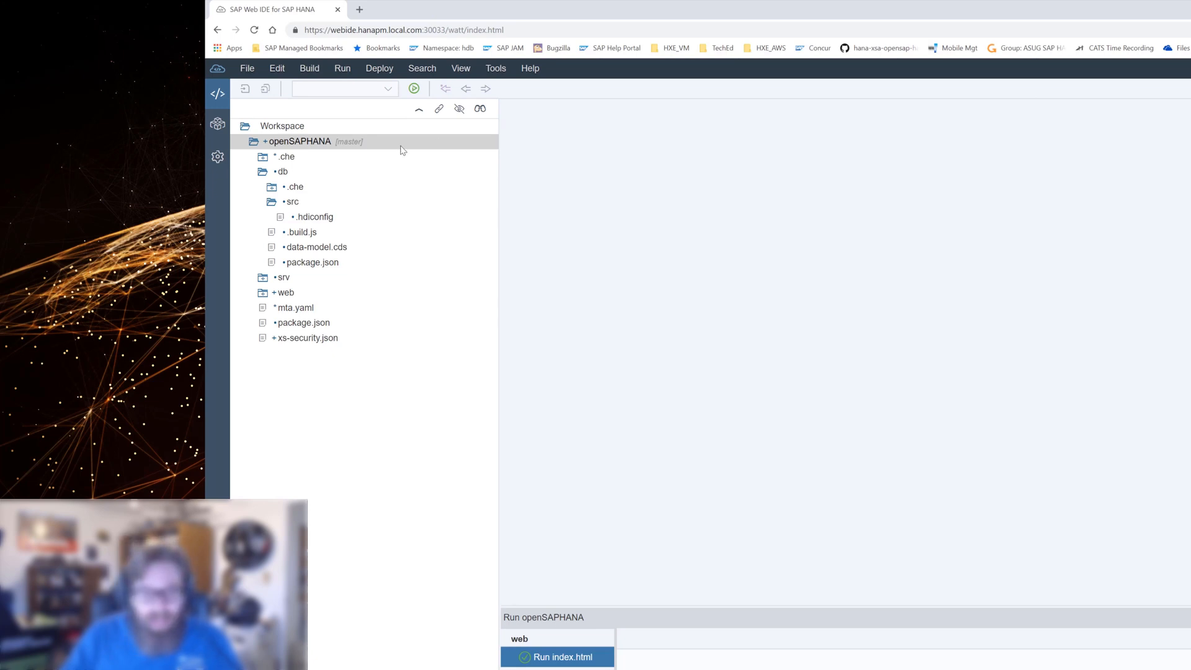
pyautogui.moveTo(283, 171)
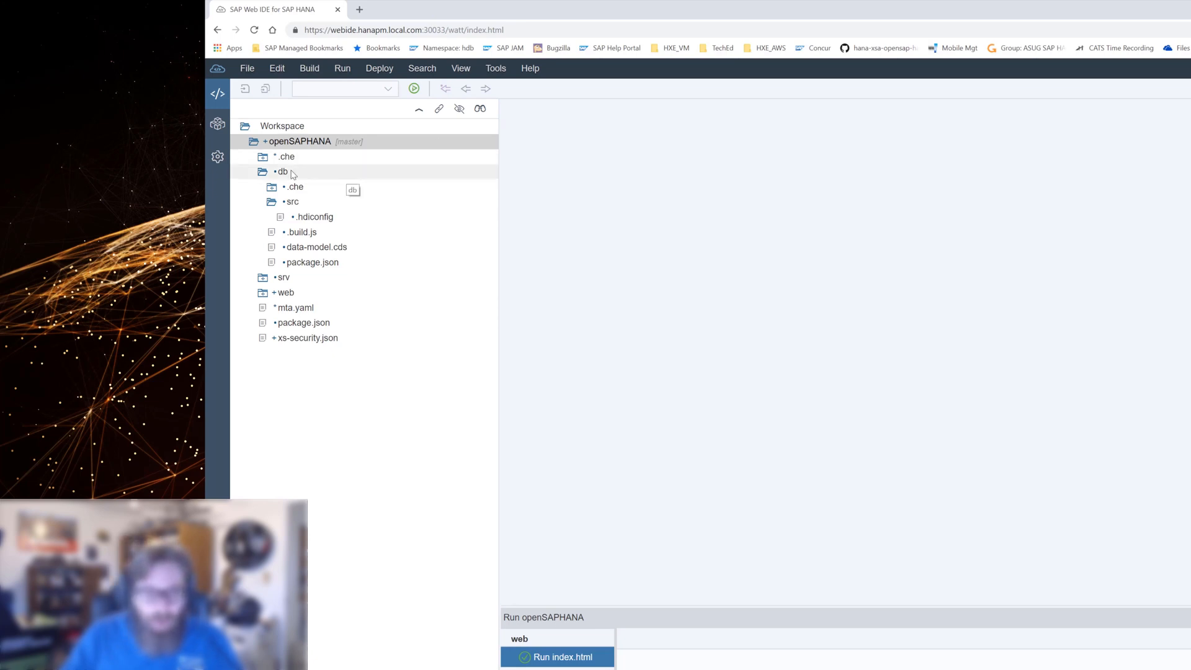
# - Collapse the db folder and open mta.yaml in the MTA editor
pyautogui.click(262, 171)
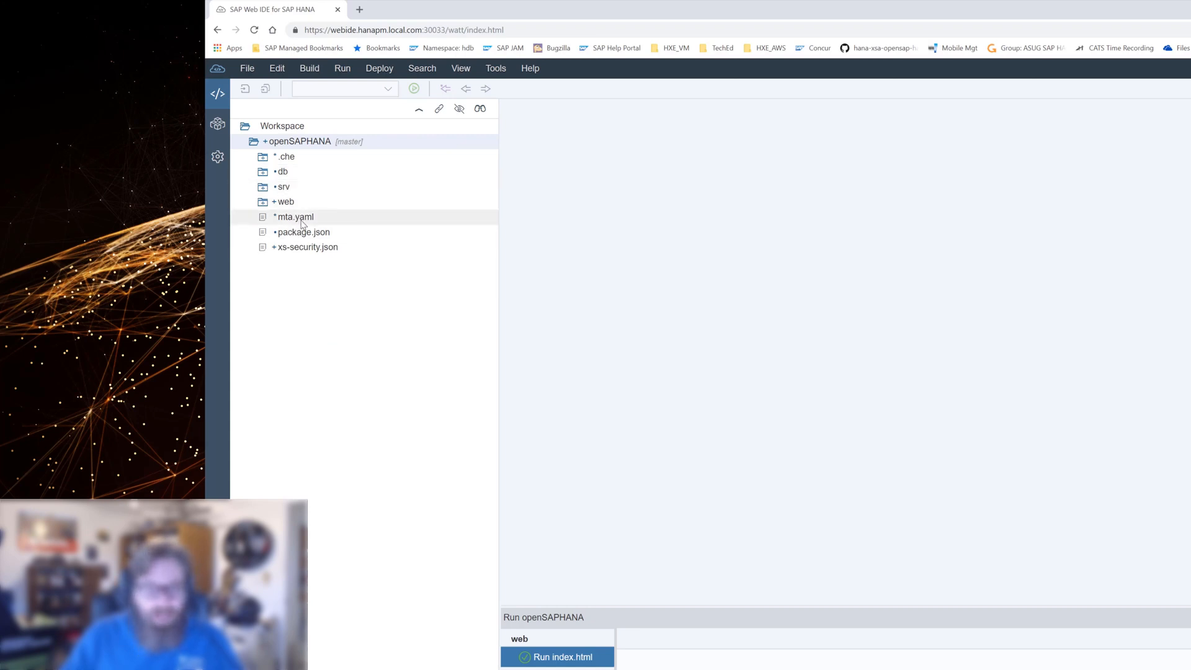
pyautogui.doubleClick(293, 217)
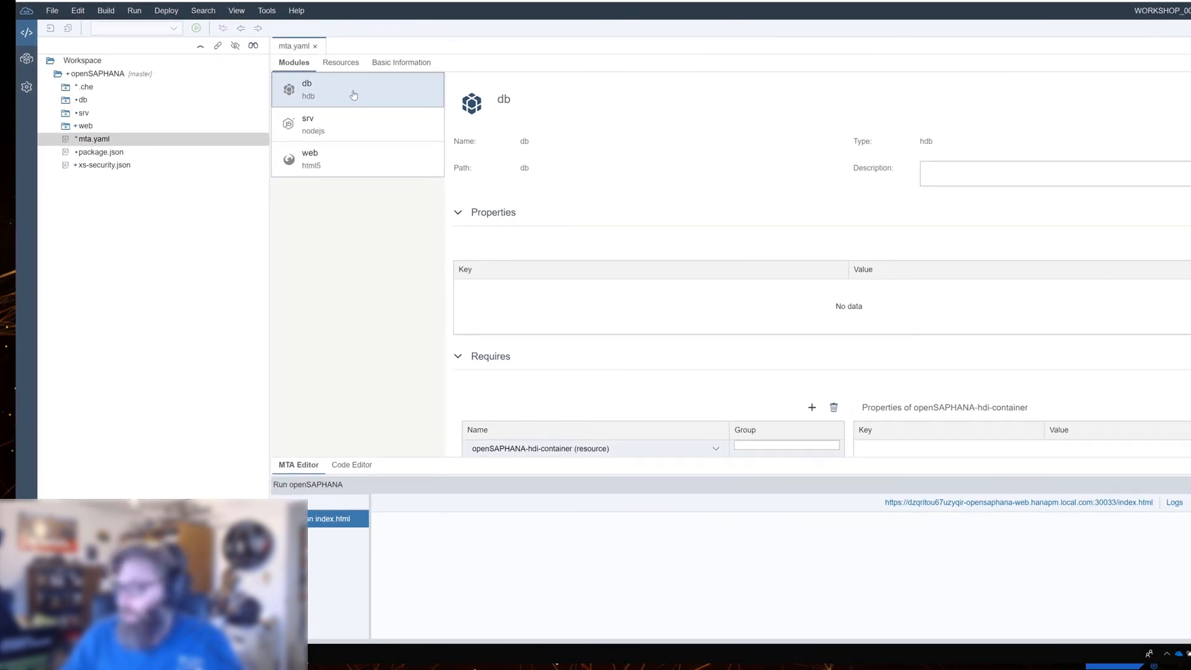
pyautogui.moveTo(553, 234)
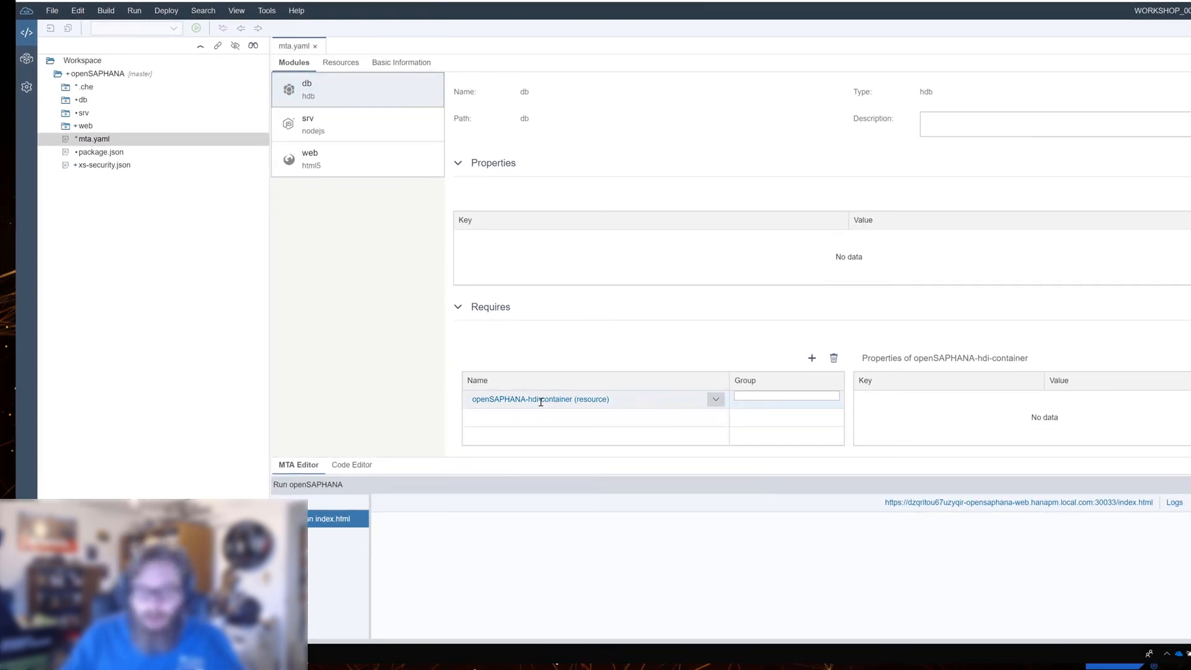
pyautogui.moveTo(646, 410)
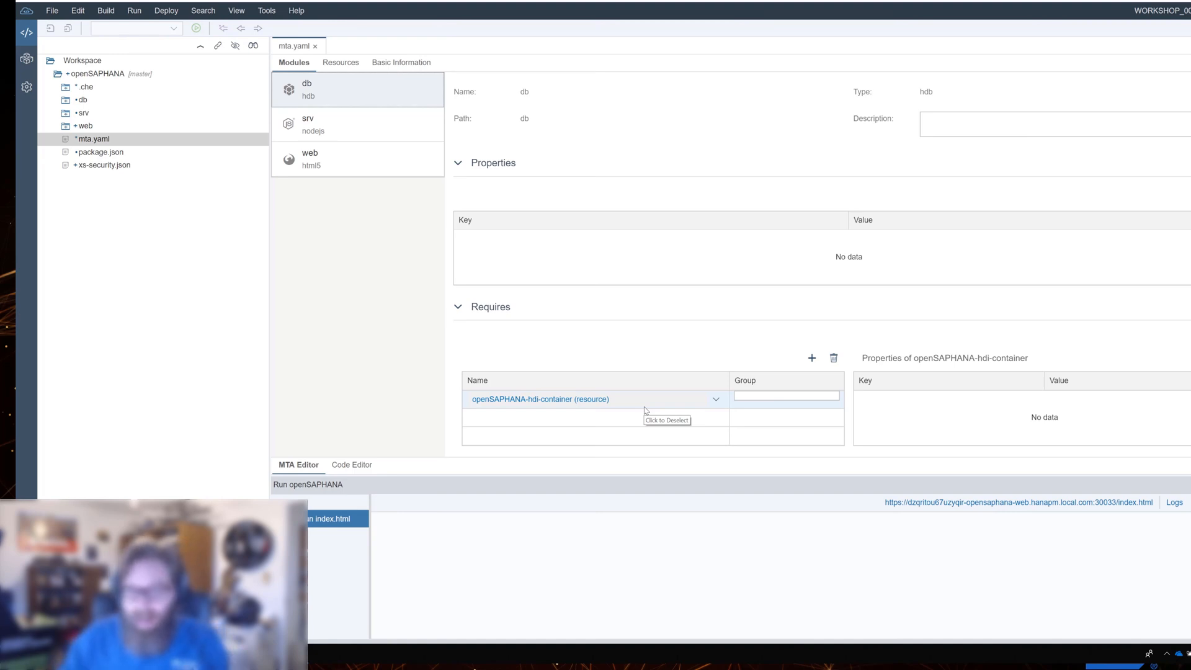
pyautogui.moveTo(617, 240)
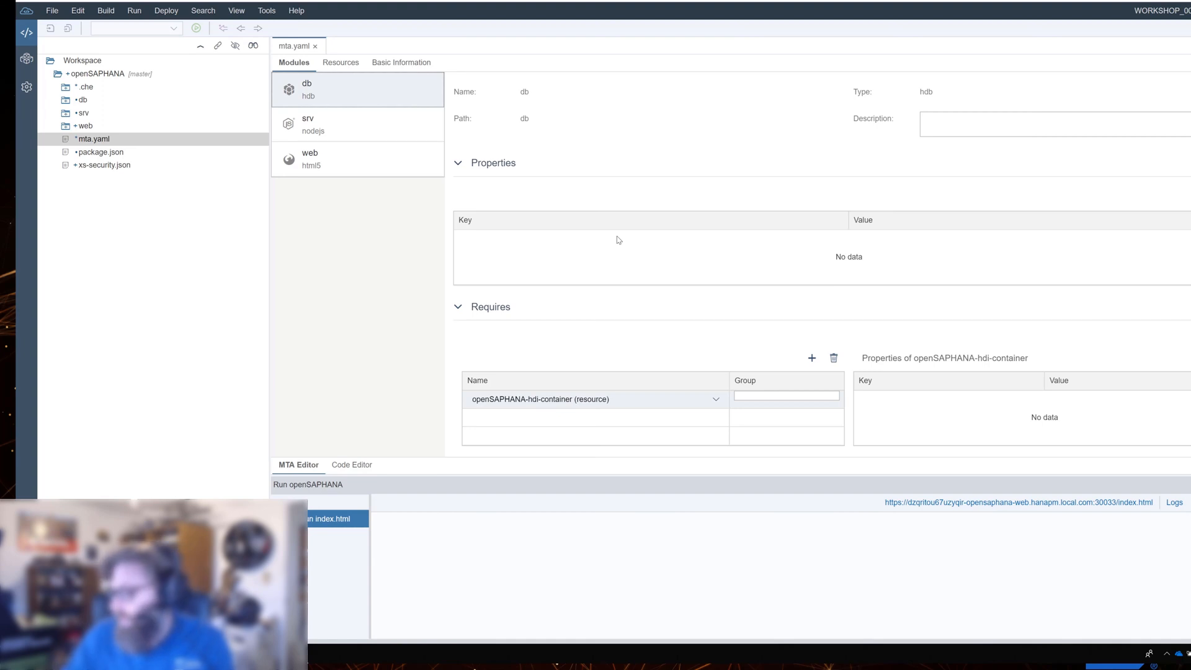
pyautogui.moveTo(610, 335)
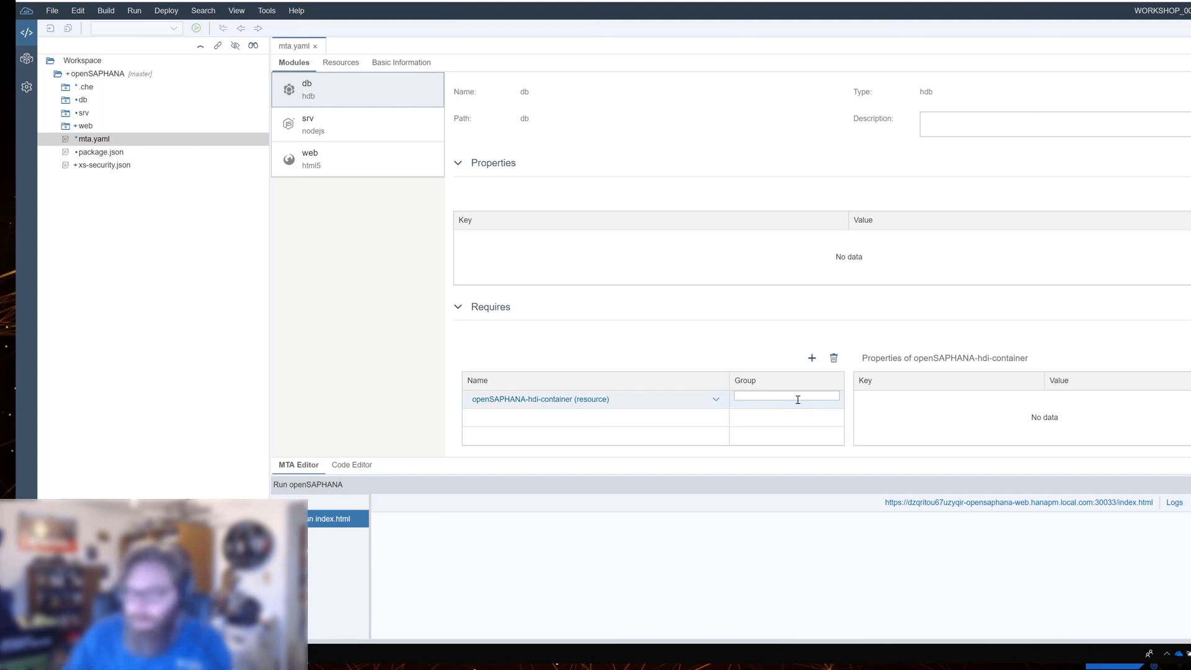
pyautogui.moveTo(786, 396)
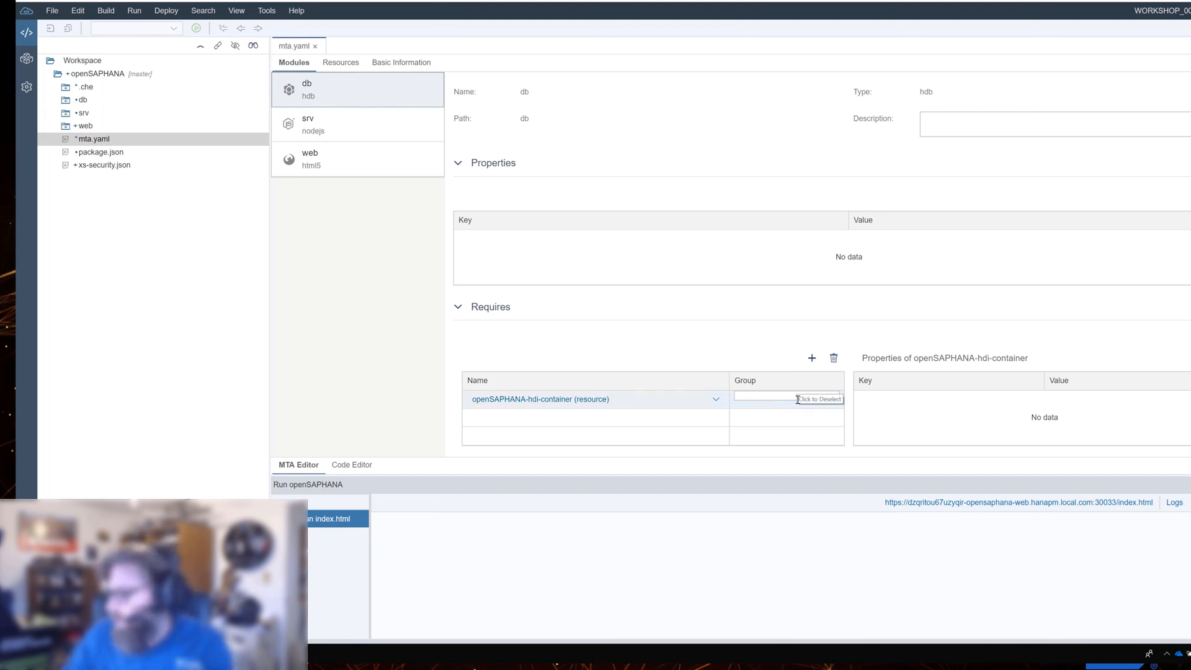
pyautogui.moveTo(1128, 375)
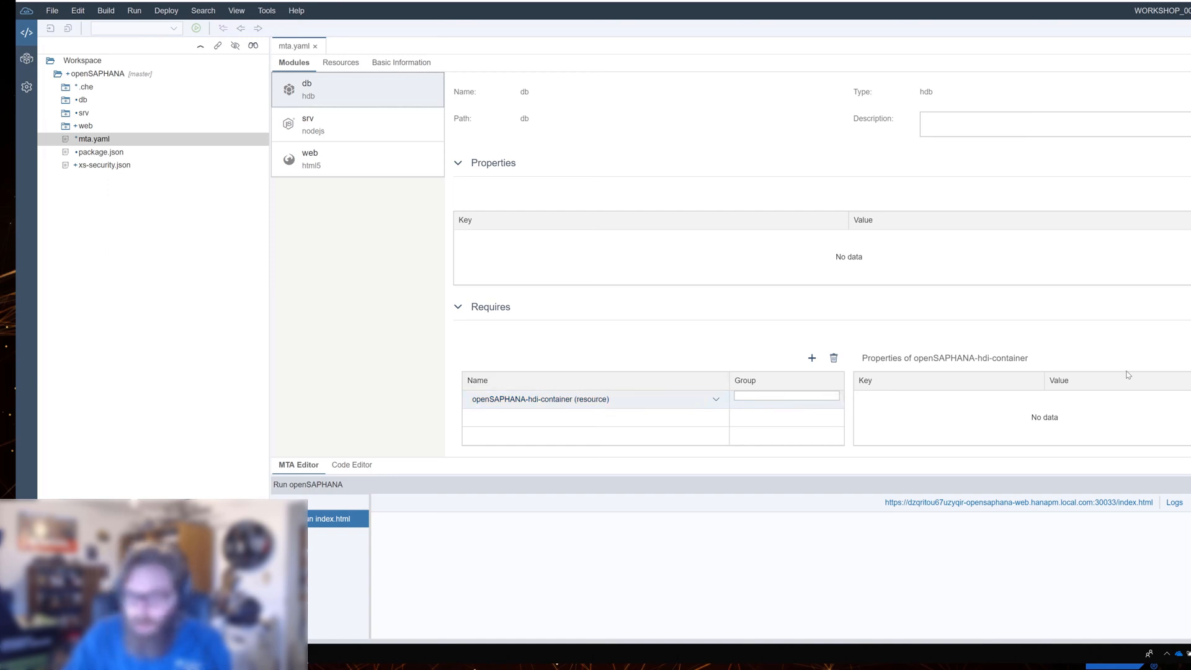
# - Add property TARGET_CONTAINER = ~{hdi-container-name} to the openSAPHANA-hdi-container requirement
pyautogui.click(948, 395)
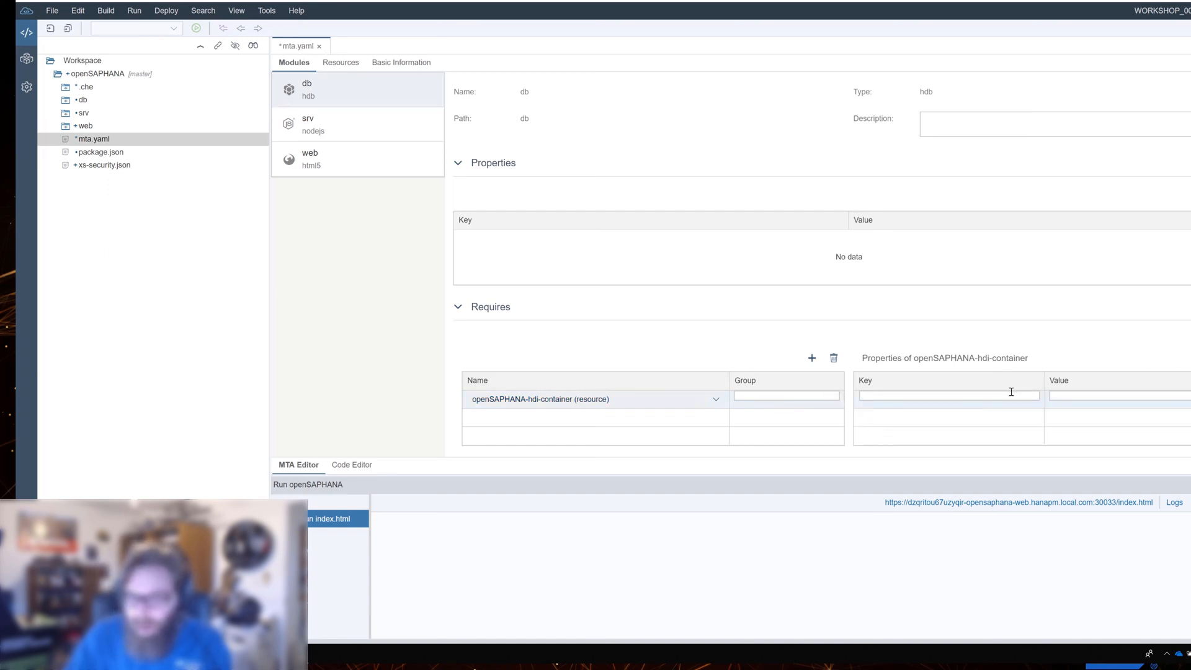
pyautogui.click(948, 395)
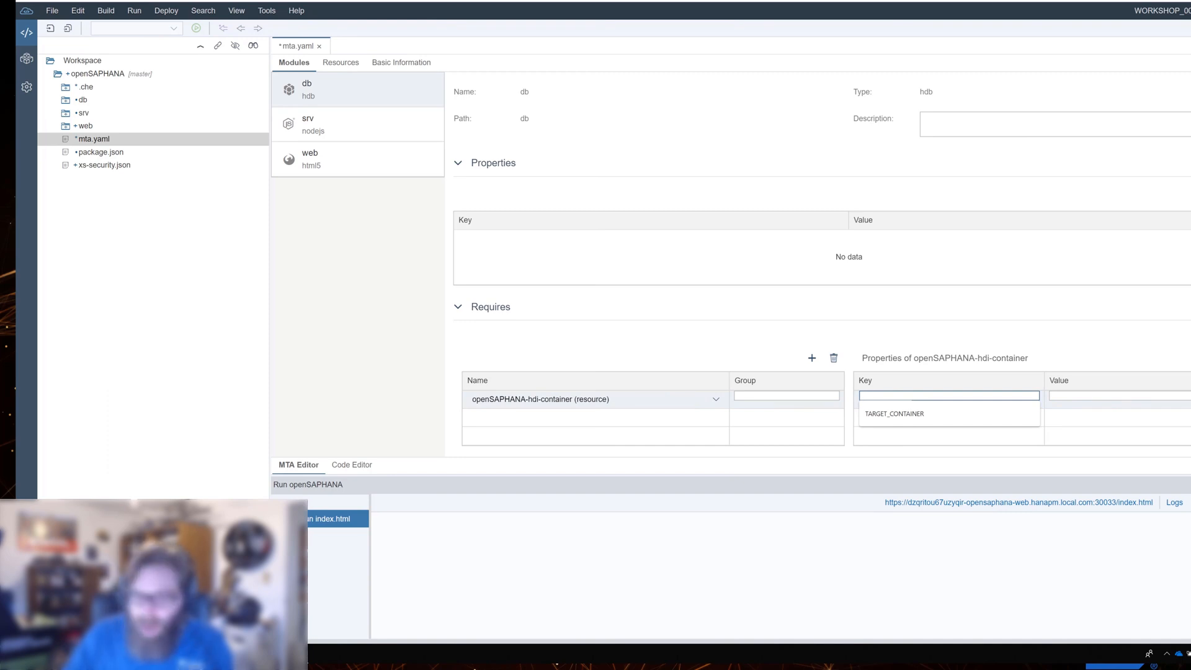
pyautogui.moveTo(1123, 615)
pyautogui.write('TARGET_CONTAINER')
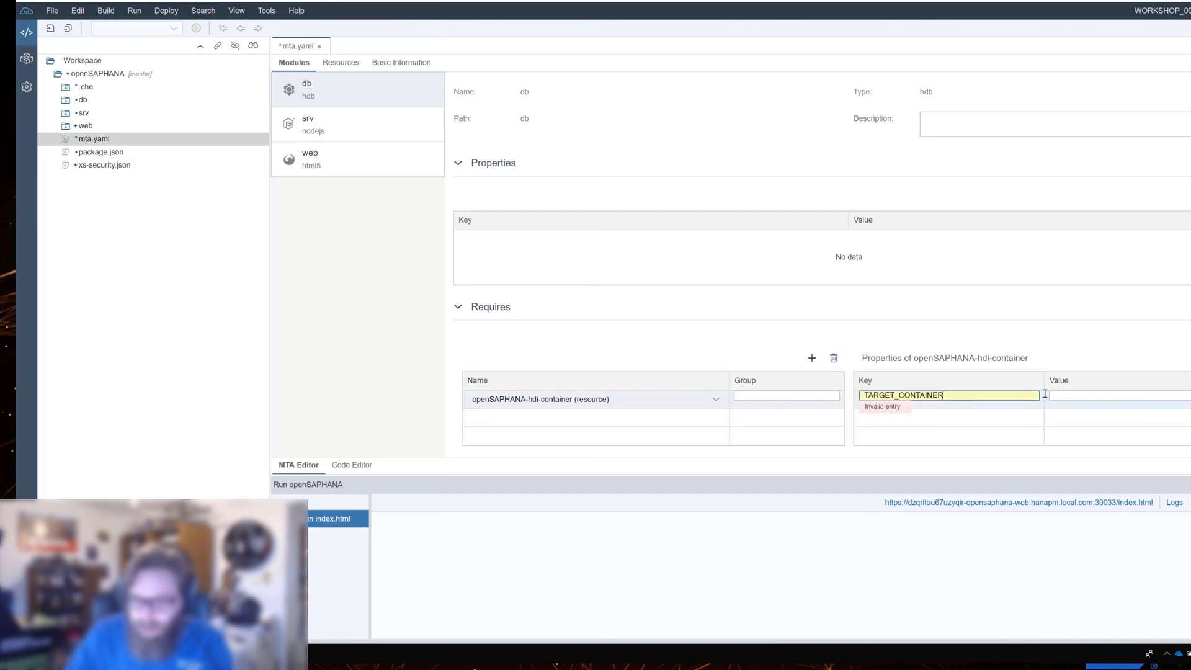
pyautogui.click(1109, 394)
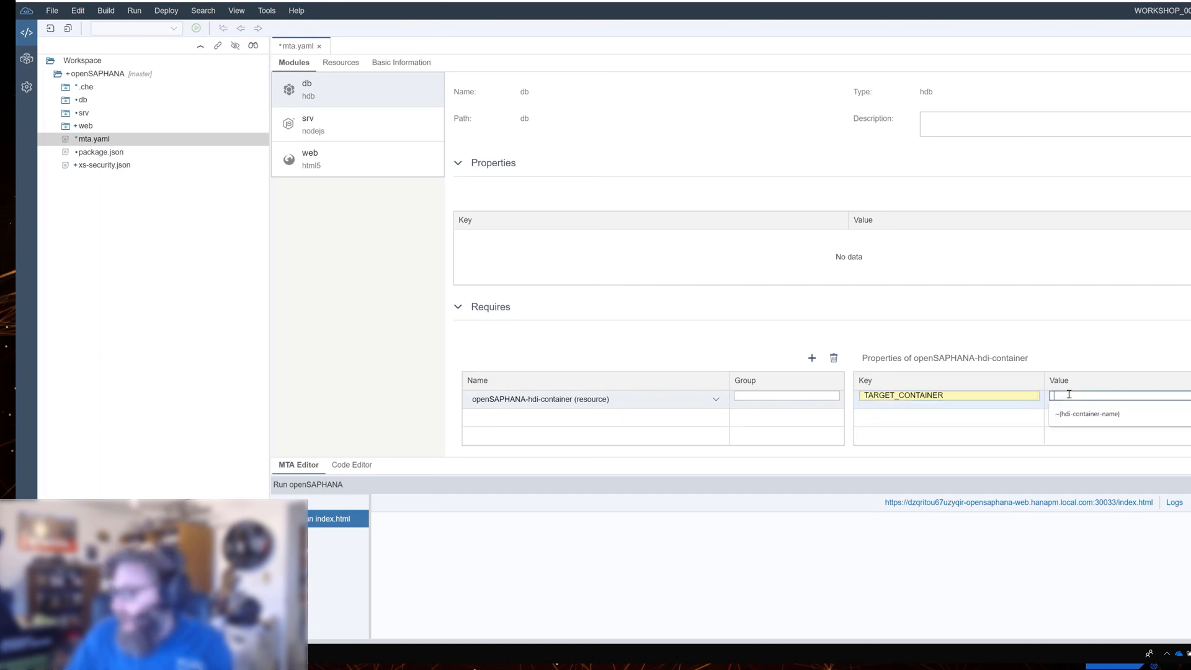
pyautogui.click(1087, 413)
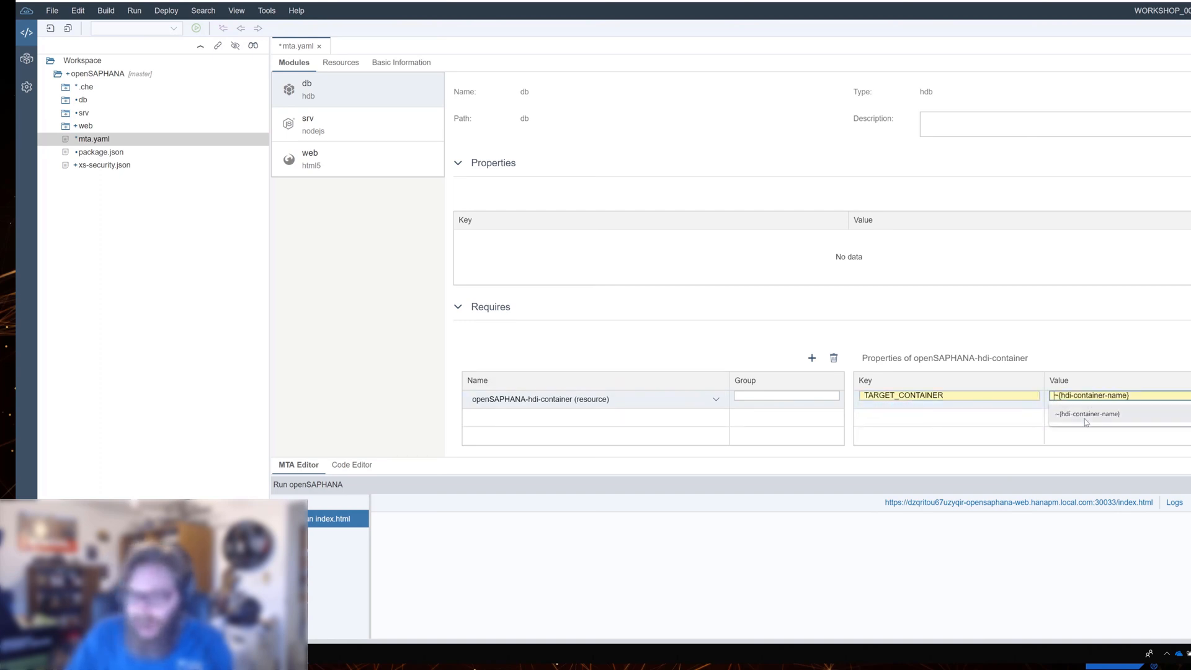
pyautogui.click(1088, 413)
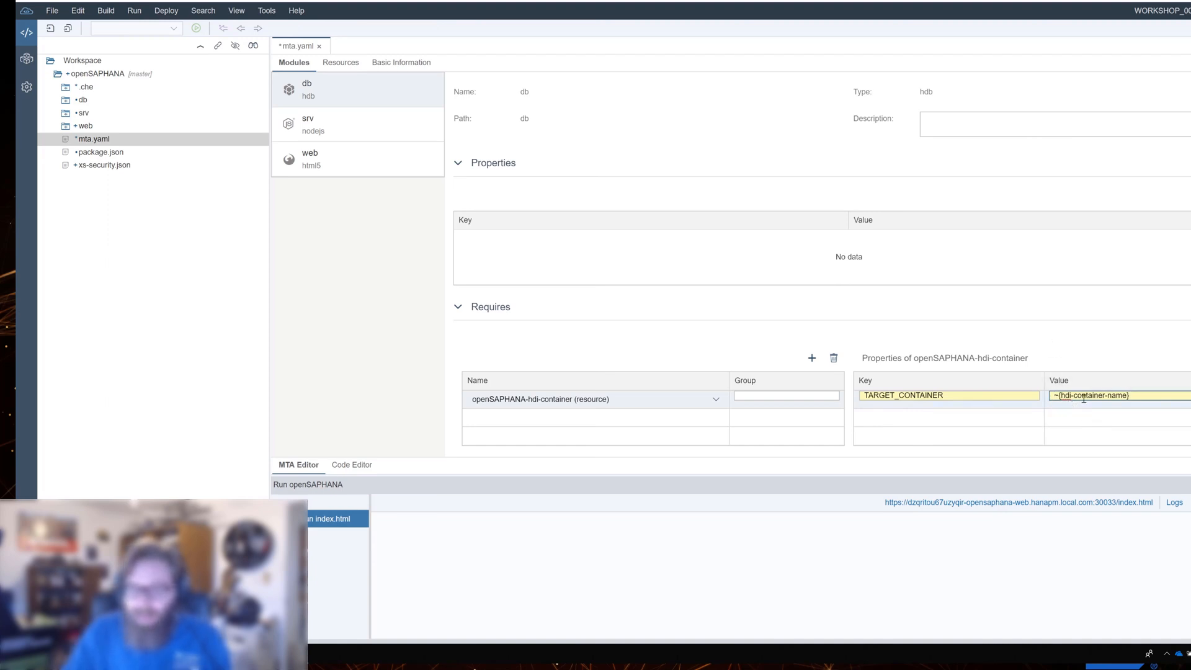
pyautogui.moveTo(1072, 345)
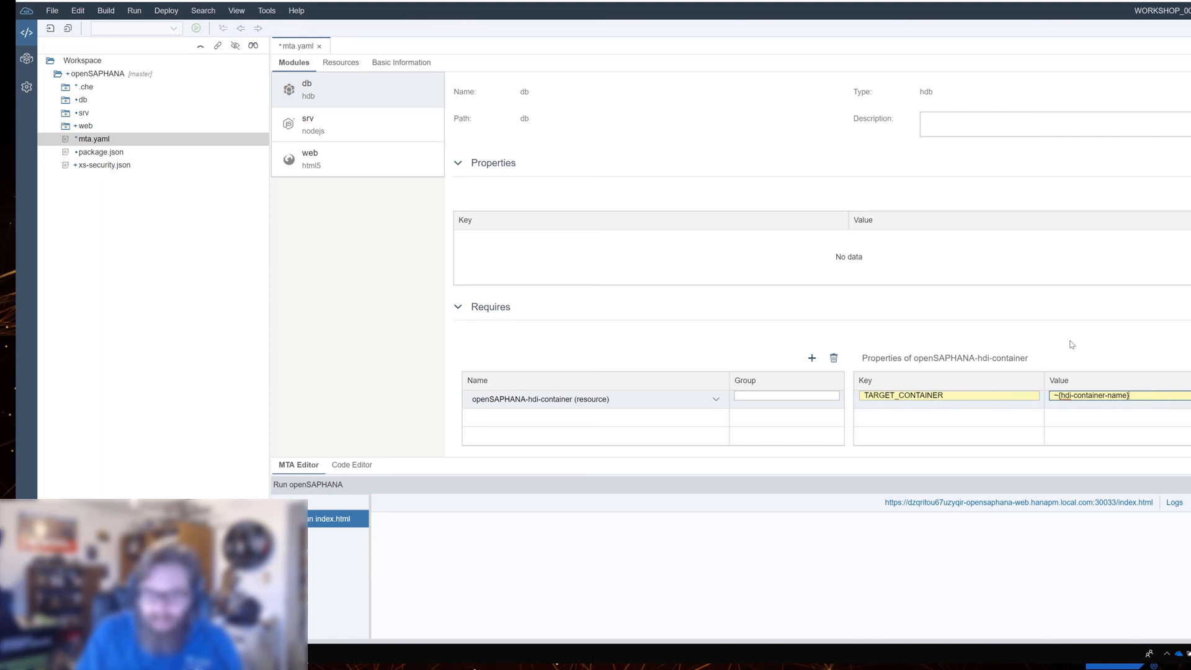
pyautogui.moveTo(487, 78)
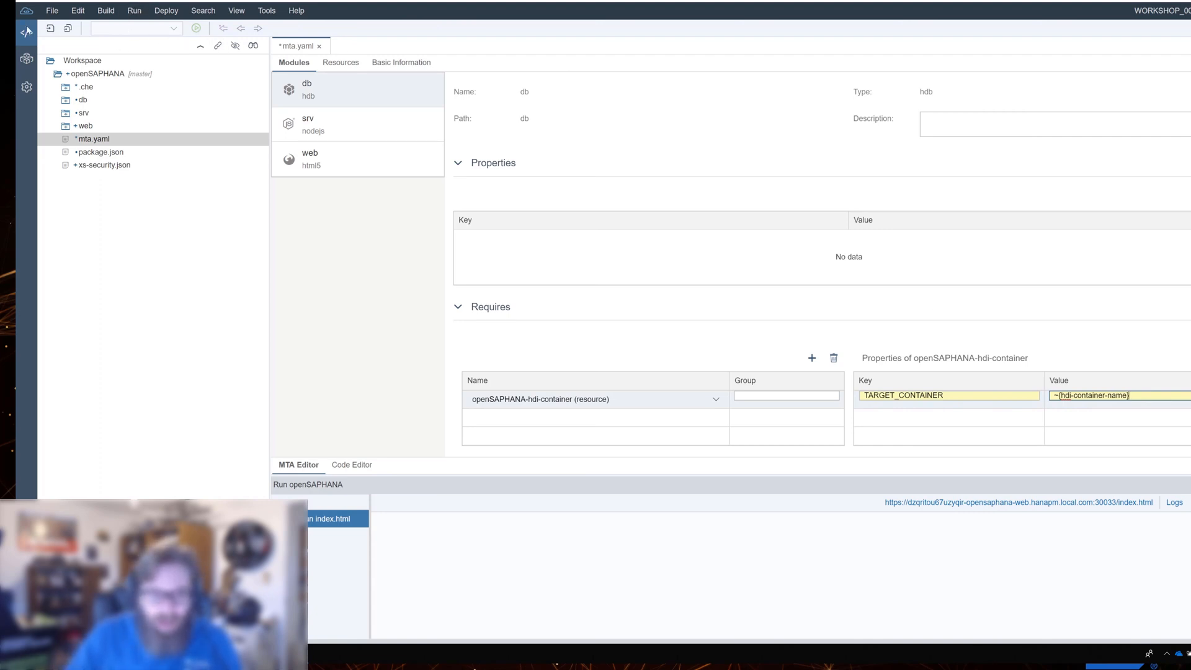
# - In Resources, inspect openSAPHANA-hdi-container's hdi-container-name property, set to ${service-name}
pyautogui.click(339, 62)
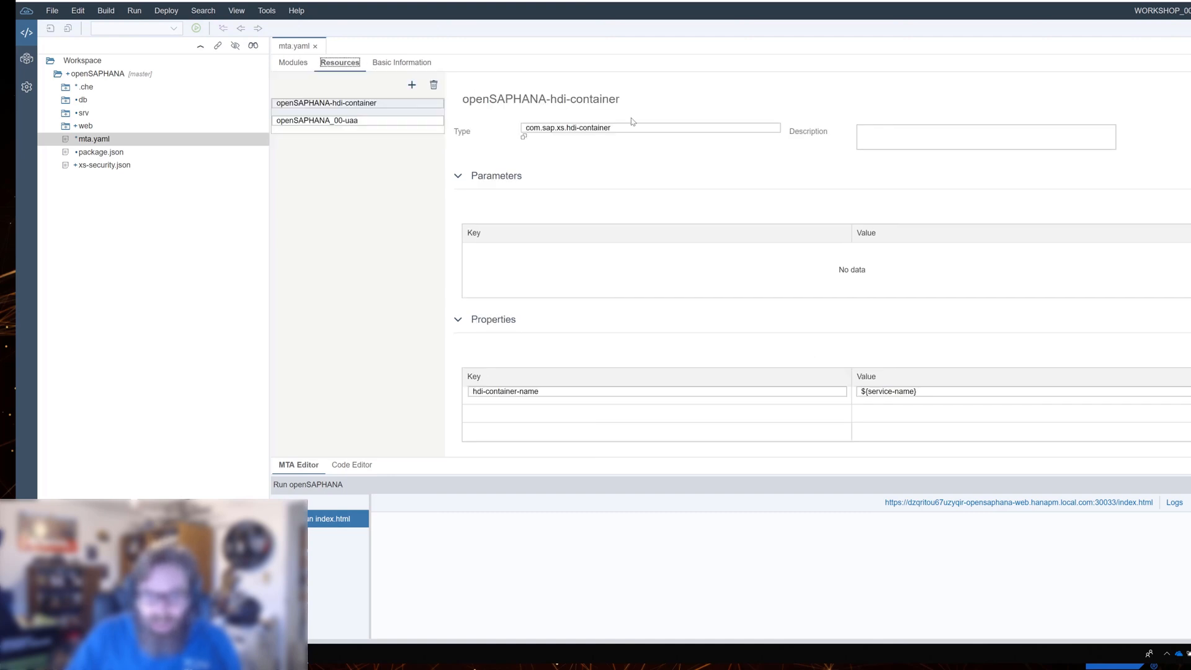
pyautogui.click(326, 102)
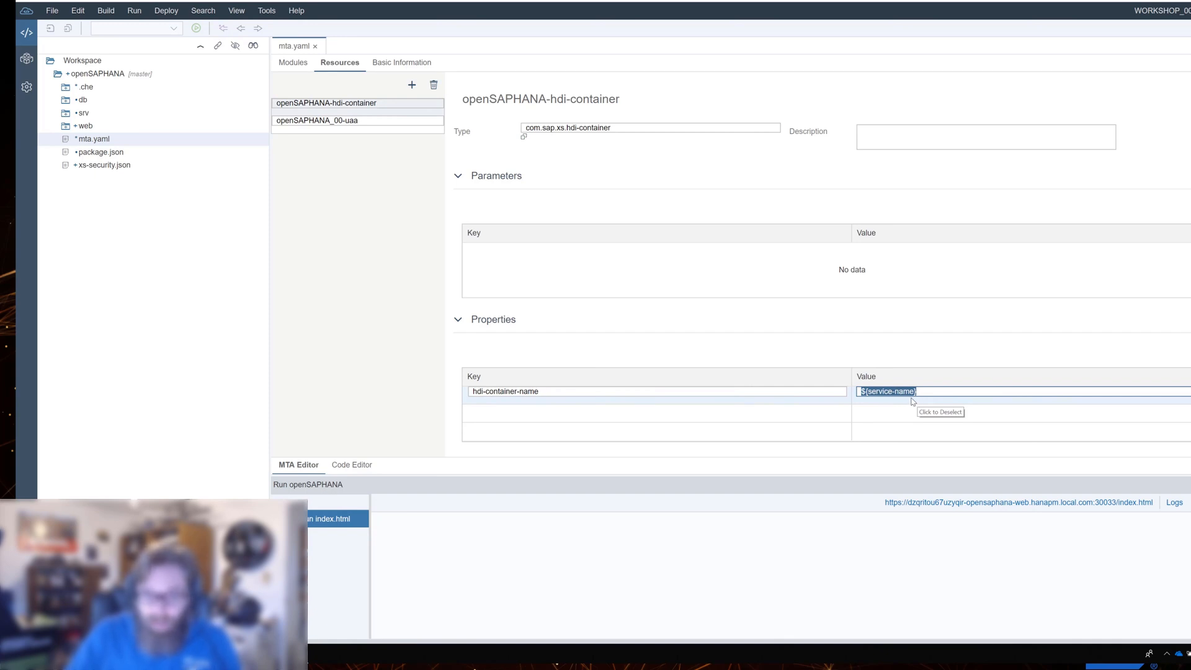
pyautogui.moveTo(554, 391)
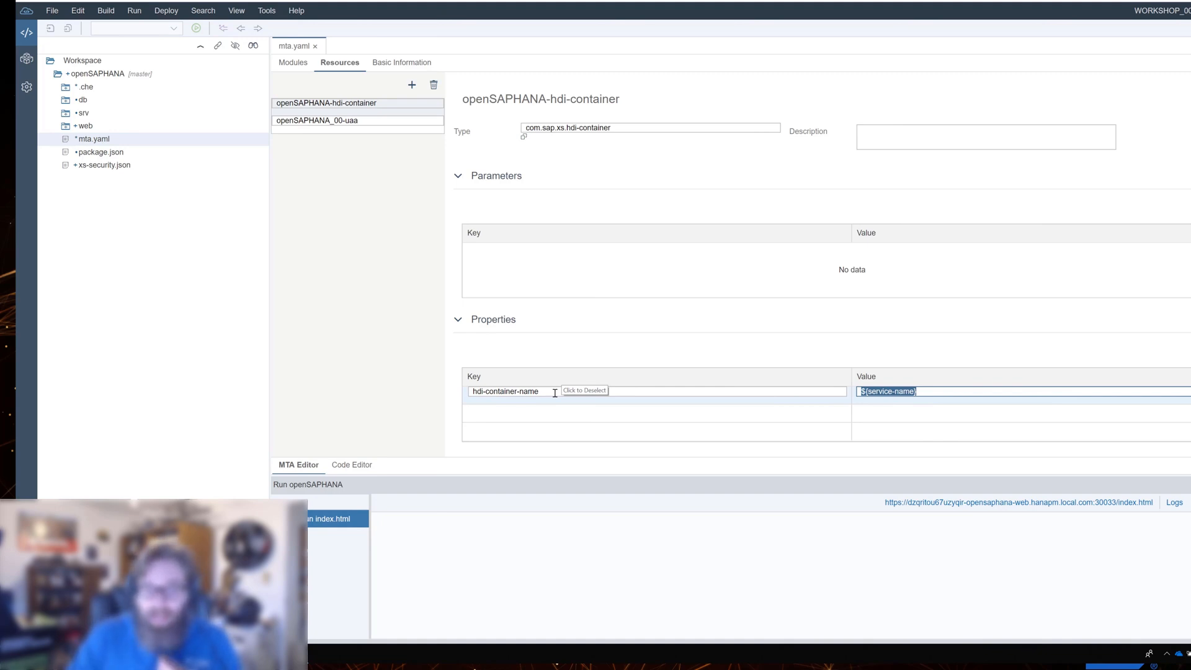
pyautogui.click(505, 392)
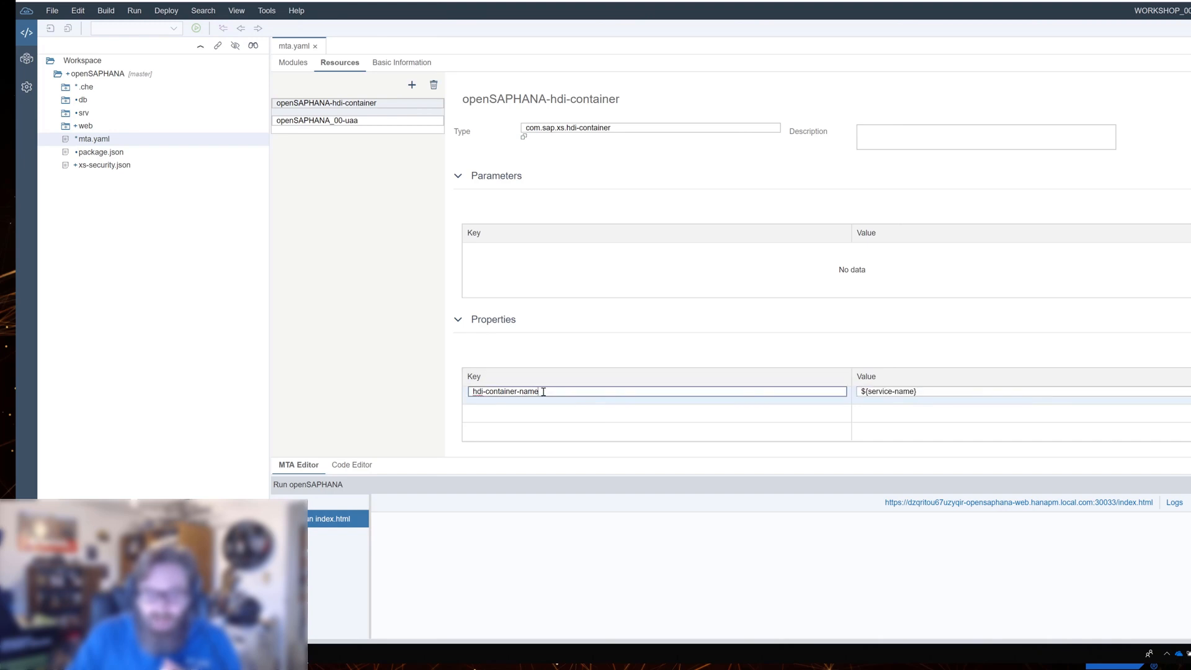
pyautogui.tripleClick(505, 391)
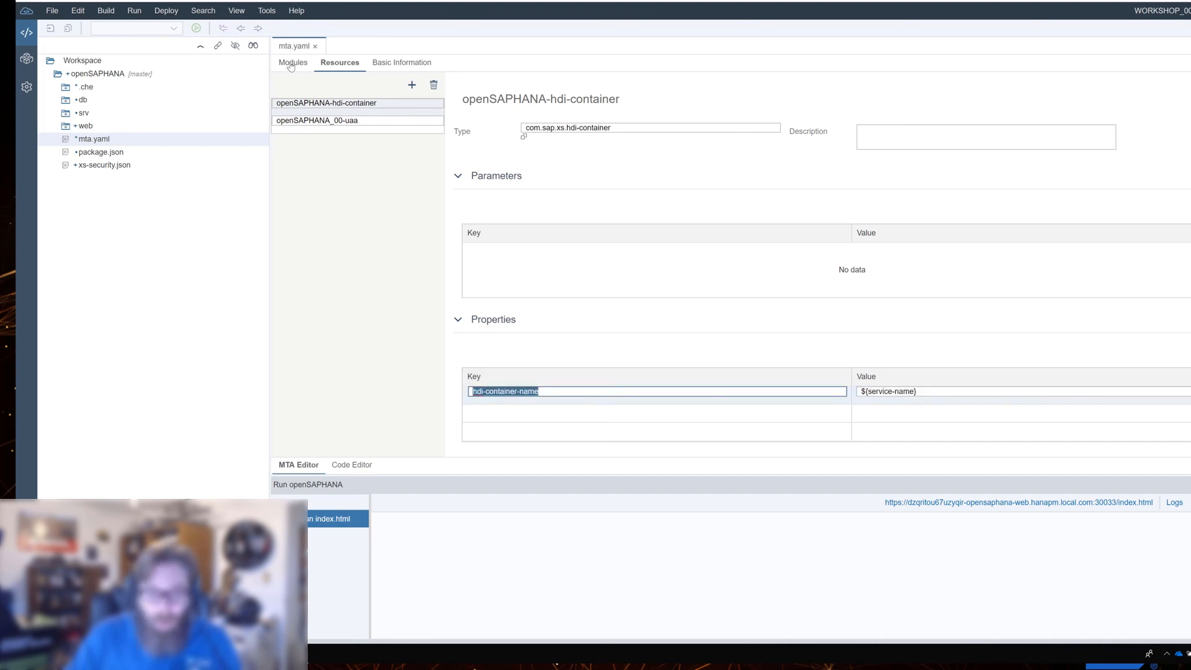
# - In Modules, check the db module's TARGET_CONTAINER entry, then select the db folder
pyautogui.click(294, 62)
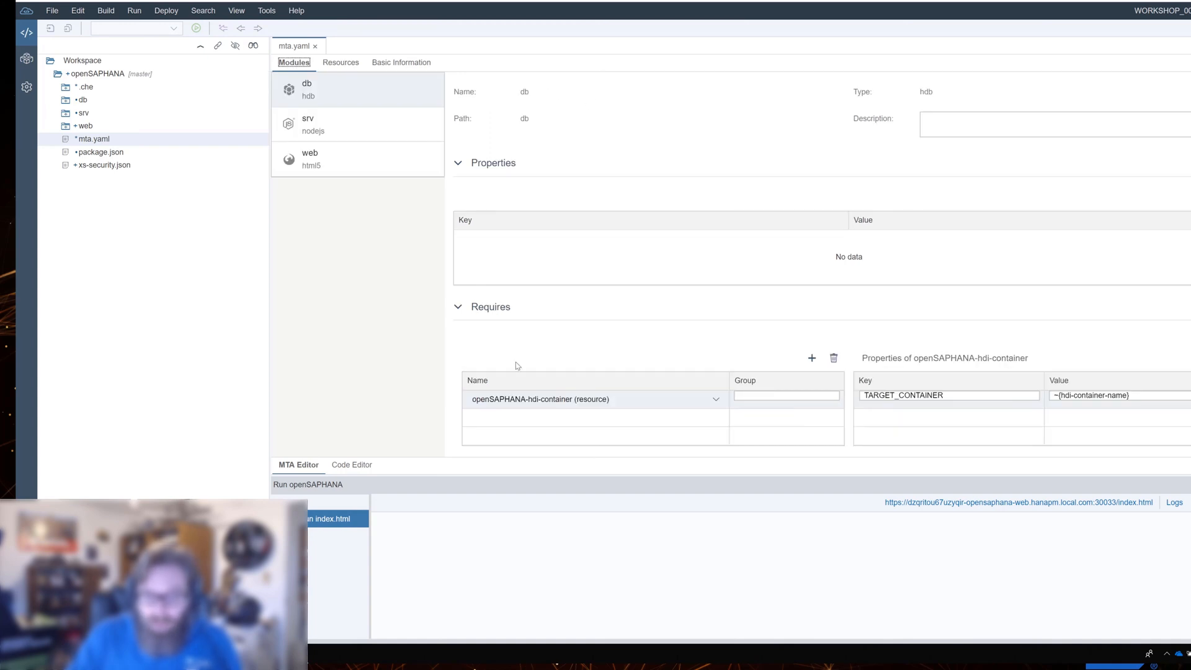
pyautogui.moveTo(332, 80)
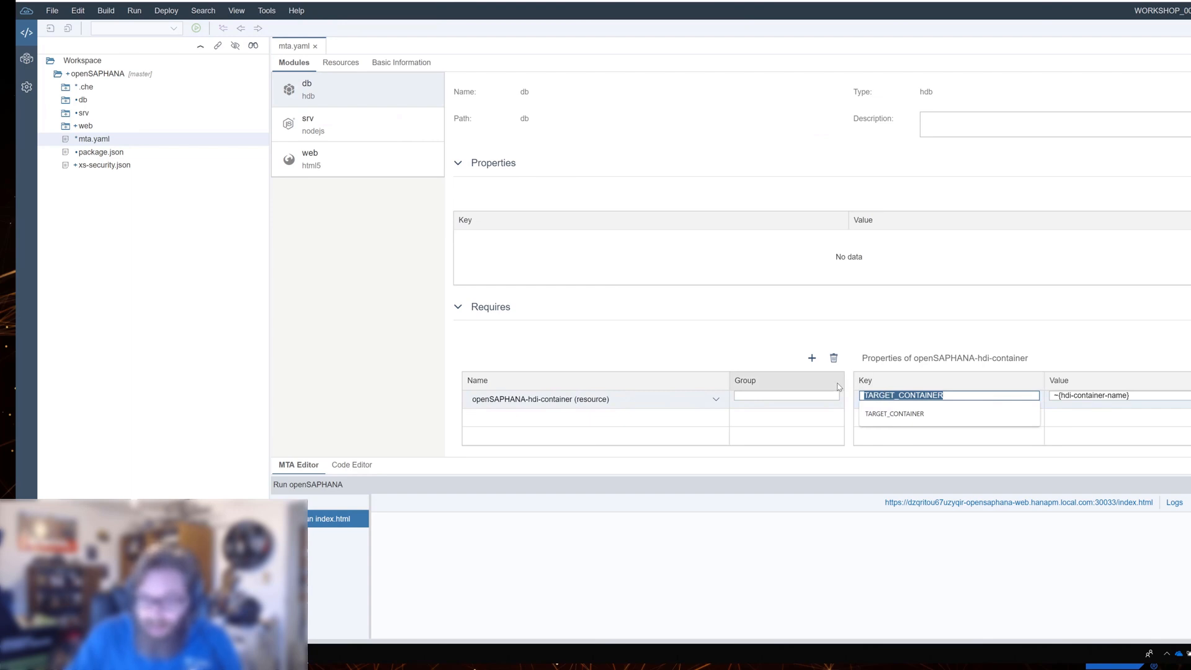
pyautogui.click(1117, 395)
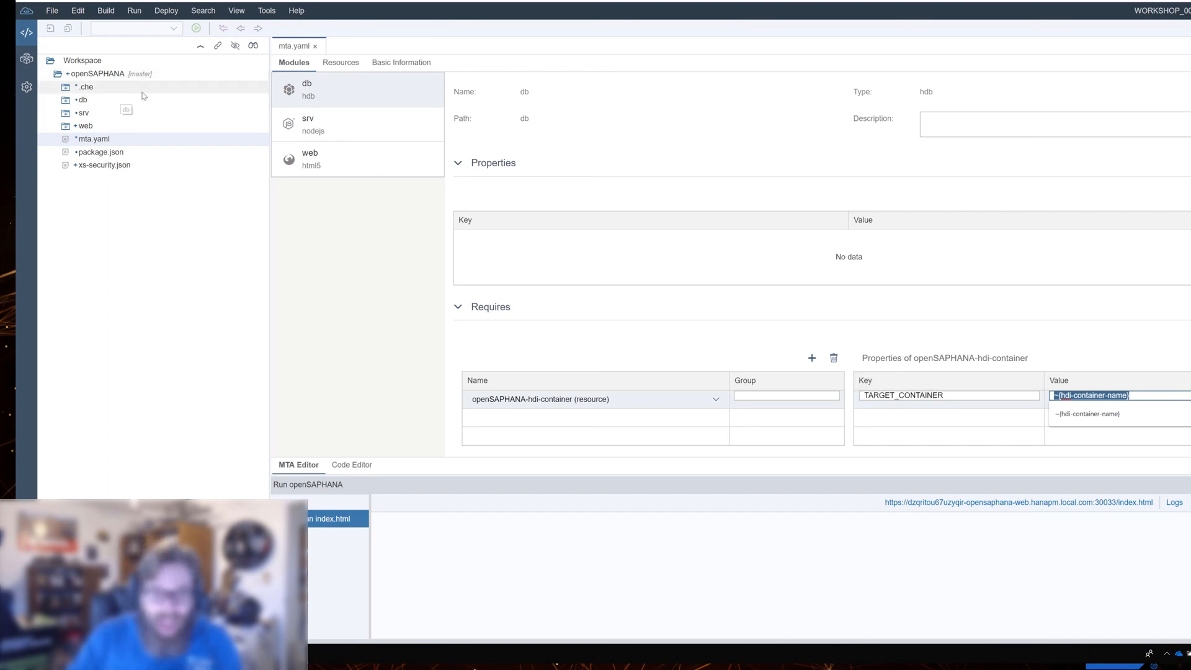
pyautogui.moveTo(327, 58)
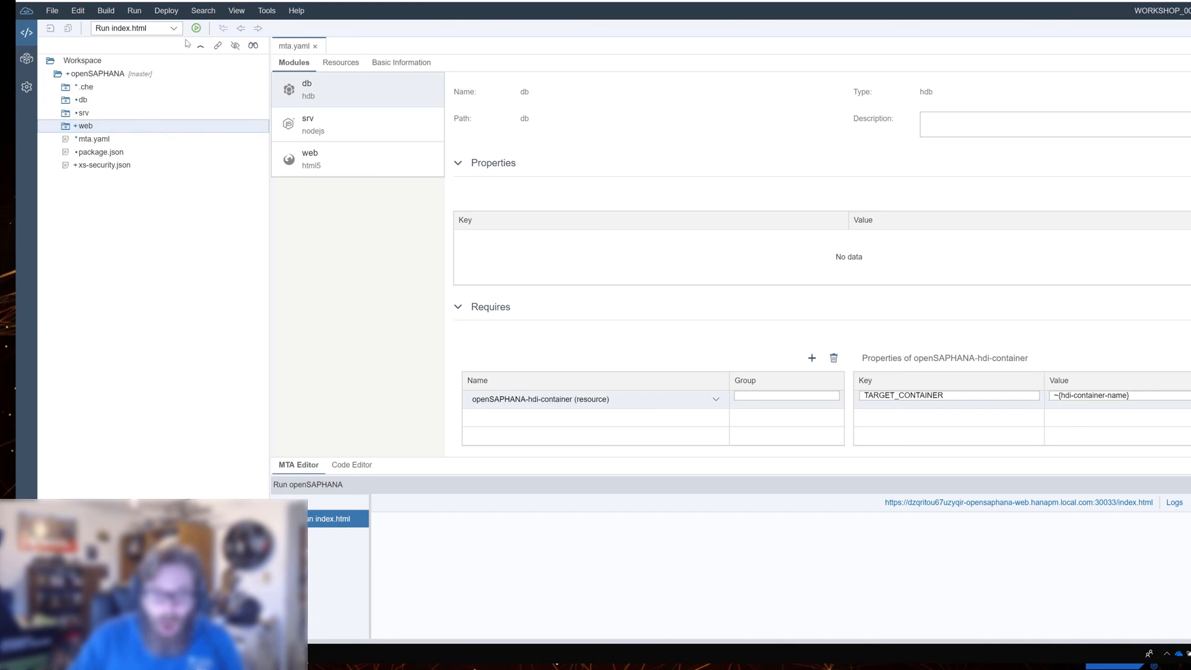
pyautogui.moveTo(109, 139)
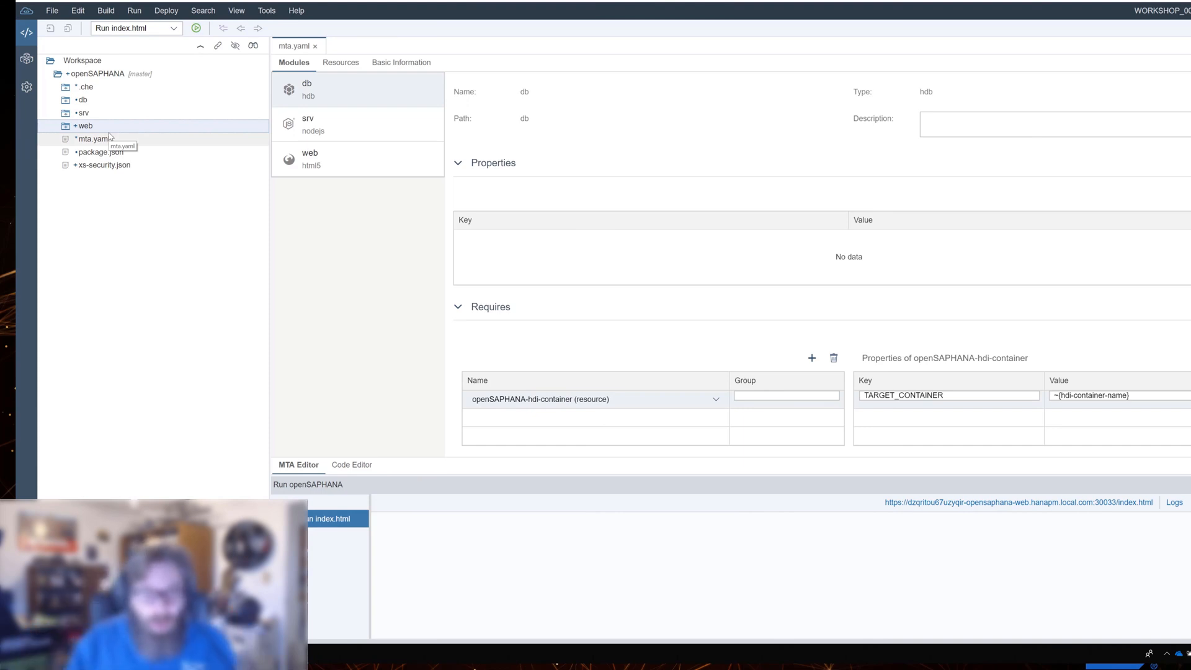
pyautogui.click(82, 99)
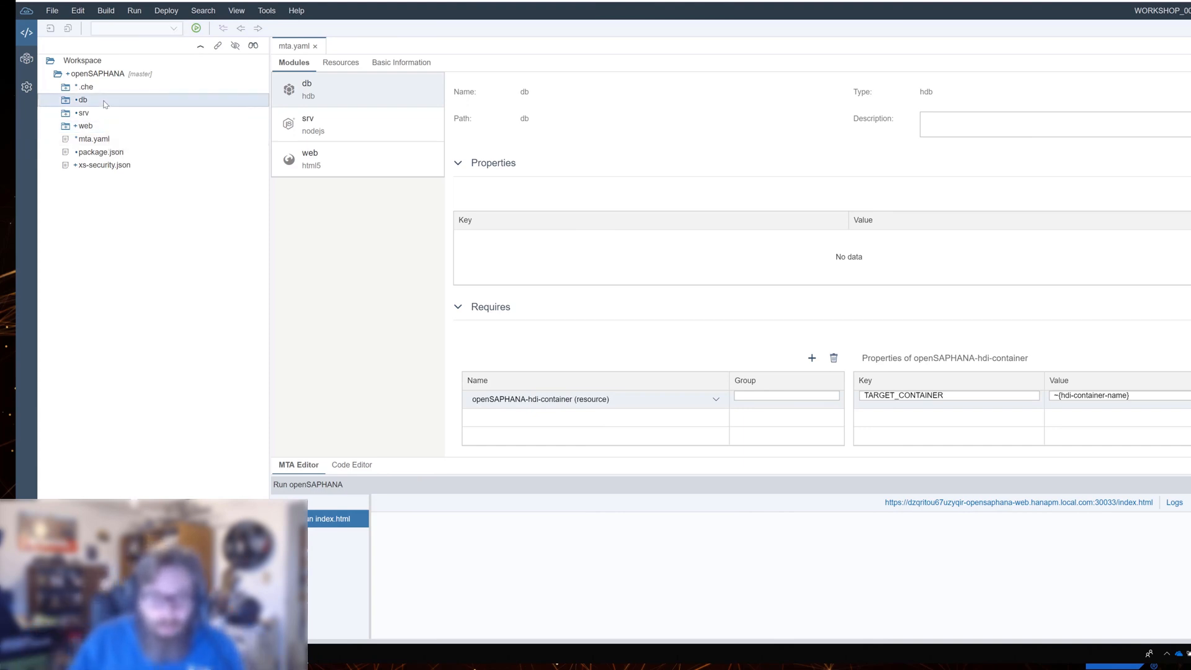
# - Close mta.yaml and expand the db folder to show src, data-model.cds and package.json
pyautogui.click(314, 45)
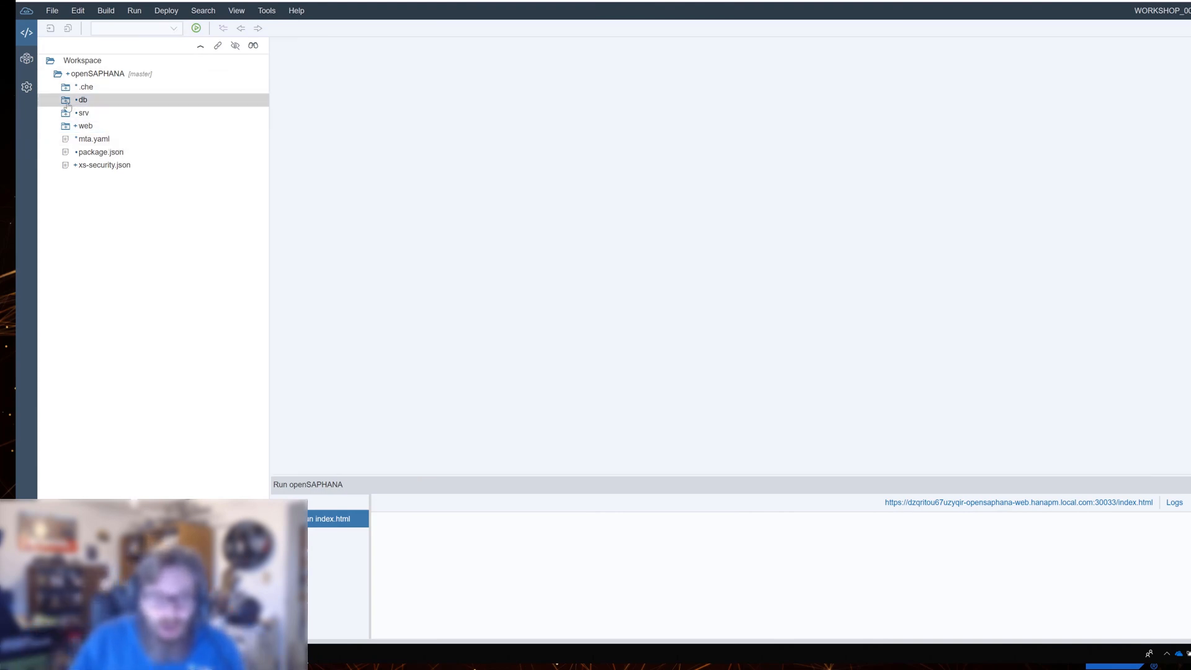
pyautogui.click(82, 99)
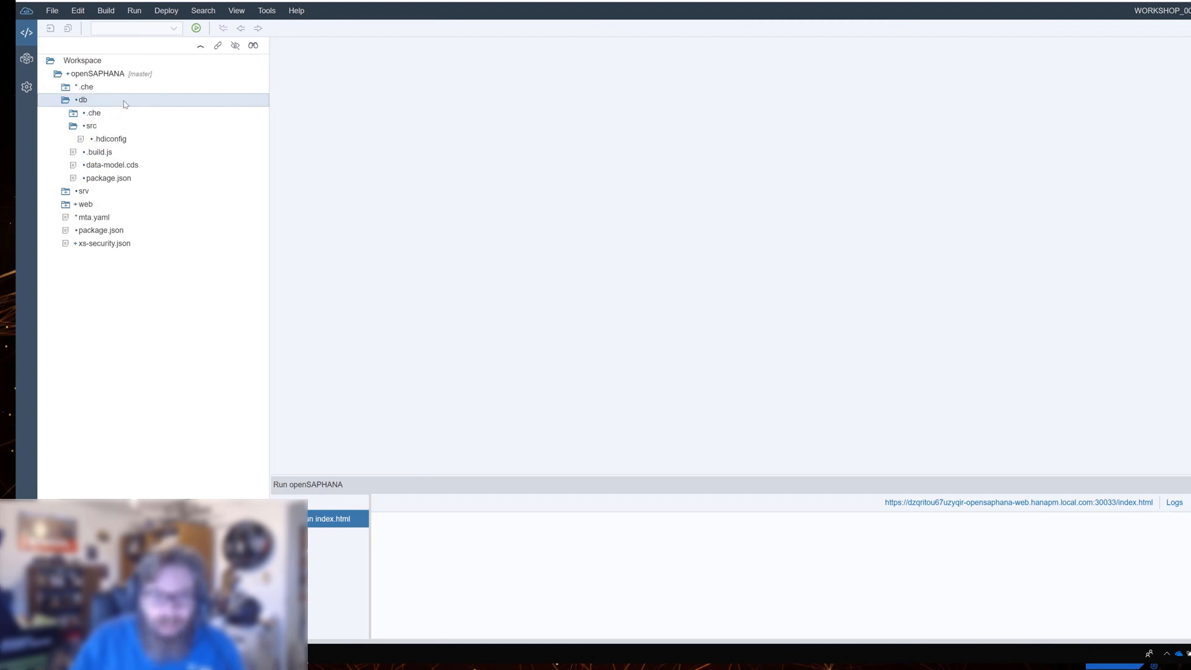
pyautogui.moveTo(98, 152)
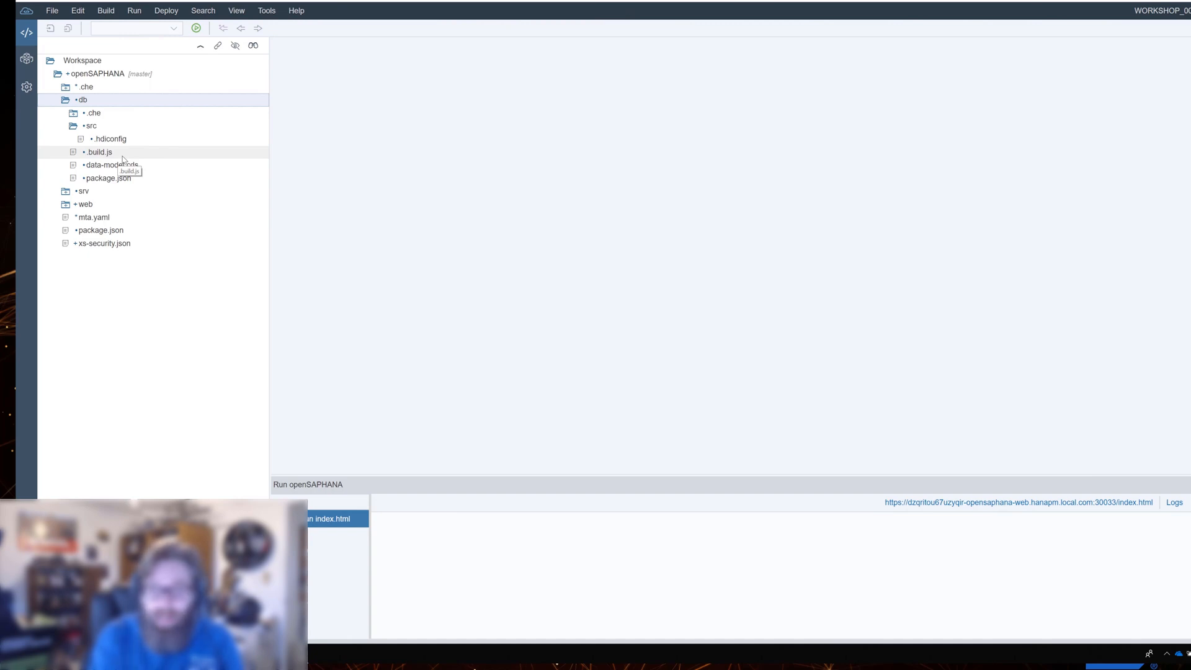
pyautogui.moveTo(152, 147)
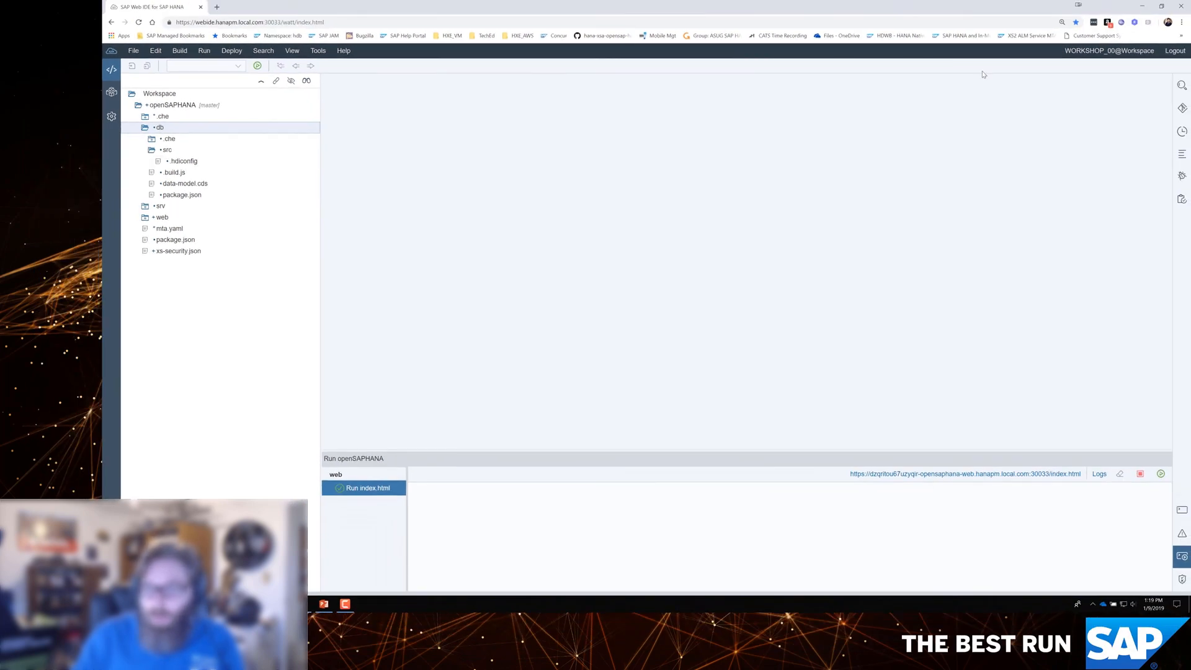
pyautogui.moveTo(1074, 58)
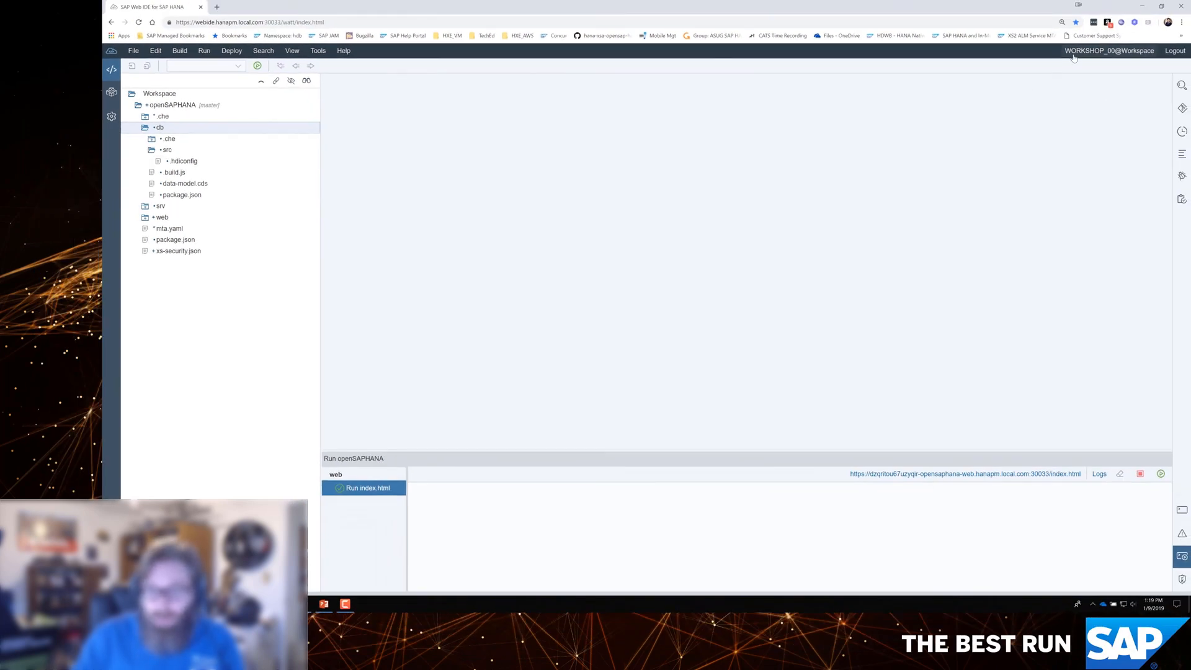
pyautogui.moveTo(1120, 59)
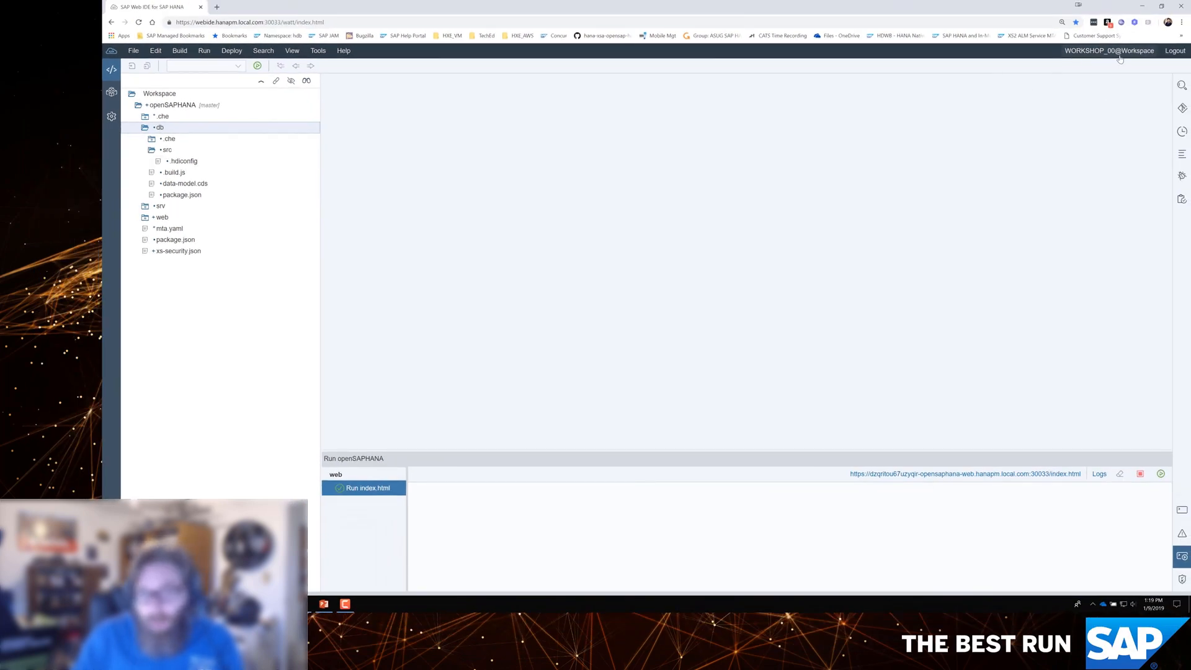
pyautogui.moveTo(160, 127)
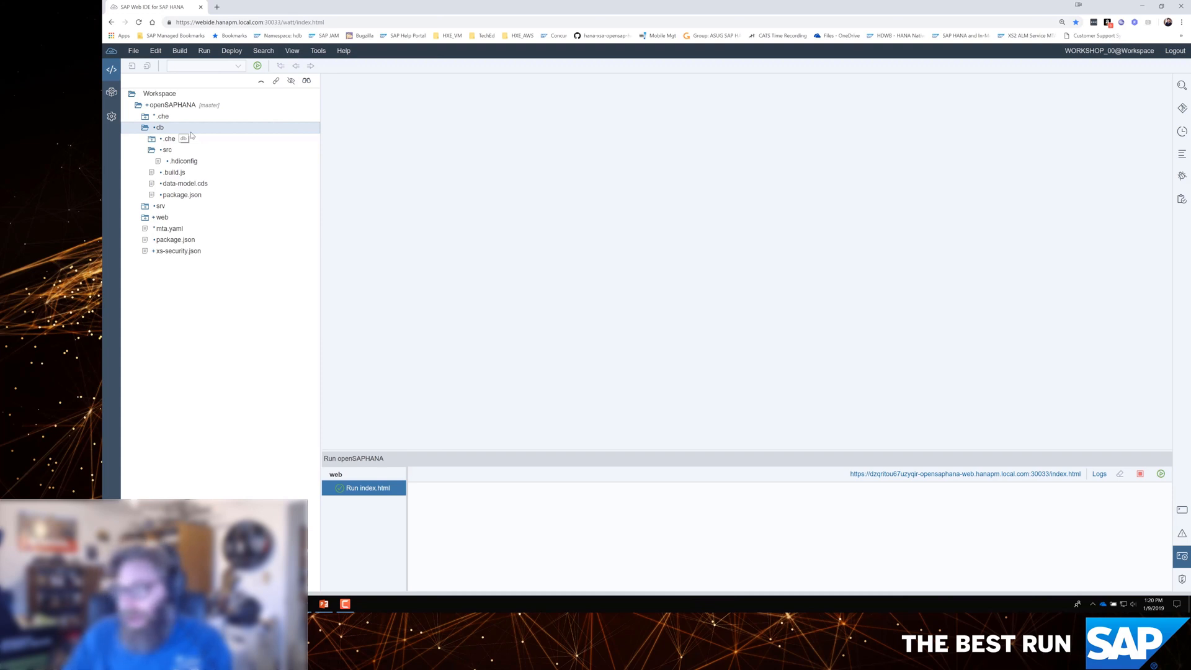
pyautogui.moveTo(187, 67)
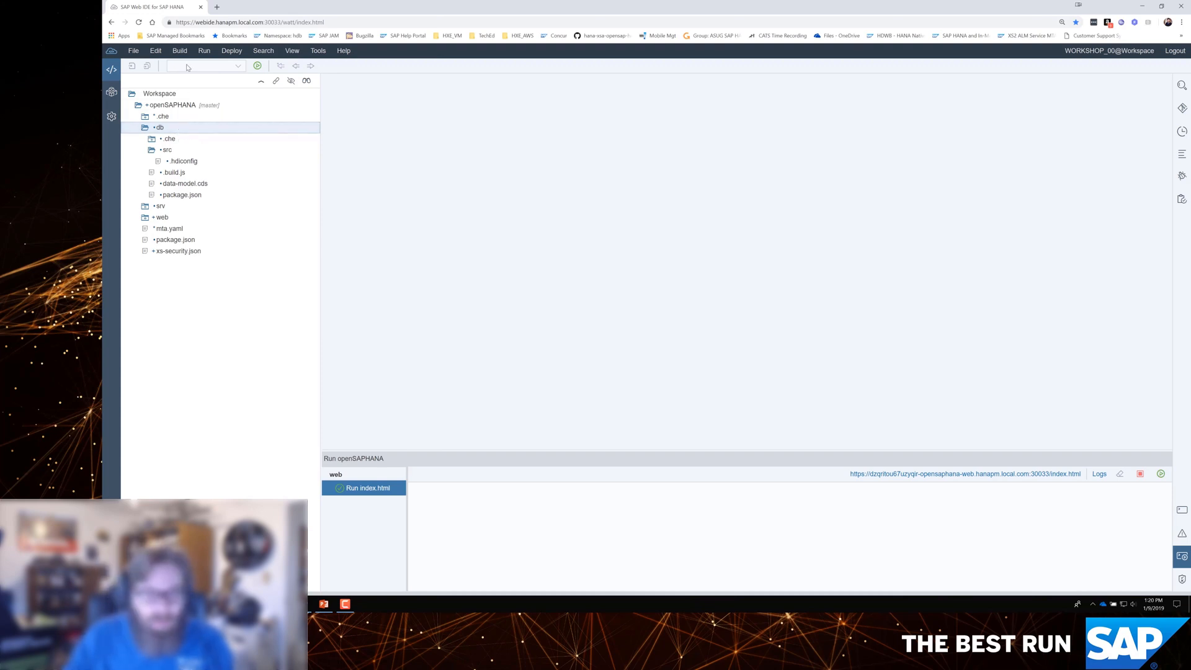
# - Run Build > Build on the selected db module
pyautogui.click(180, 50)
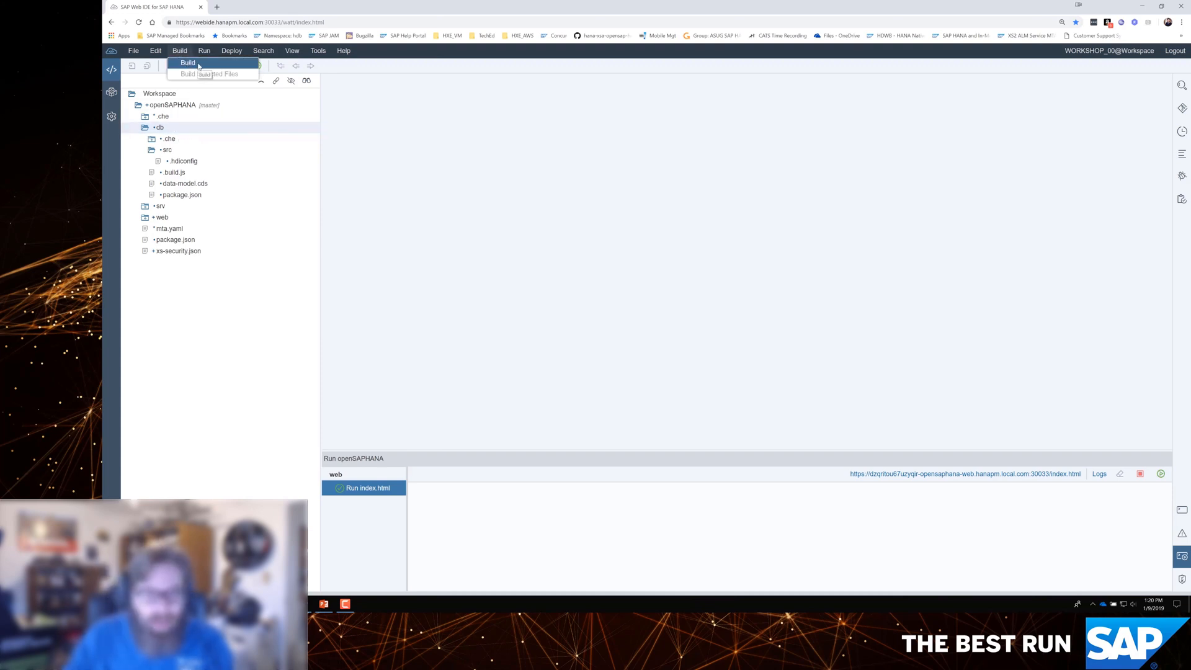
pyautogui.click(187, 62)
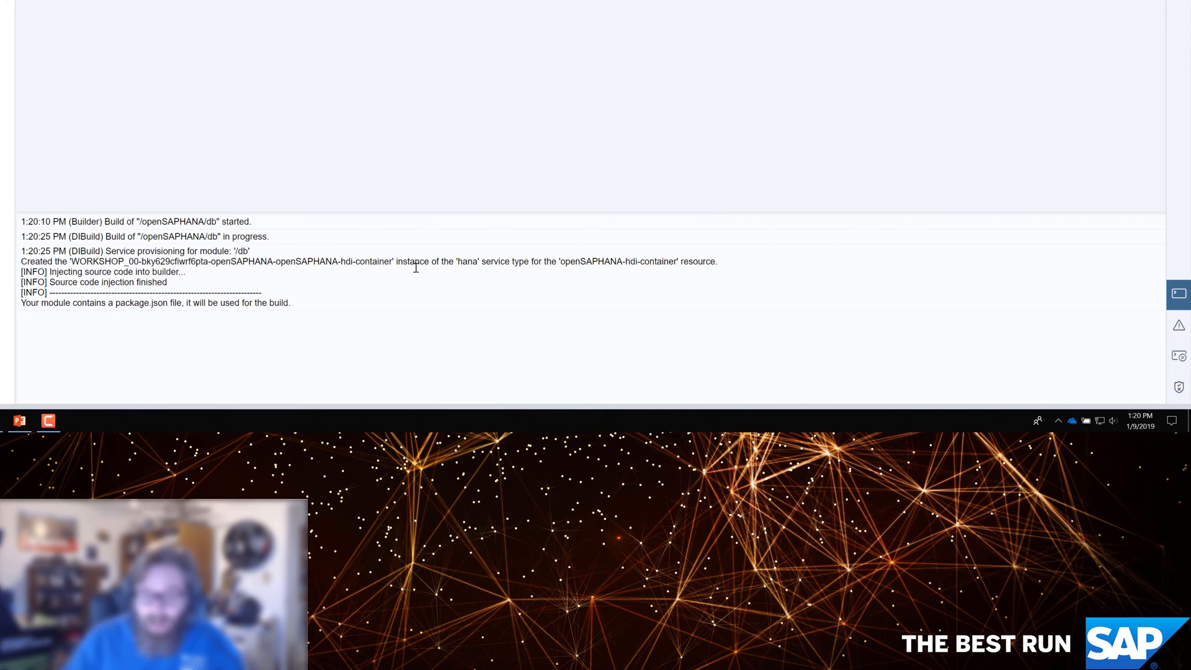
pyautogui.moveTo(521, 266)
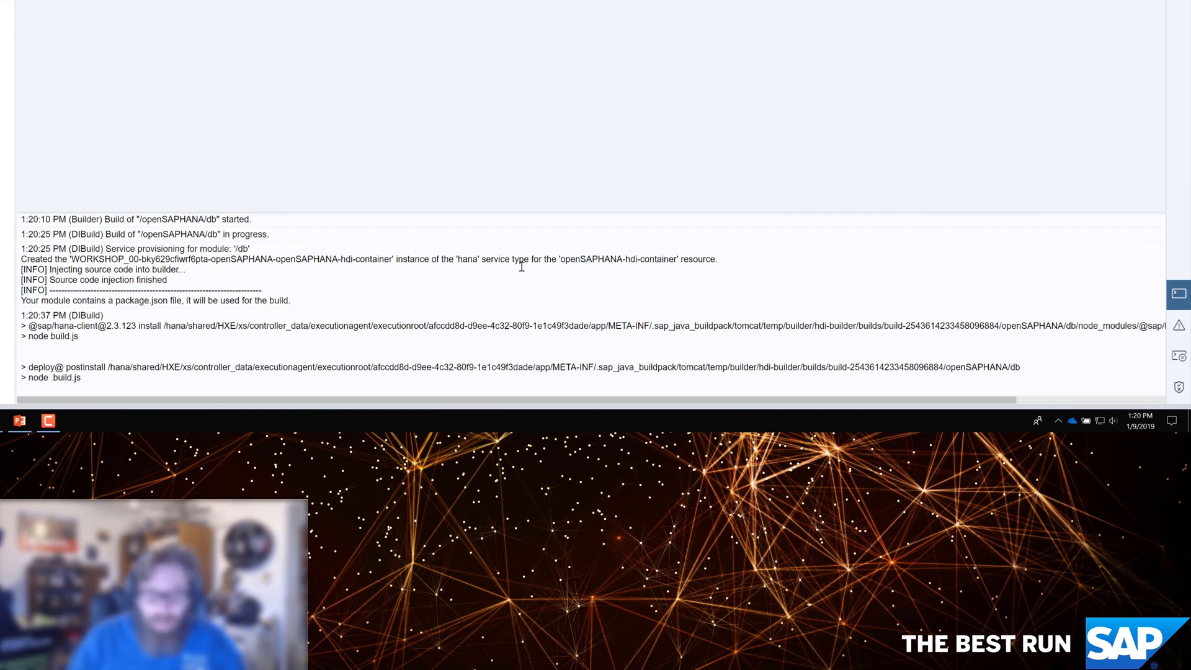
pyautogui.moveTo(142, 327)
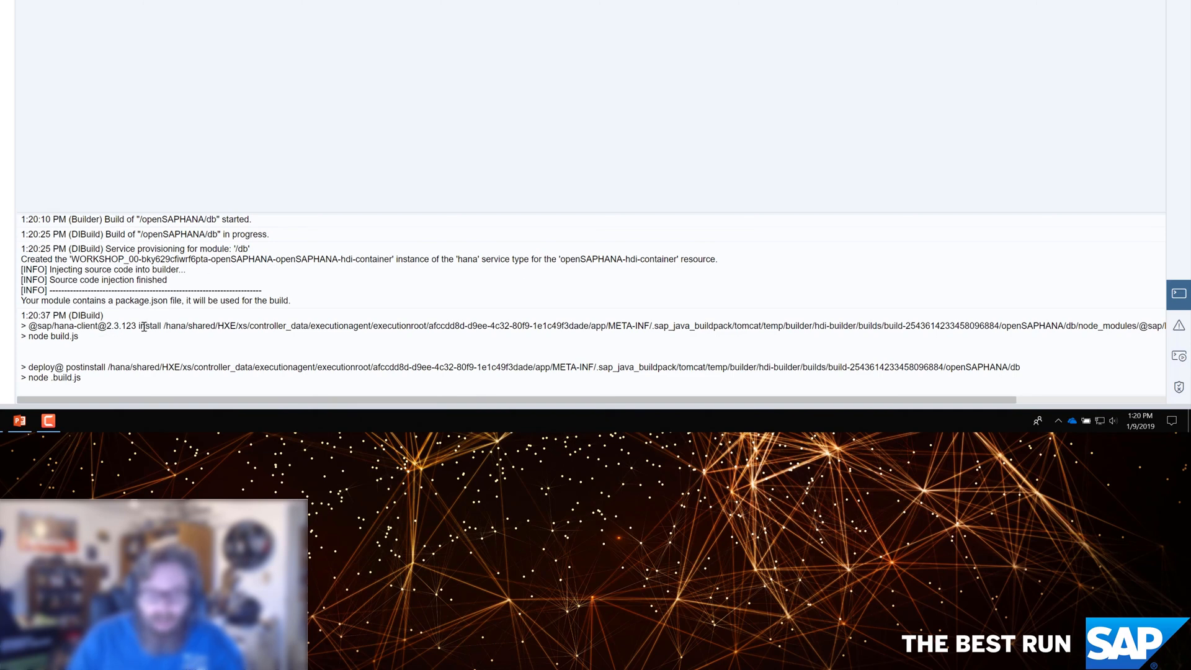
# - Follow the build log until 4 files deploy to OPENSAPHANA_OPENSAPHANA_HDI_CONTAINER successfully
pyautogui.scroll(-3)
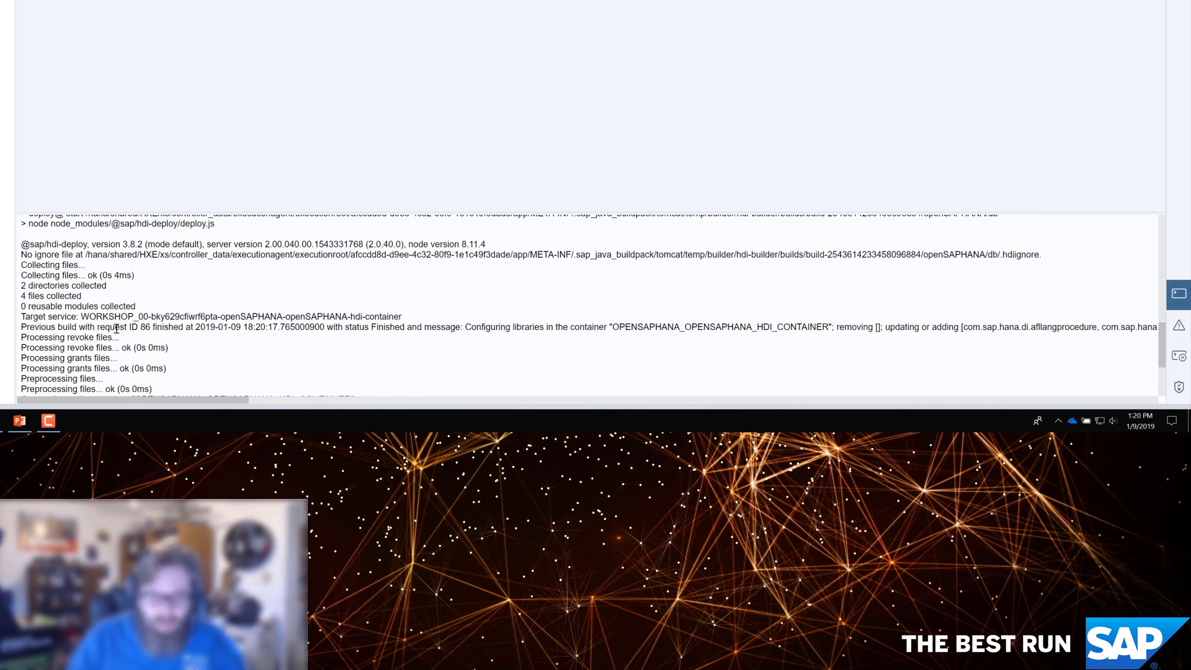
pyautogui.moveTo(143, 327)
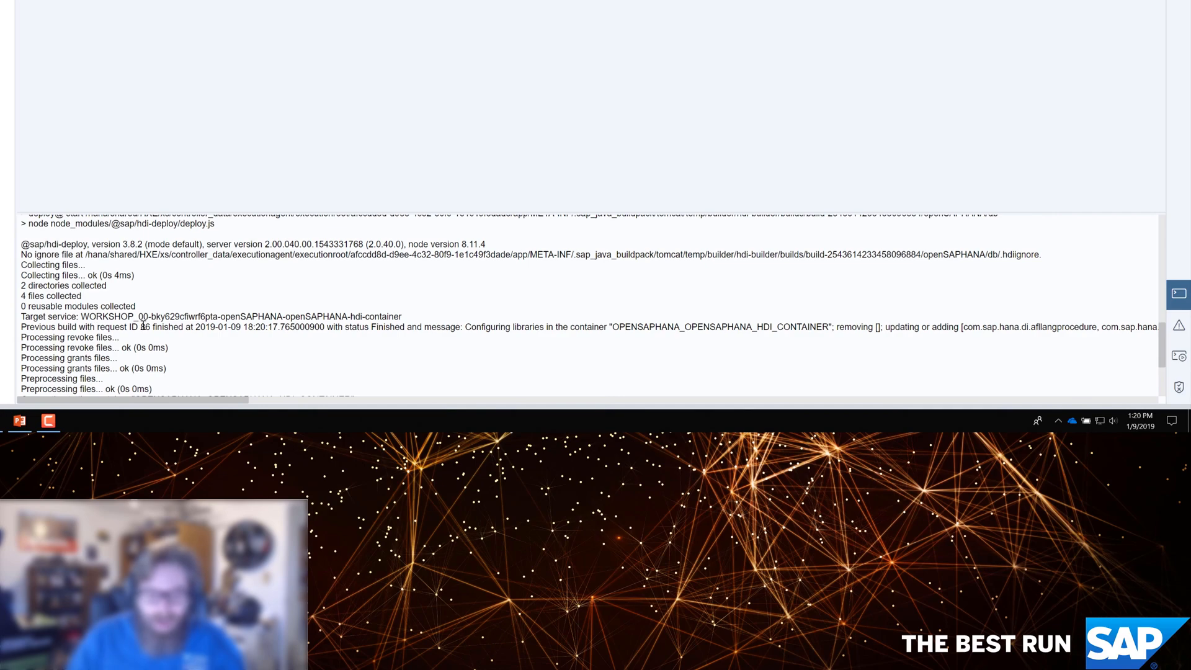
pyautogui.scroll(-3)
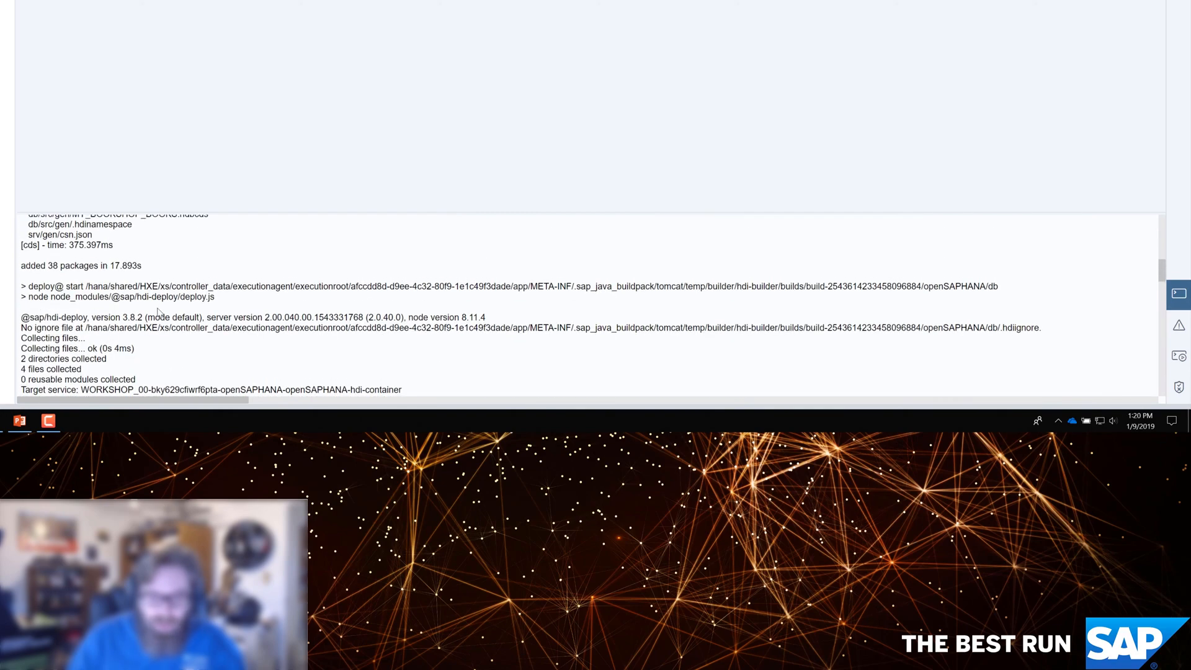
pyautogui.scroll(-3)
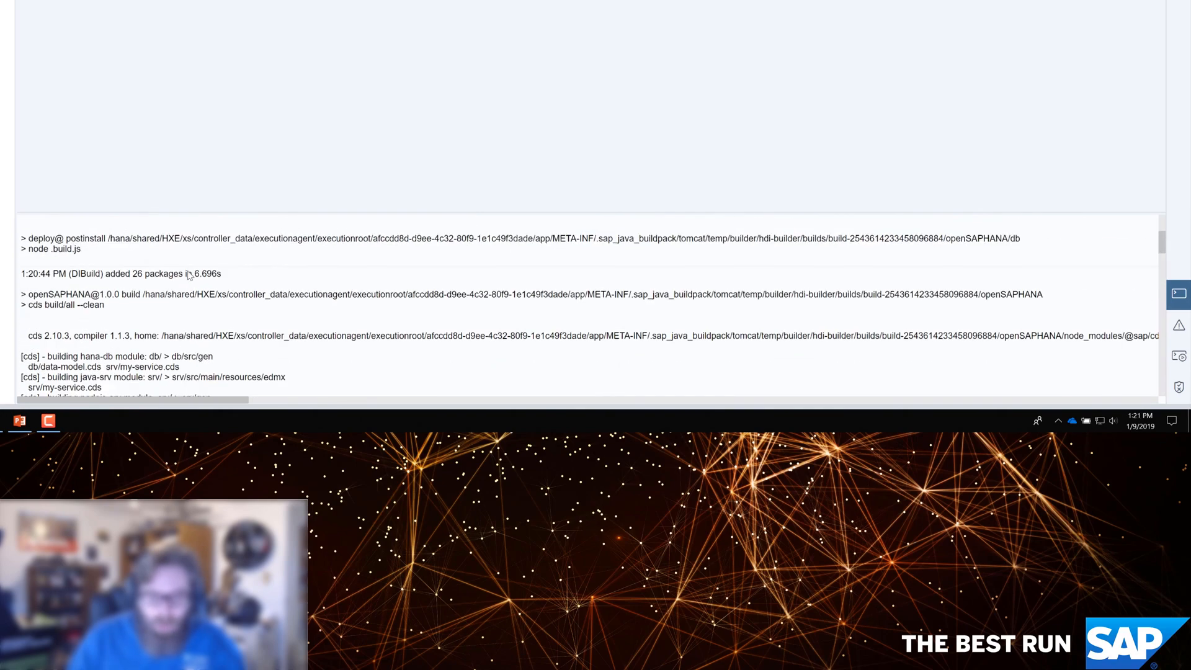
pyautogui.scroll(-3)
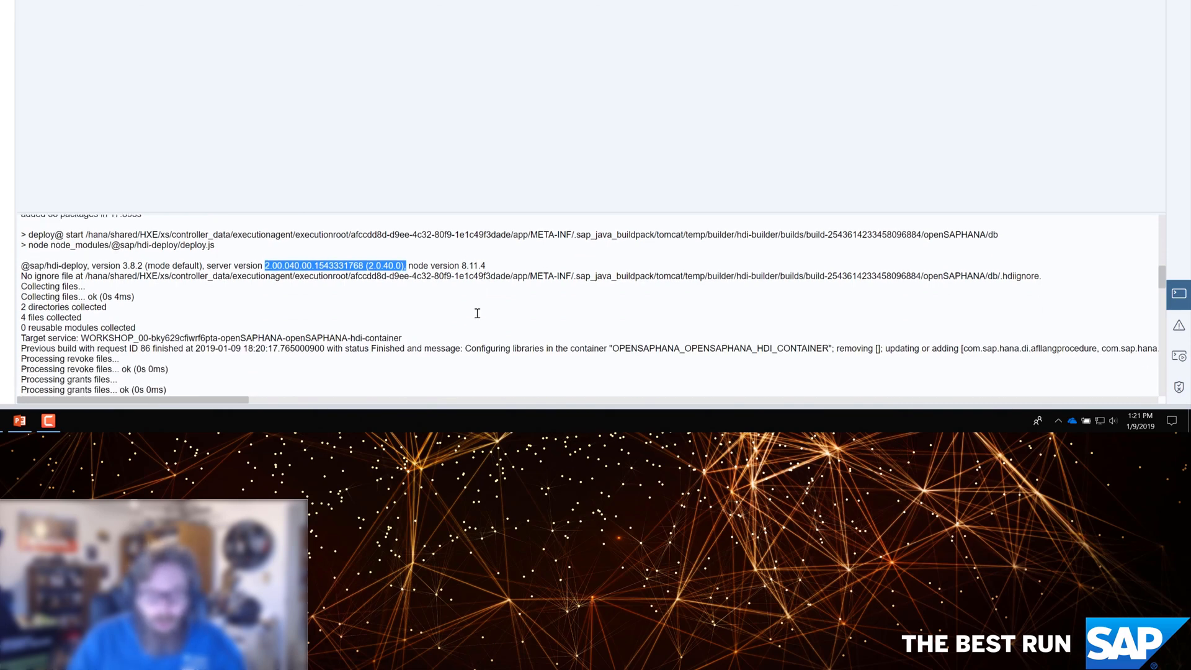
pyautogui.scroll(-3)
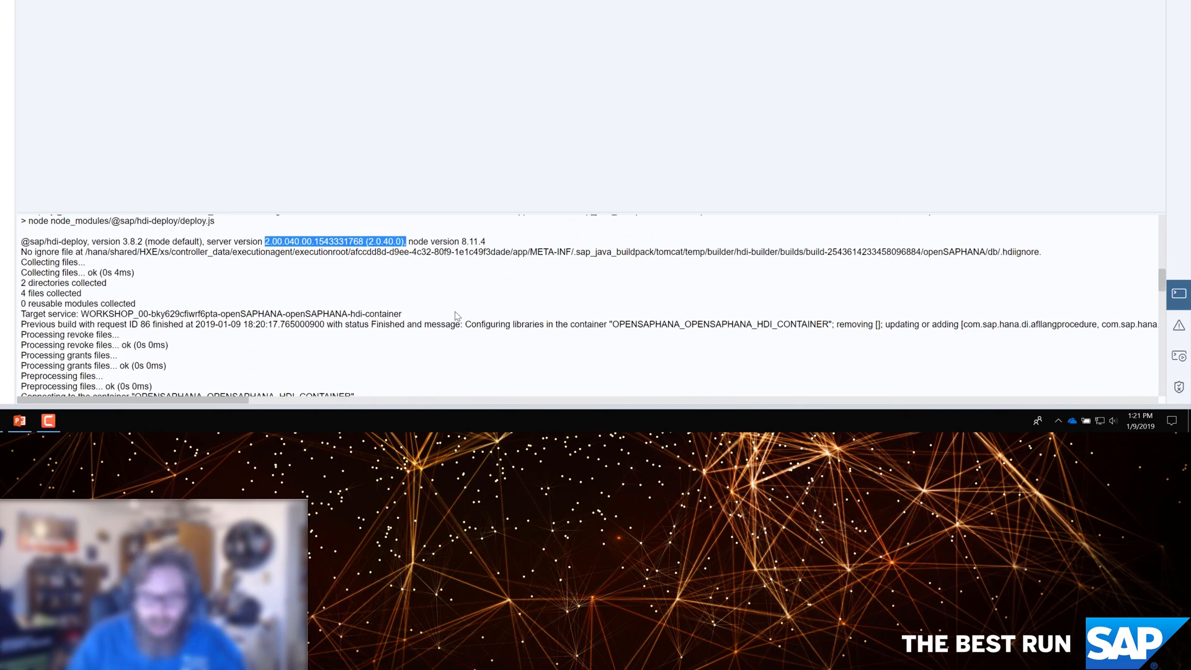
pyautogui.scroll(-3)
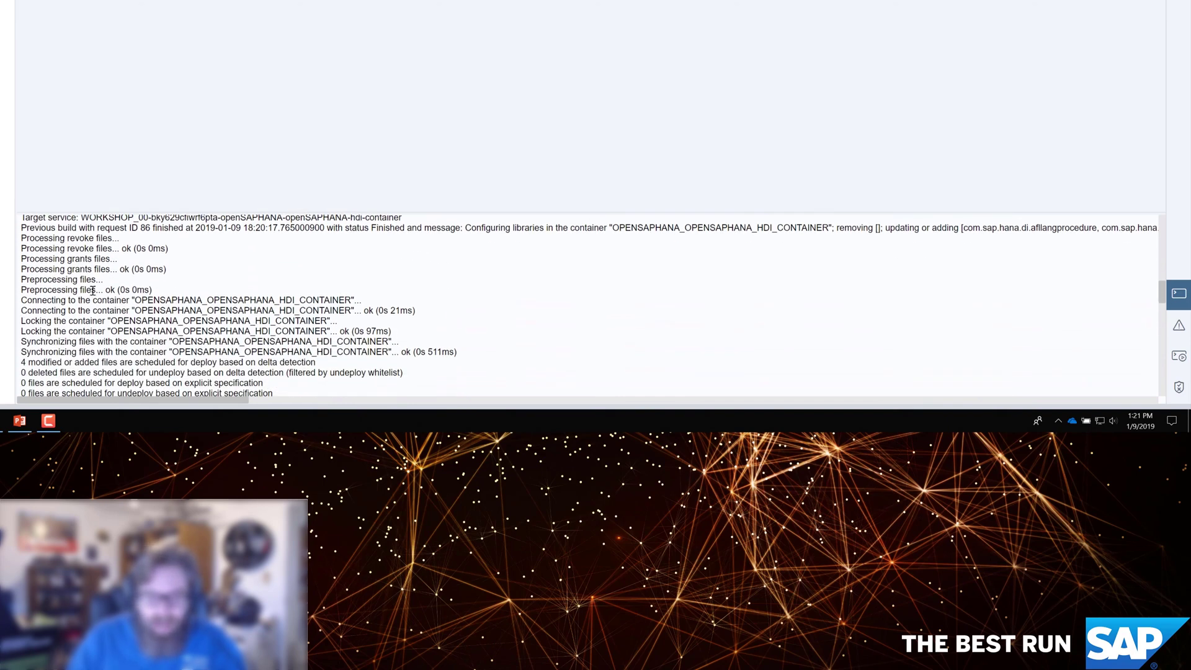
pyautogui.doubleClick(239, 299)
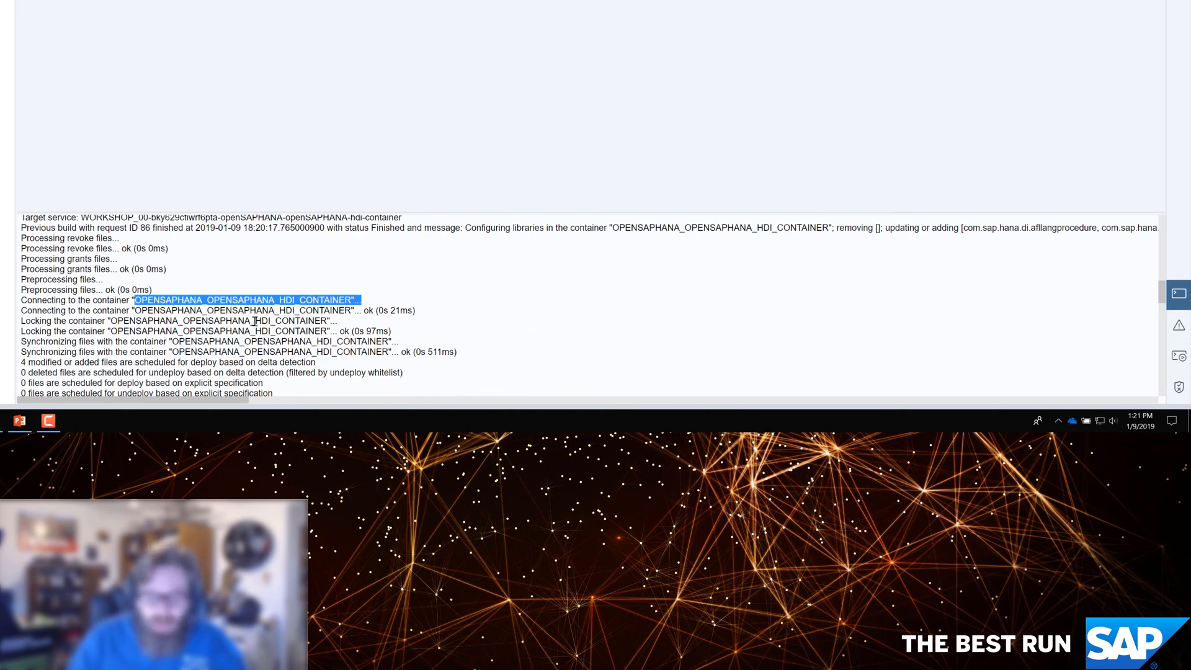
pyautogui.scroll(-3)
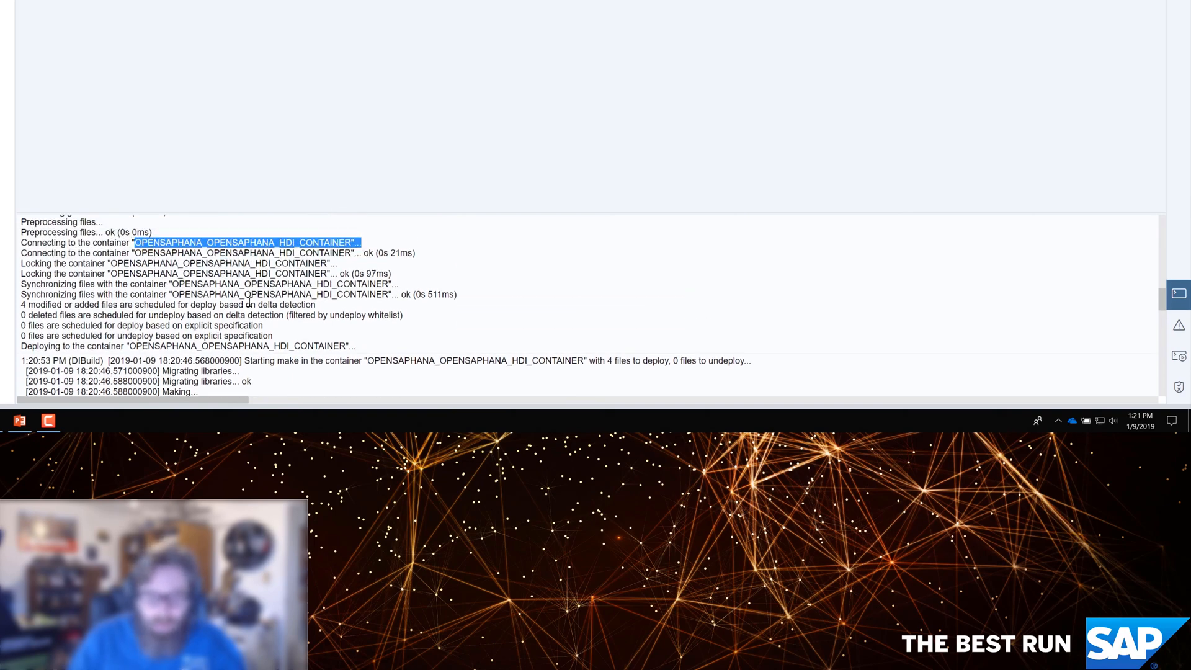
pyautogui.scroll(-3)
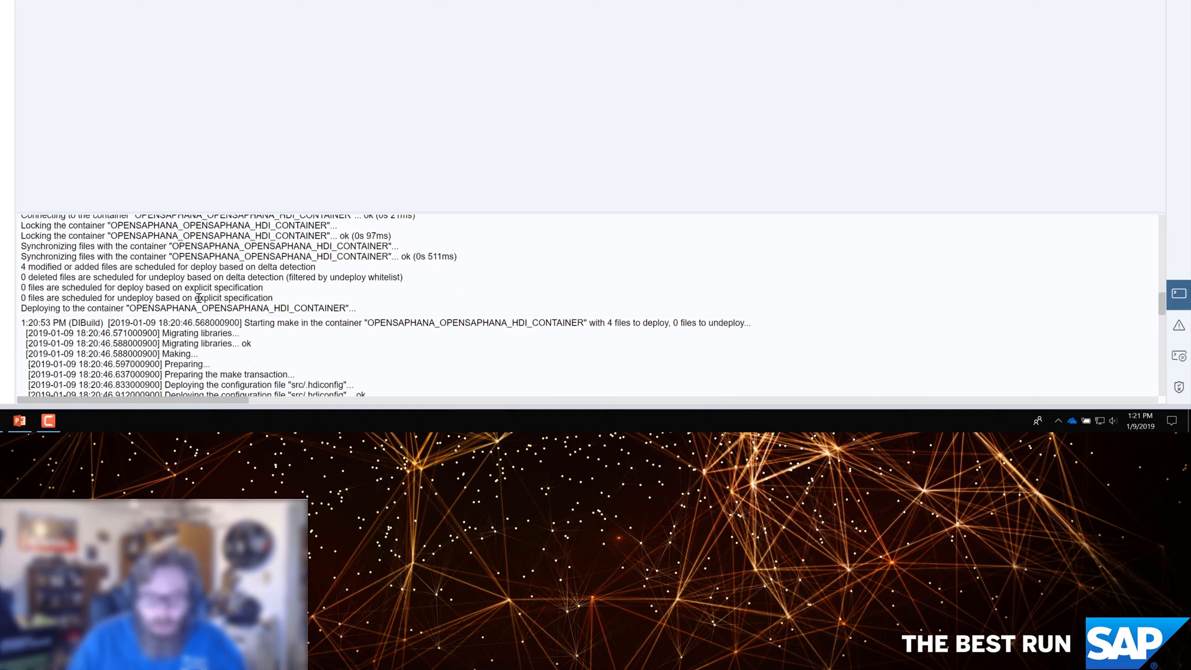
pyautogui.scroll(-3)
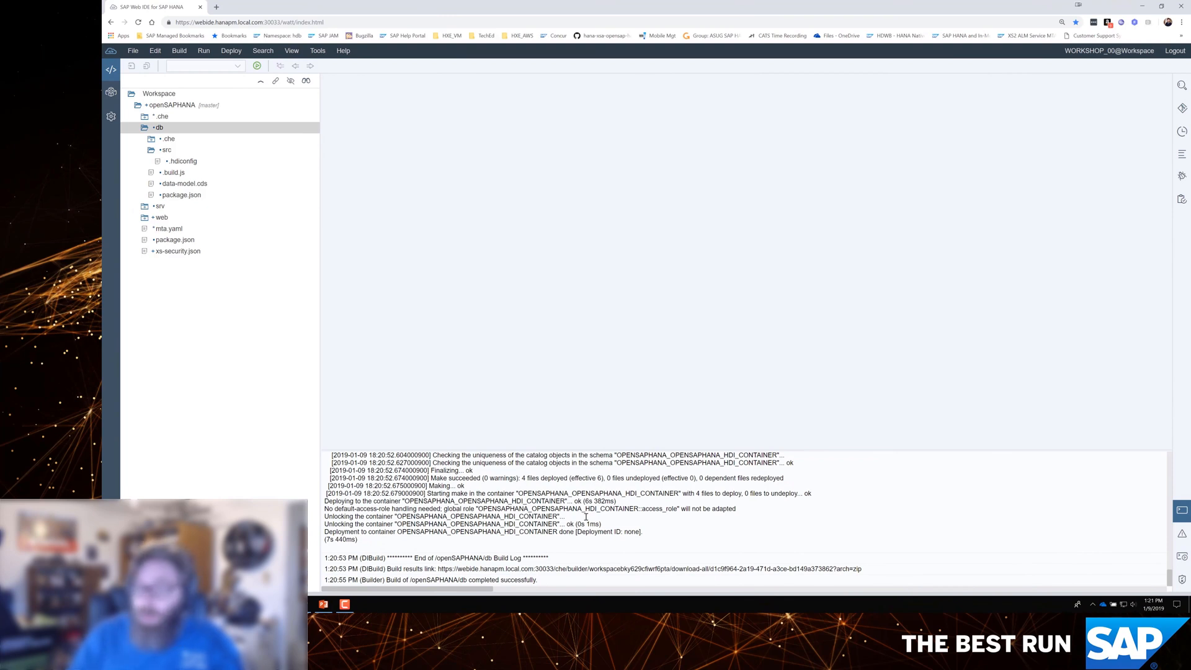
pyautogui.moveTo(488, 492)
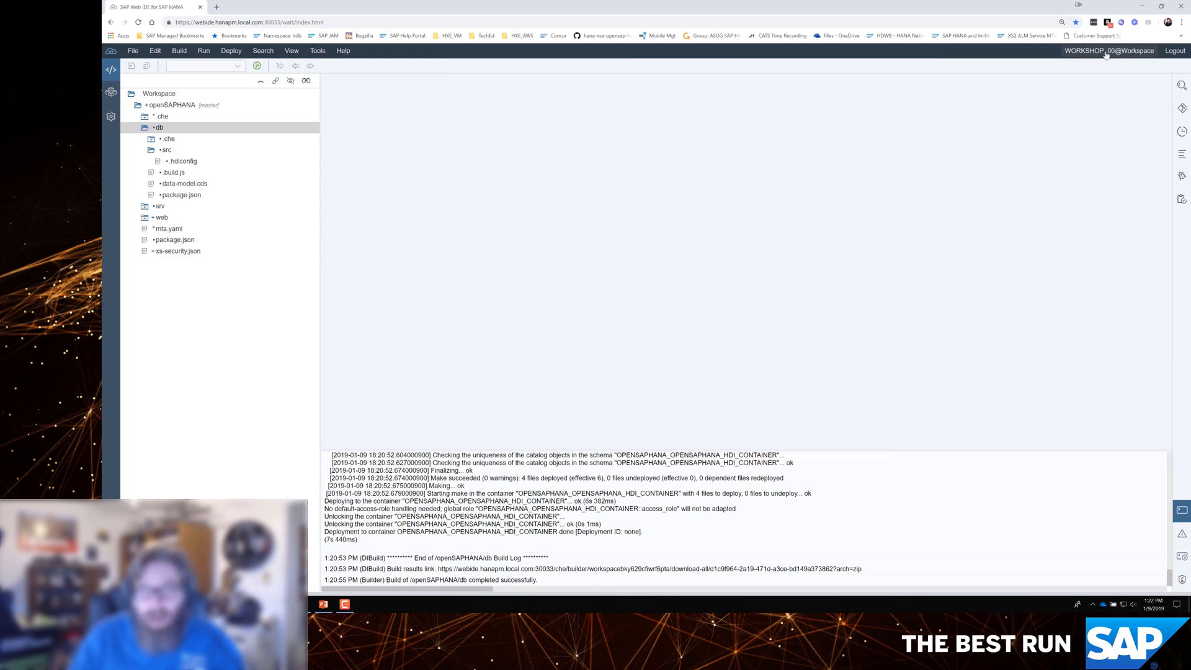
pyautogui.moveTo(986, 111)
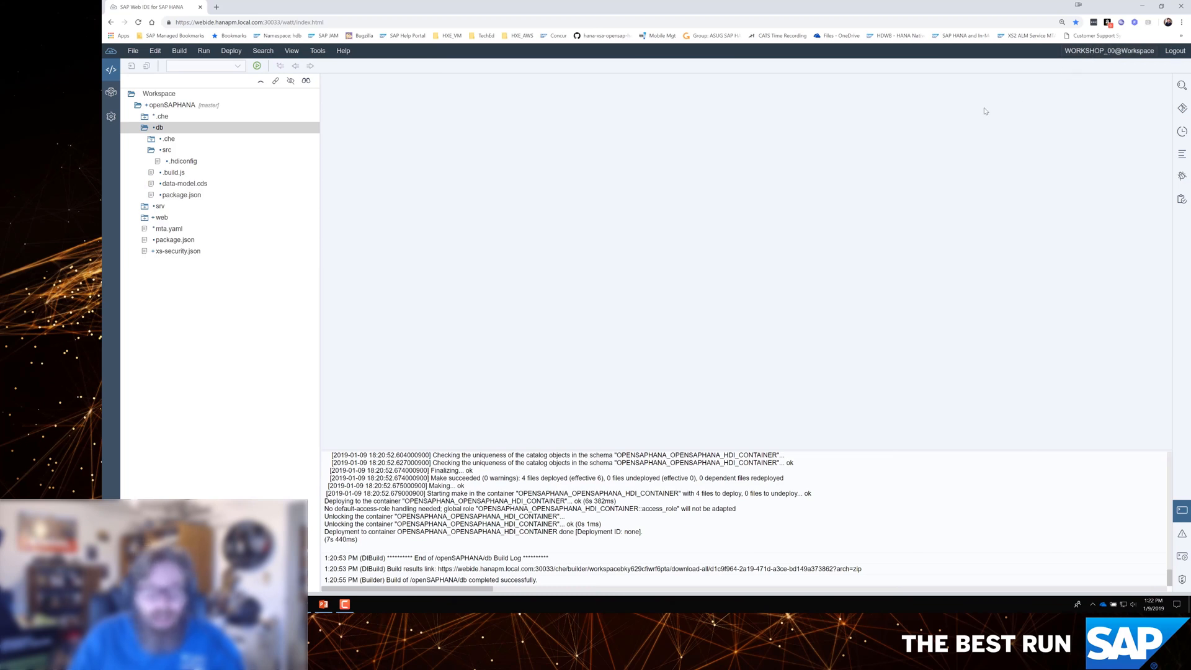
pyautogui.moveTo(111, 94)
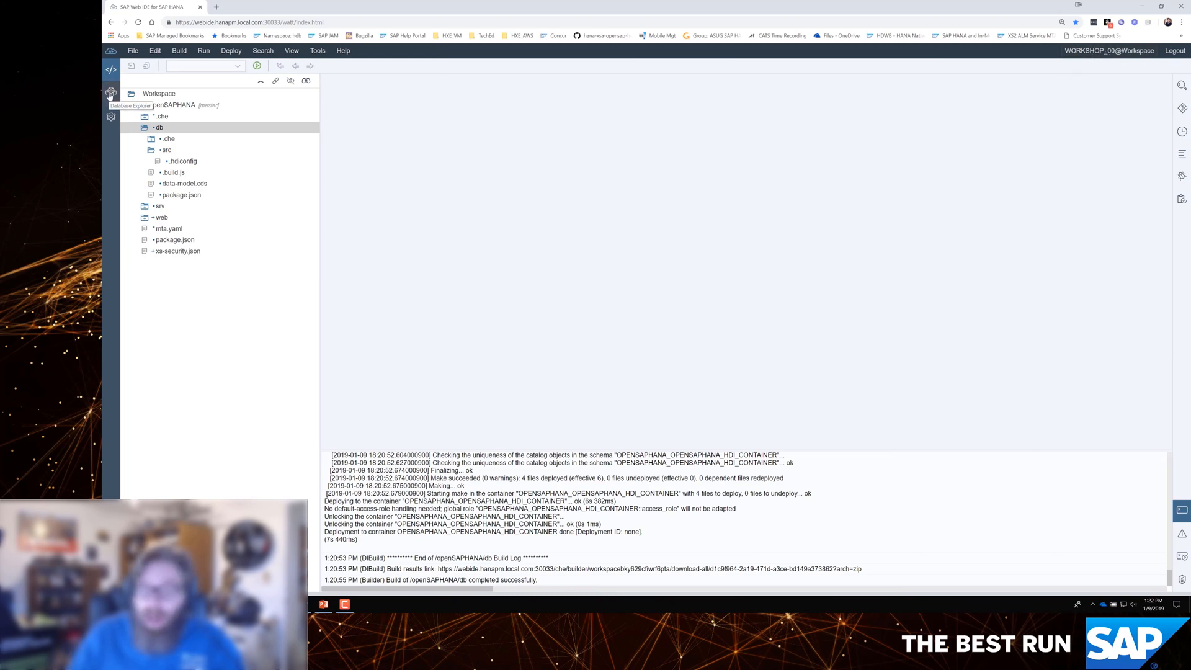
# - Switch to Database Explorer and expand, then collapse, HXE@localhost and its Catalog
pyautogui.click(111, 92)
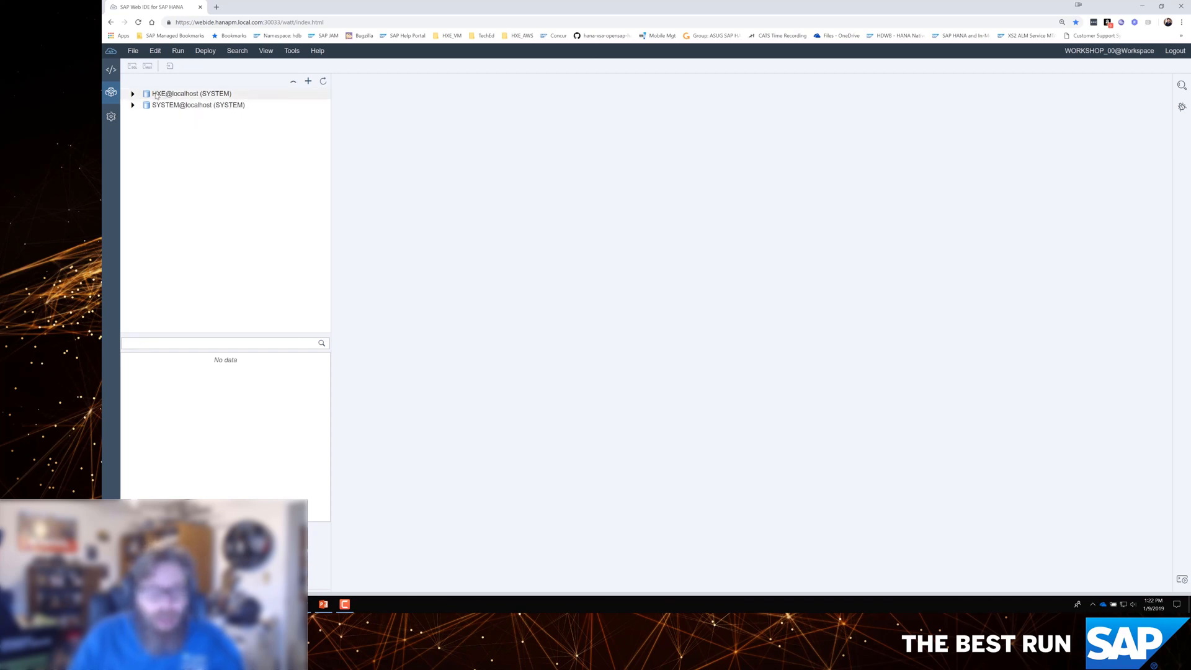
pyautogui.click(132, 92)
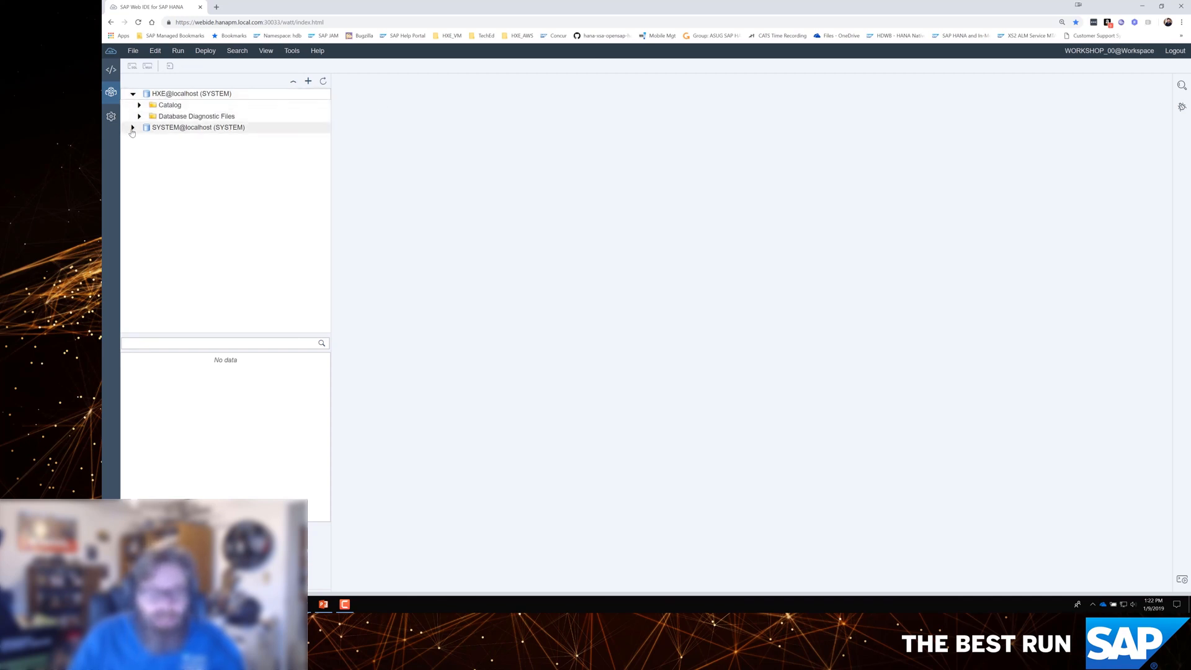
pyautogui.click(139, 105)
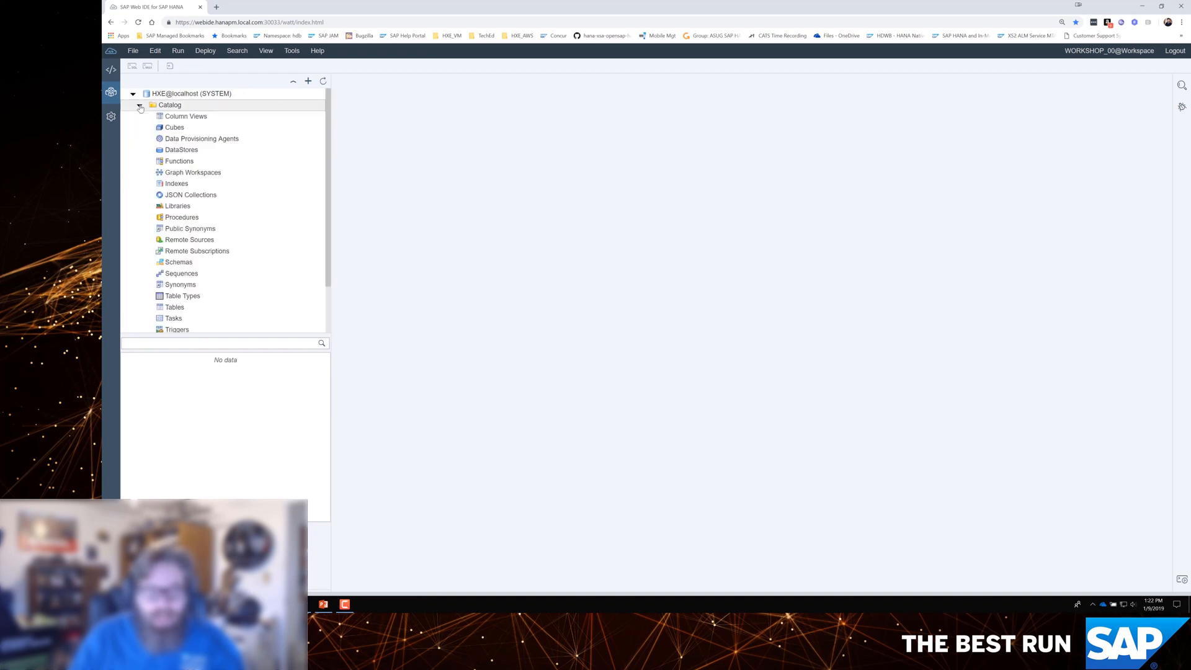
pyautogui.click(139, 105)
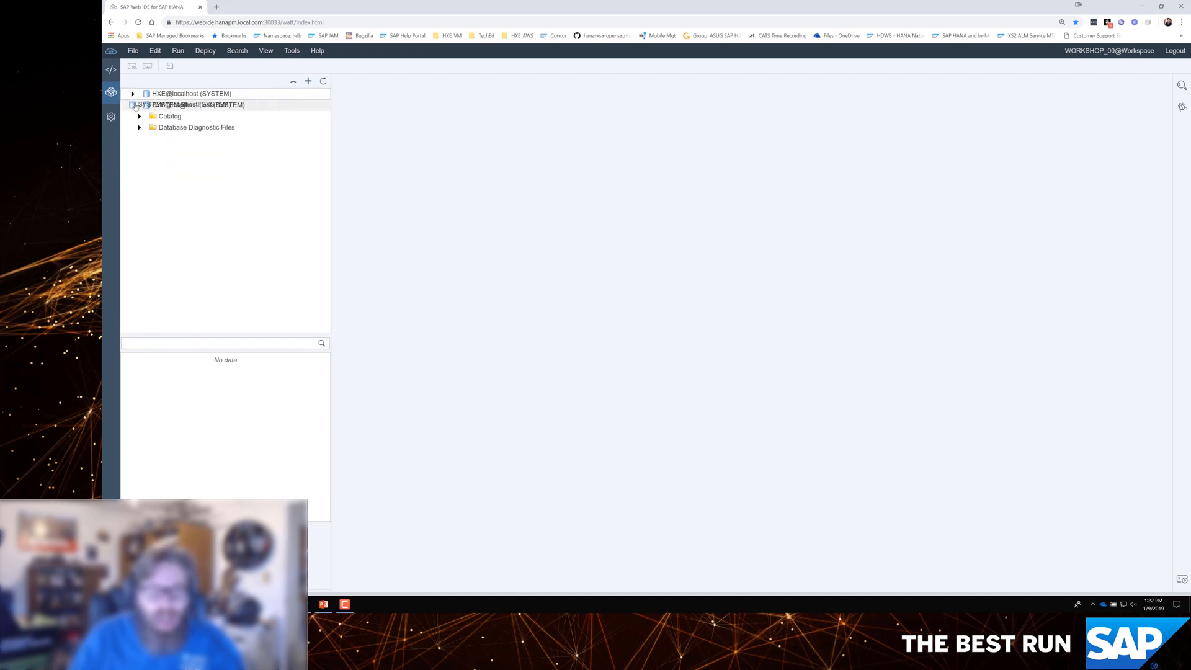
pyautogui.click(133, 104)
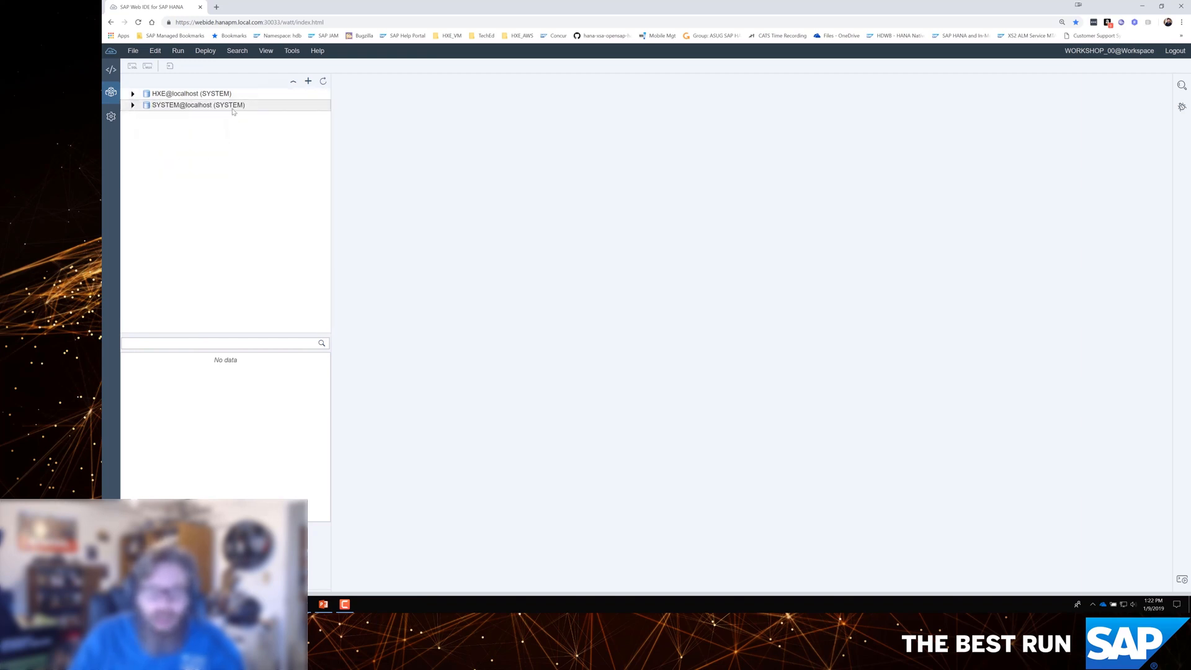
pyautogui.moveTo(308, 82)
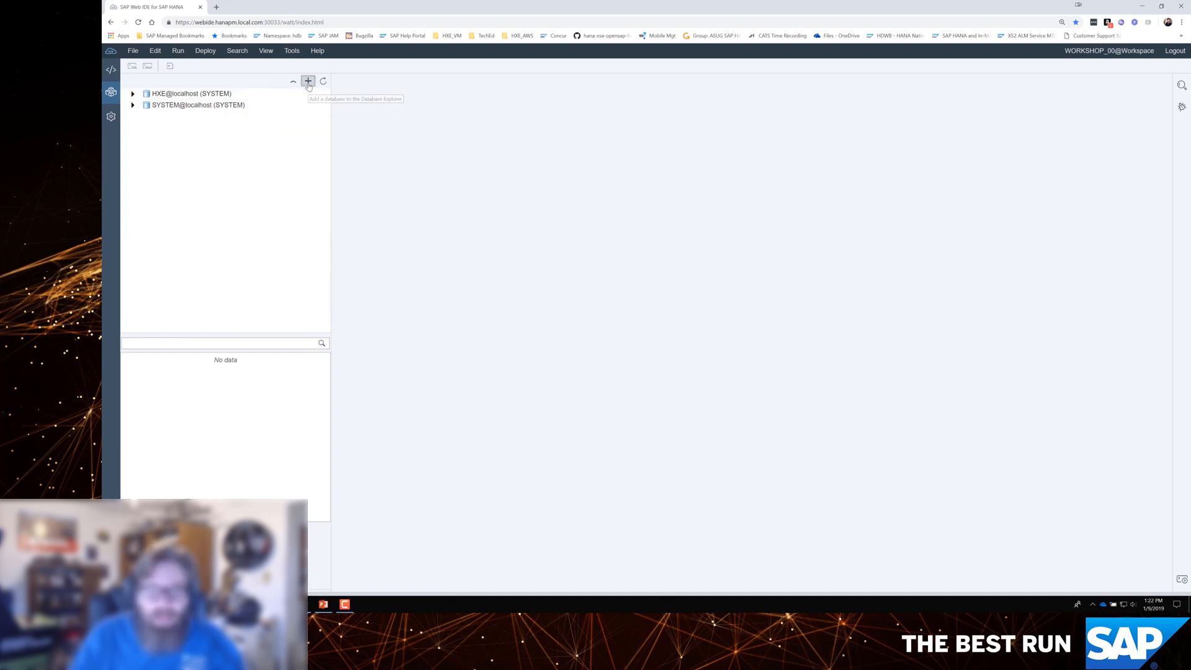
# - Add the WORKSHOP_00 openSAPHANA HDI container as a database named core_db
pyautogui.click(307, 81)
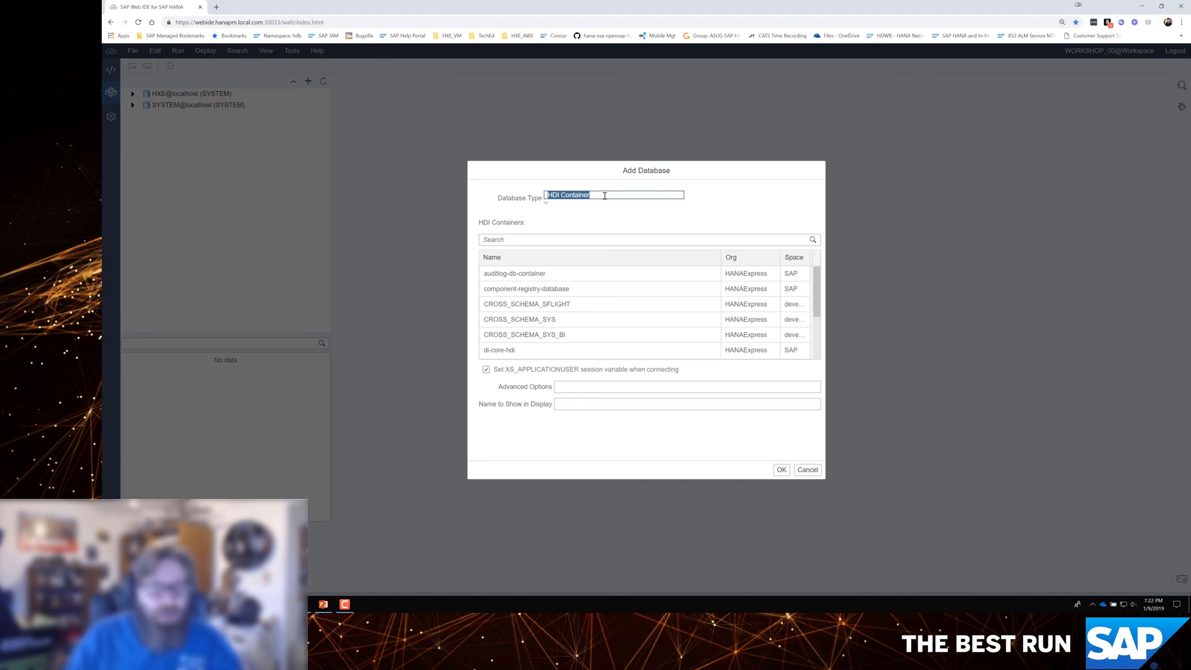
pyautogui.scroll(-3)
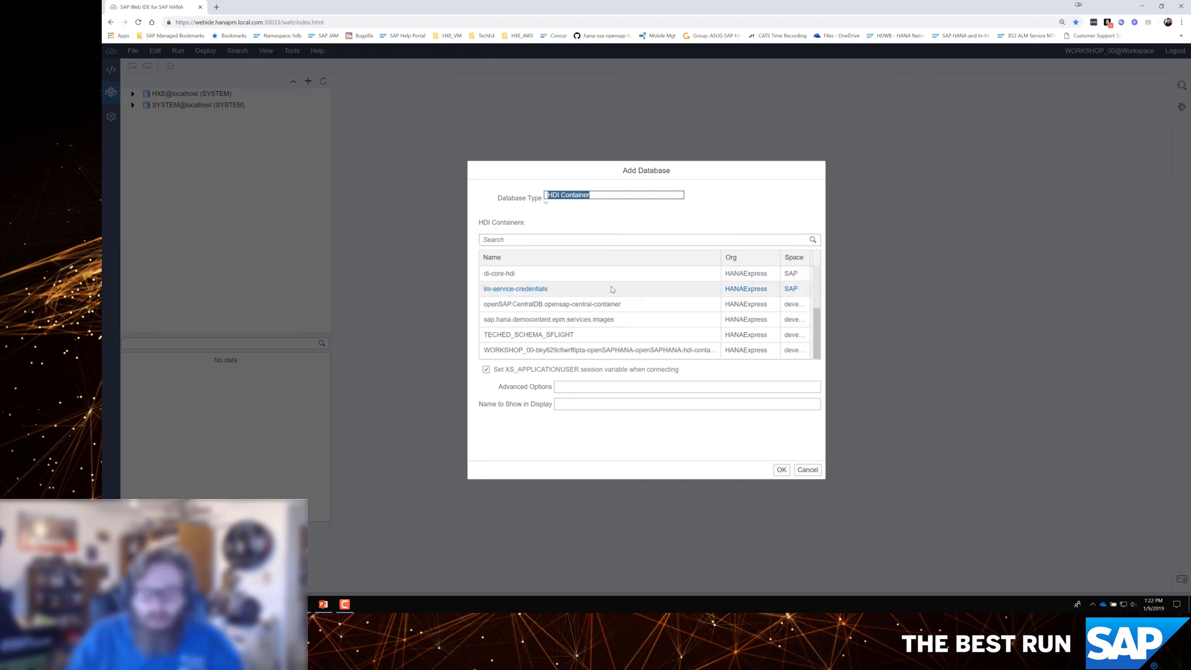
pyautogui.click(598, 349)
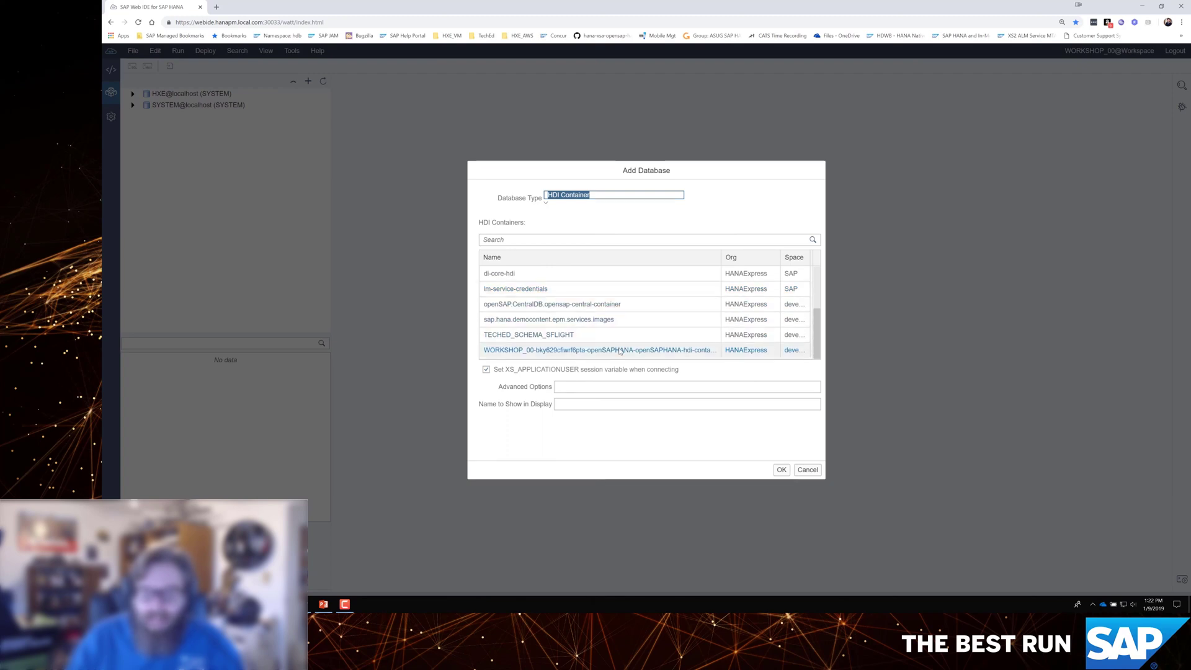
pyautogui.click(598, 350)
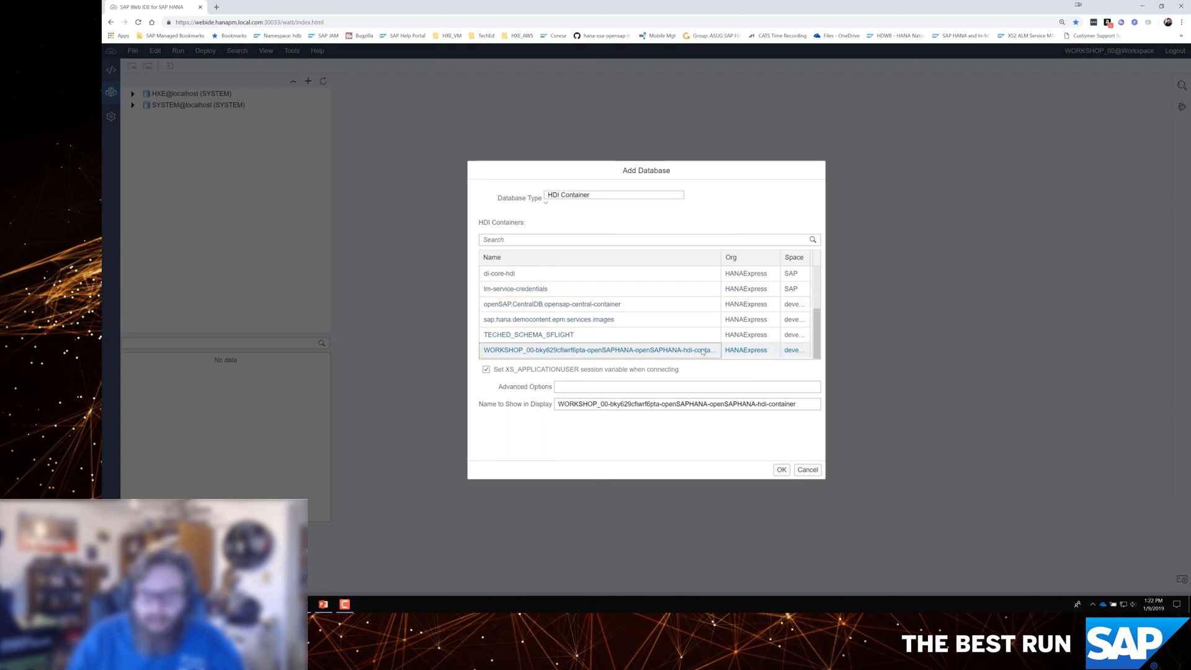
pyautogui.click(687, 403)
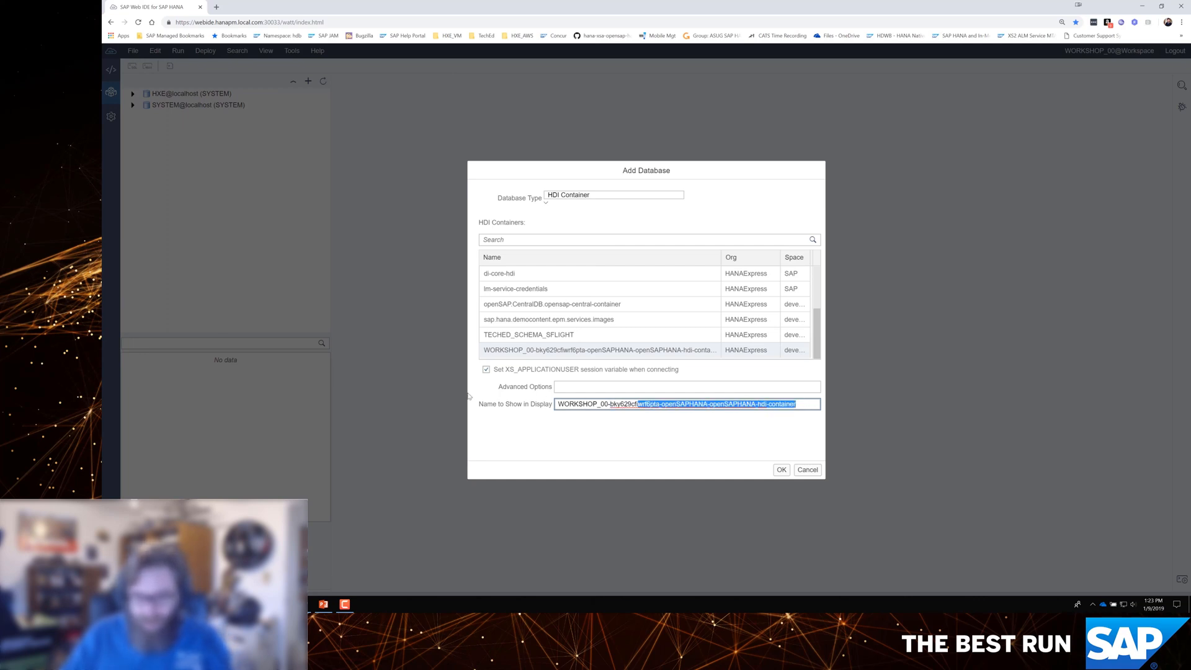
pyautogui.write('core_db')
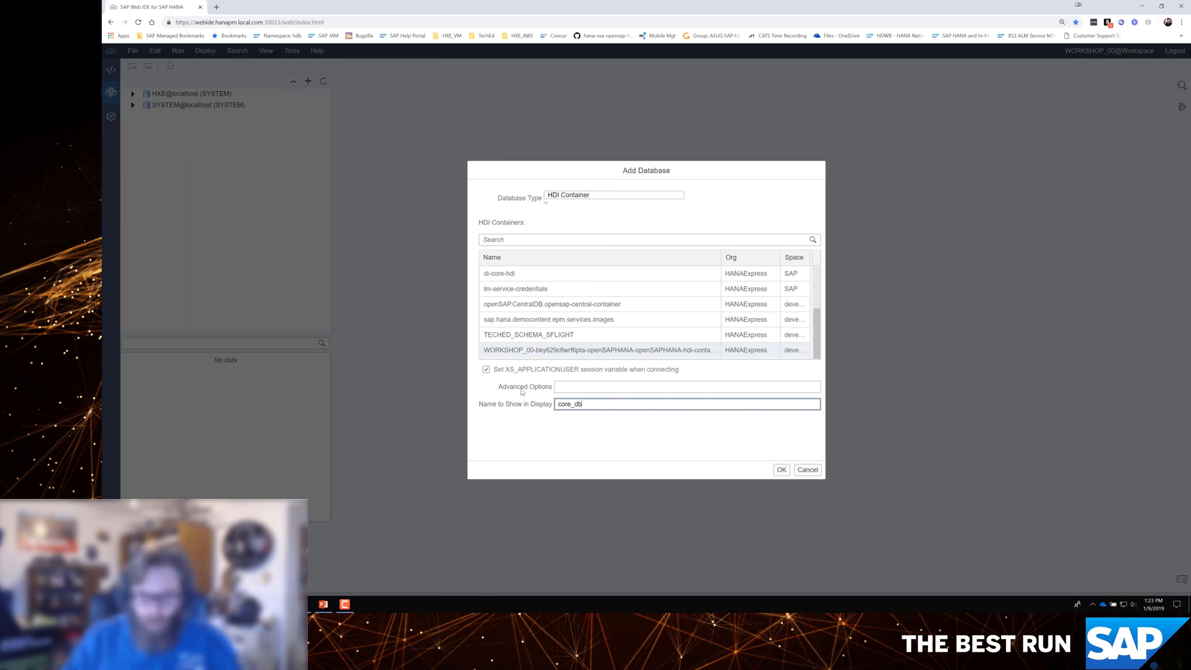
pyautogui.moveTo(737, 440)
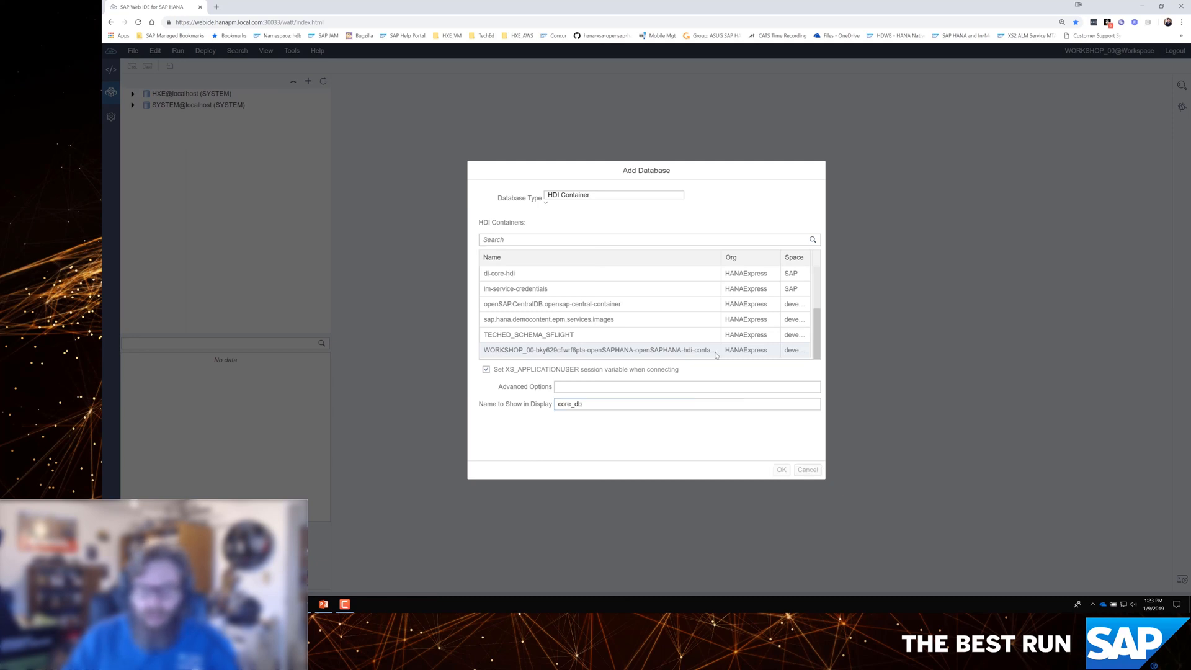
# - Confirm core_db and list its tables CATALOGSERVICE_BOOKINFO and MY_BOOKSHOP_BOOKS
pyautogui.click(806, 469)
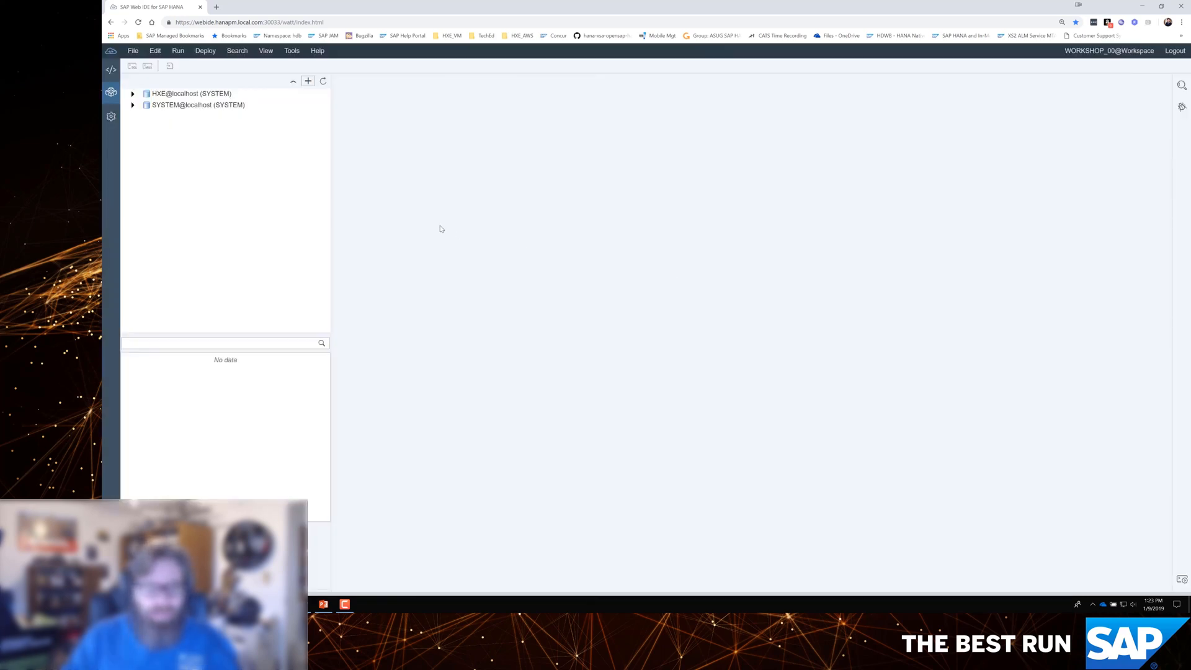
pyautogui.click(133, 92)
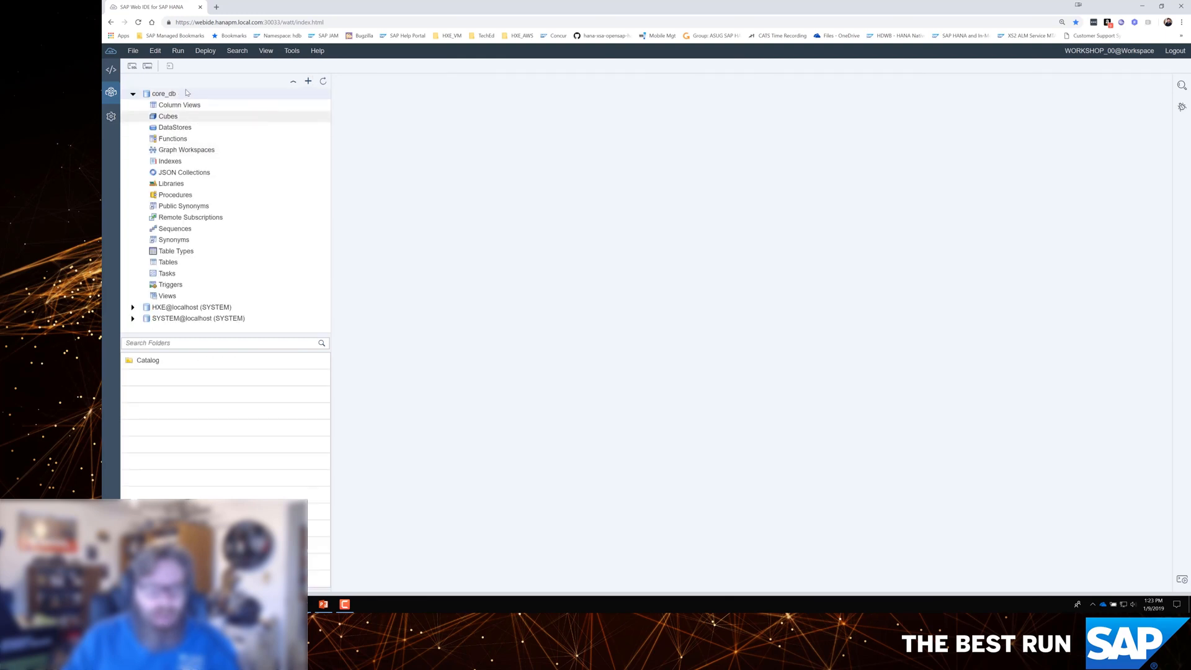
pyautogui.moveTo(167, 261)
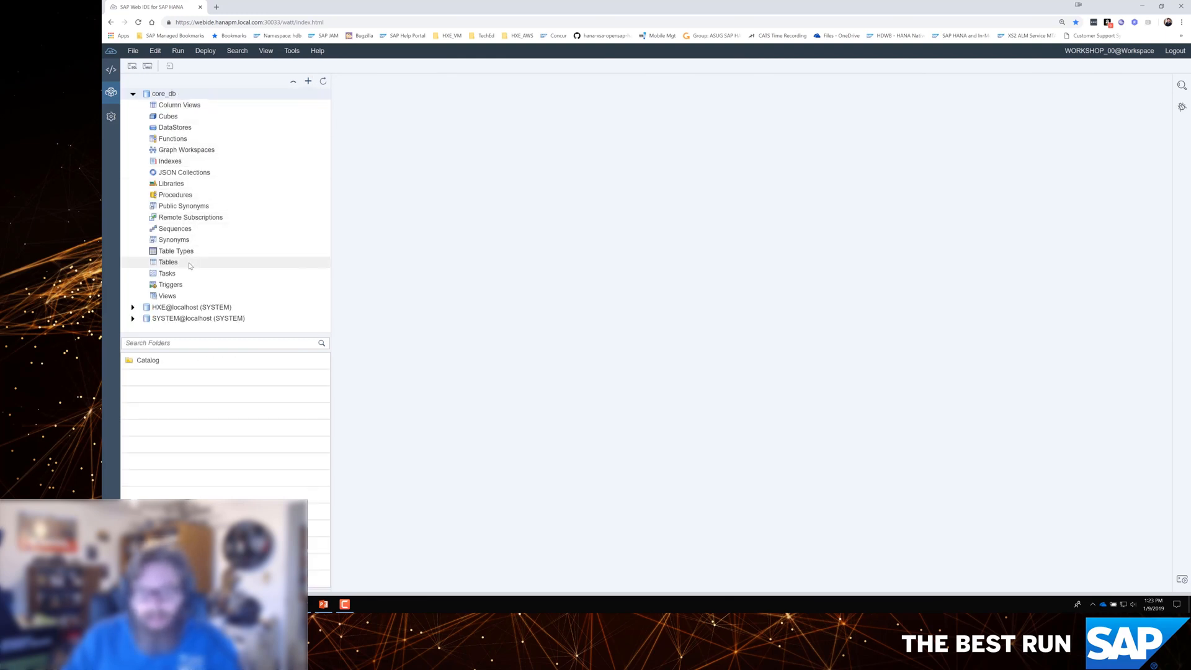
pyautogui.click(168, 262)
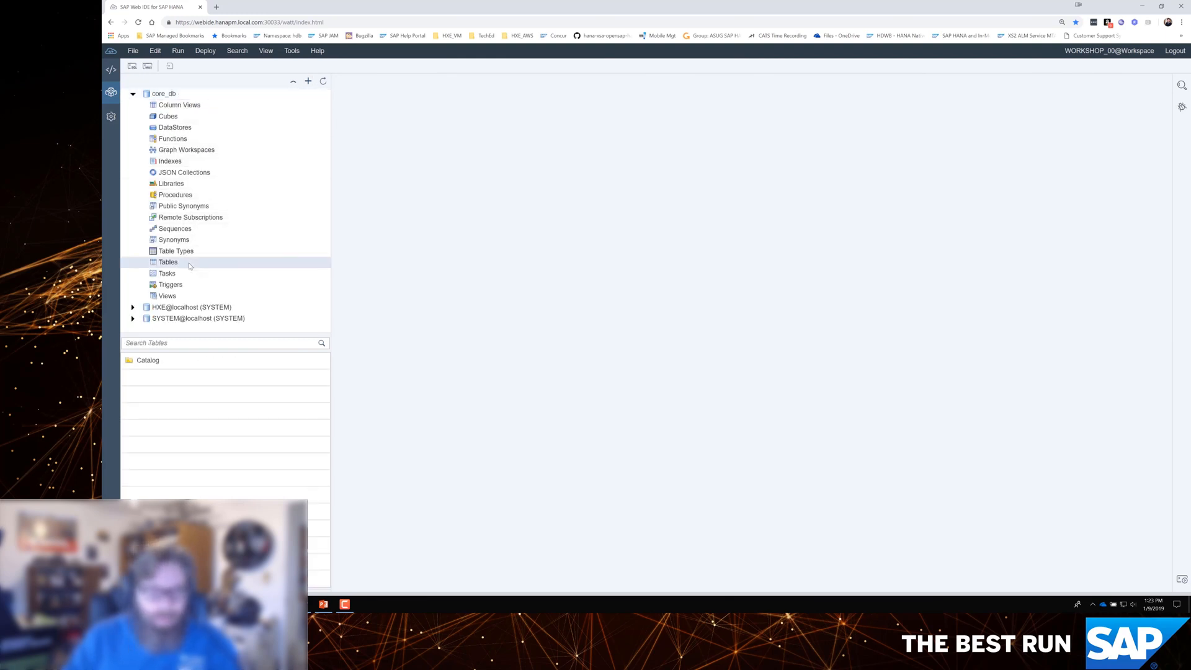
pyautogui.click(168, 262)
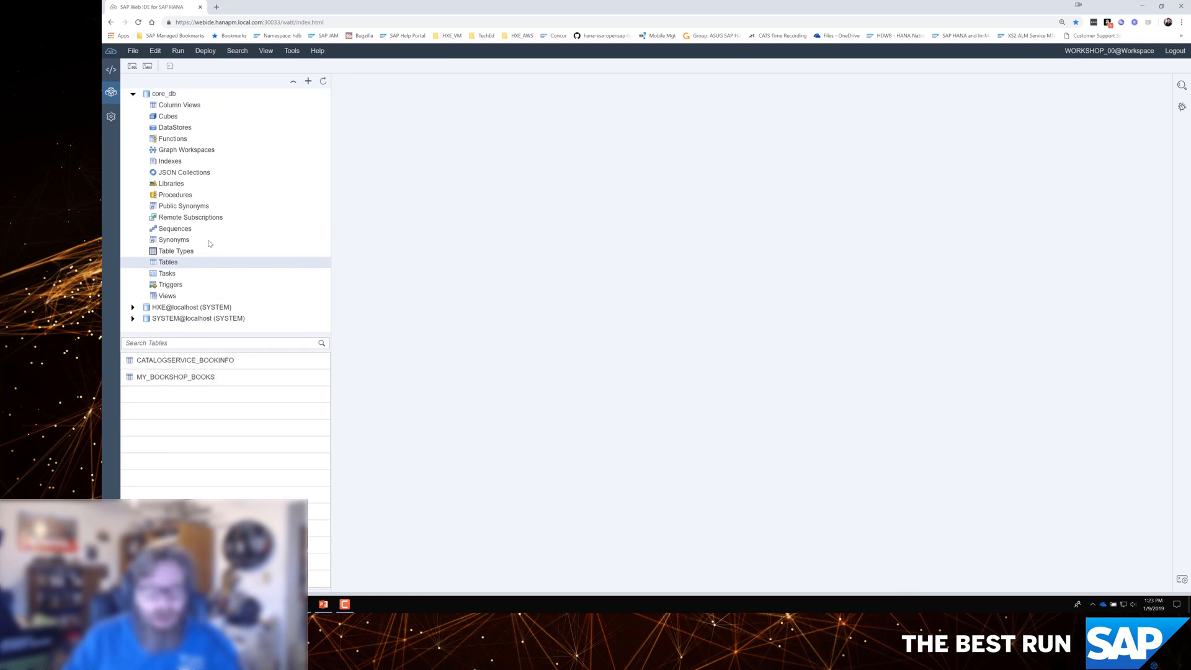
pyautogui.moveTo(179, 111)
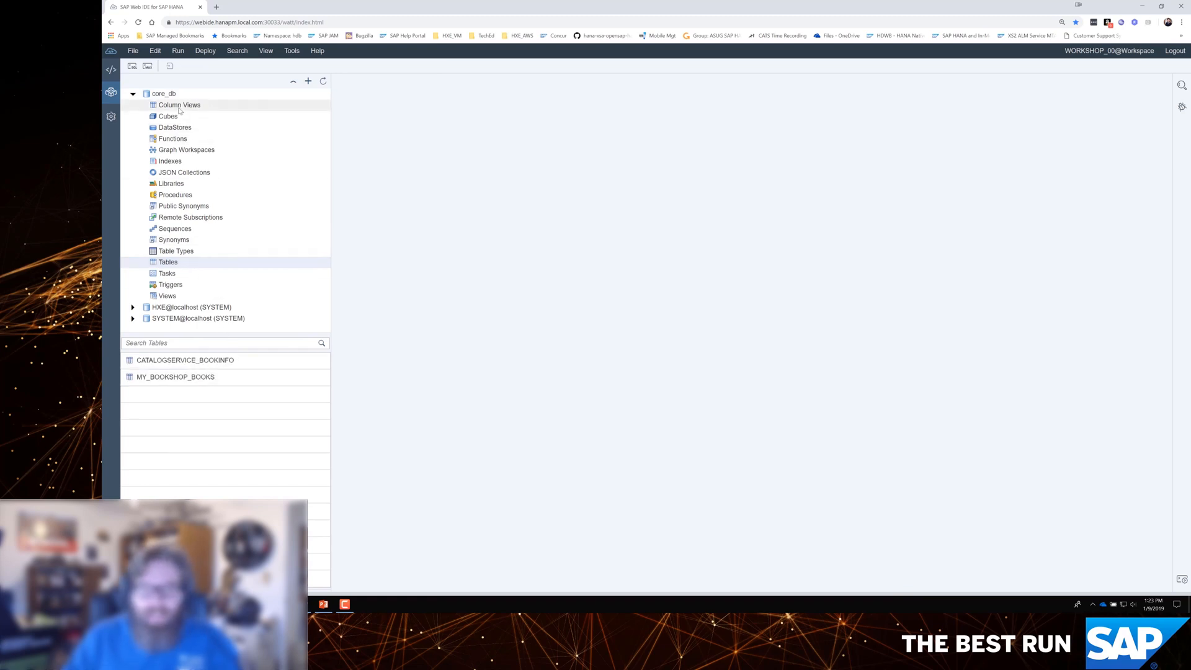
pyautogui.moveTo(179, 105)
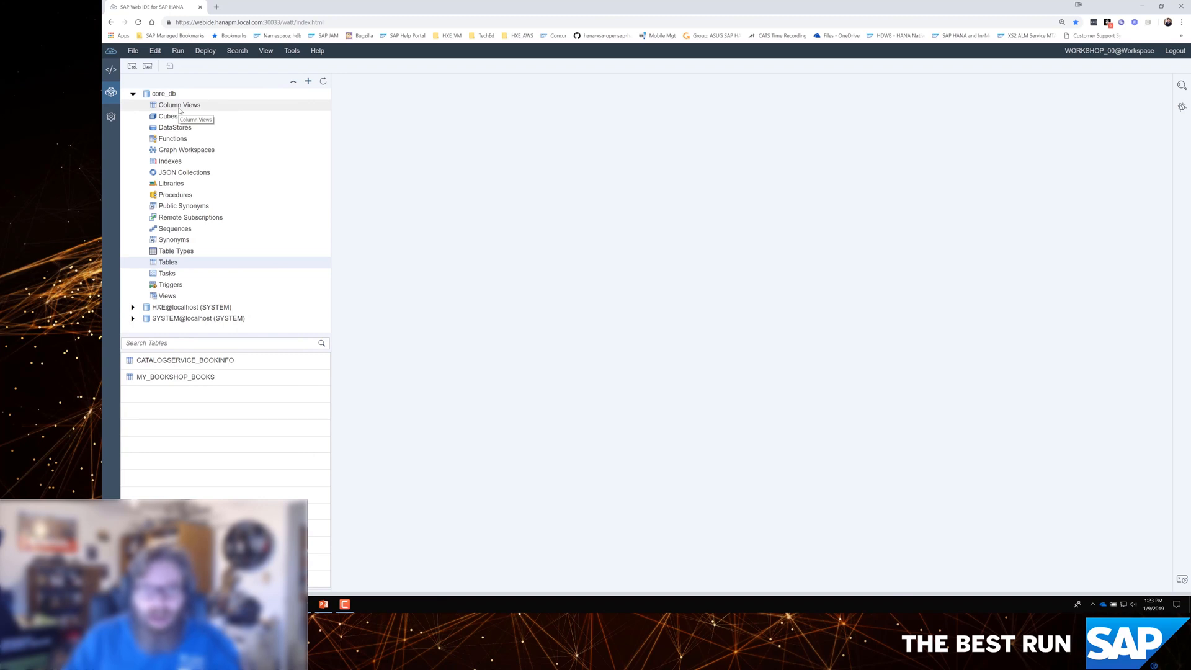
pyautogui.moveTo(190, 168)
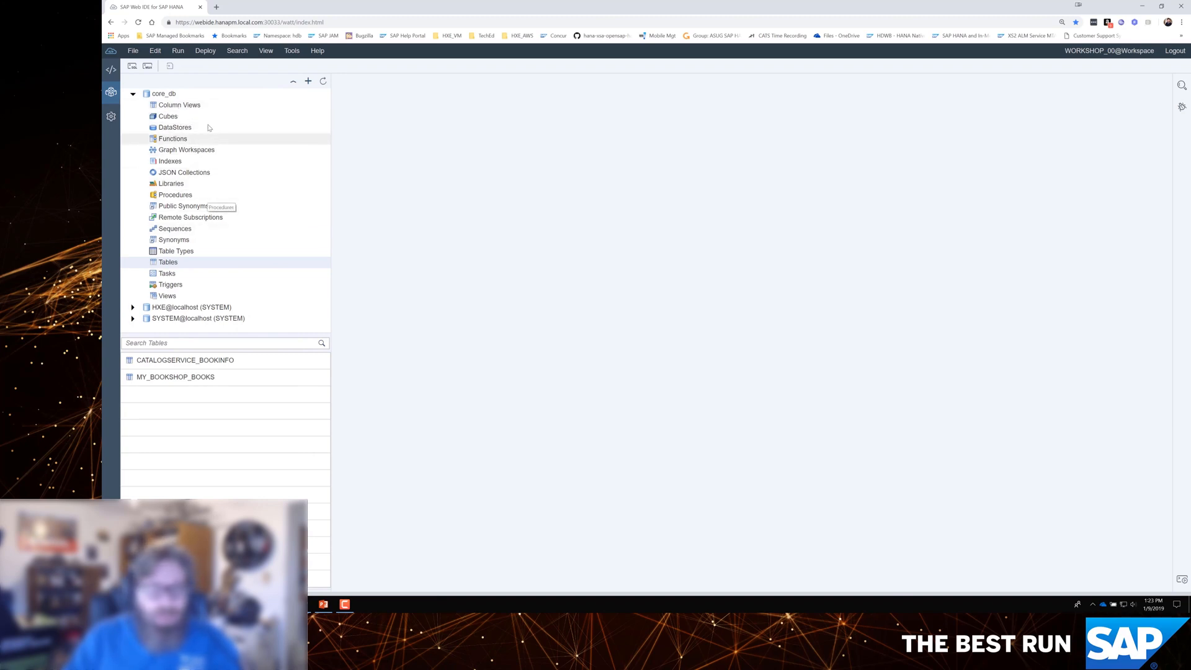
pyautogui.moveTo(198, 200)
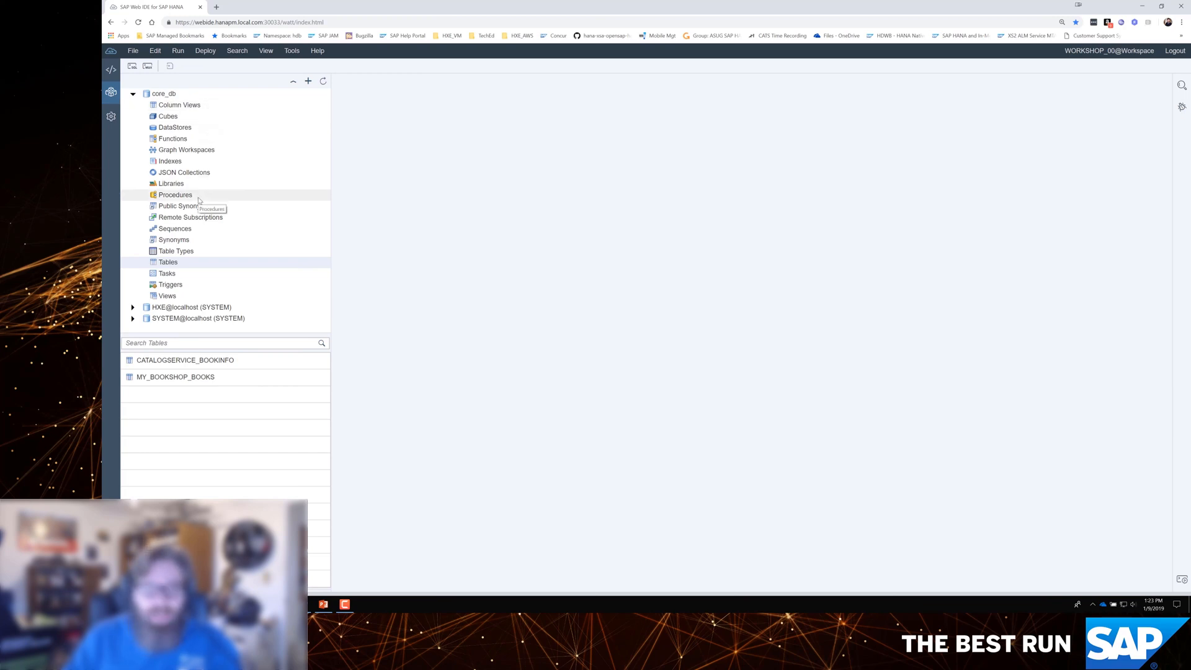
pyautogui.moveTo(193, 229)
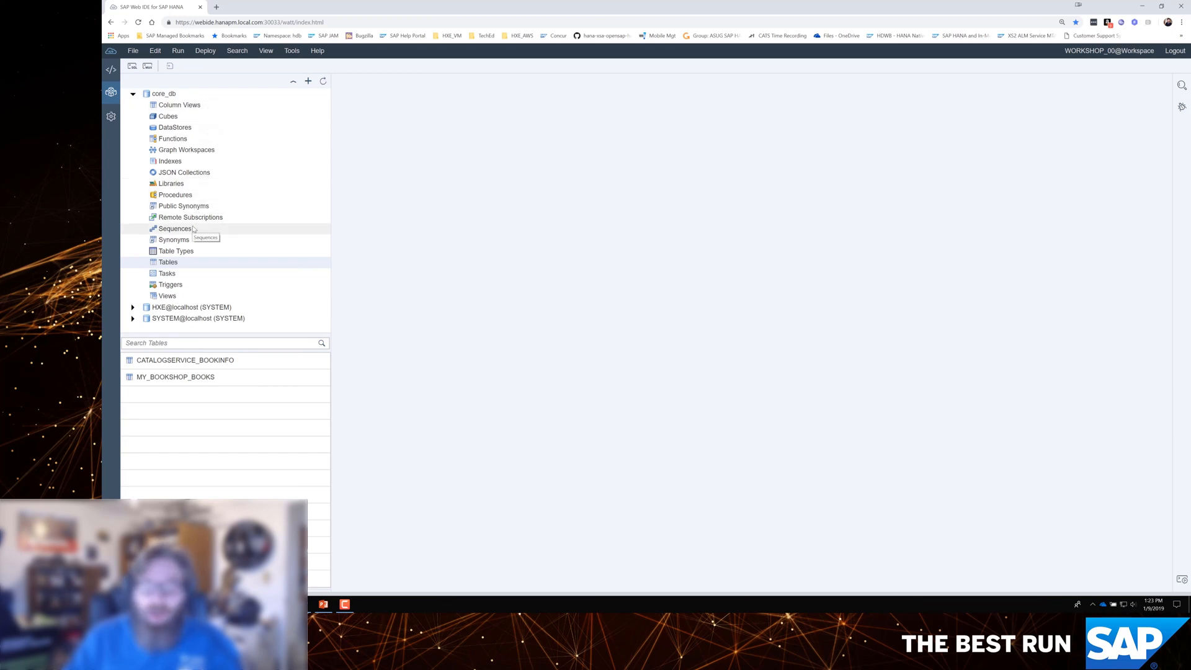
pyautogui.moveTo(185, 151)
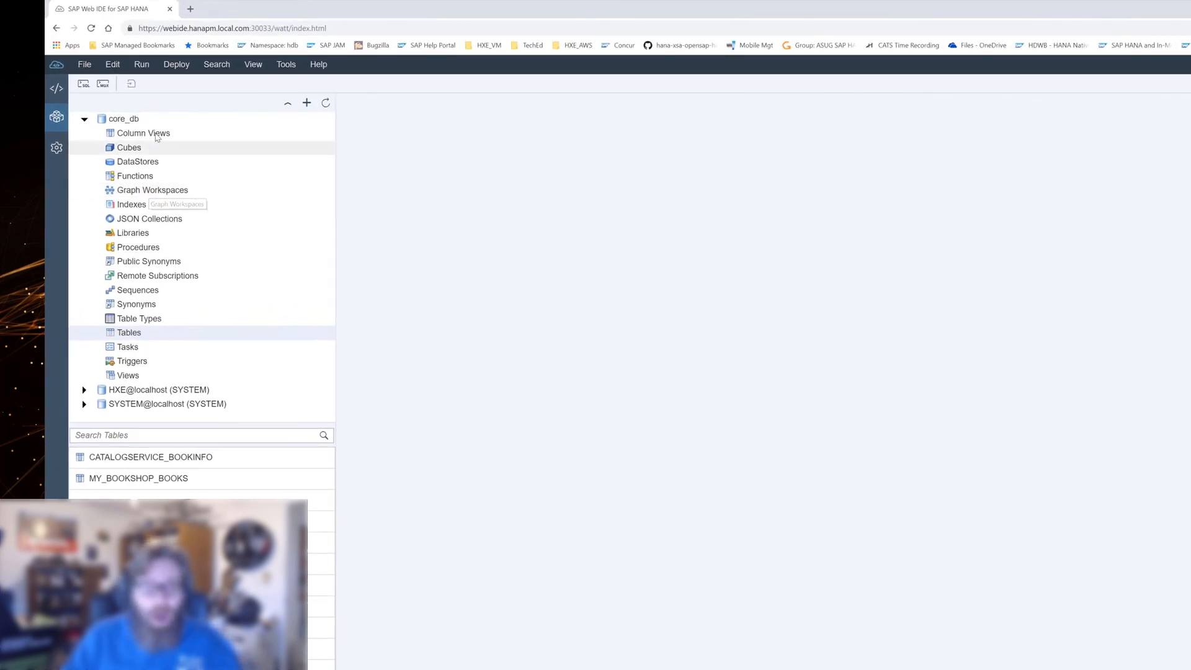
pyautogui.moveTo(151, 121)
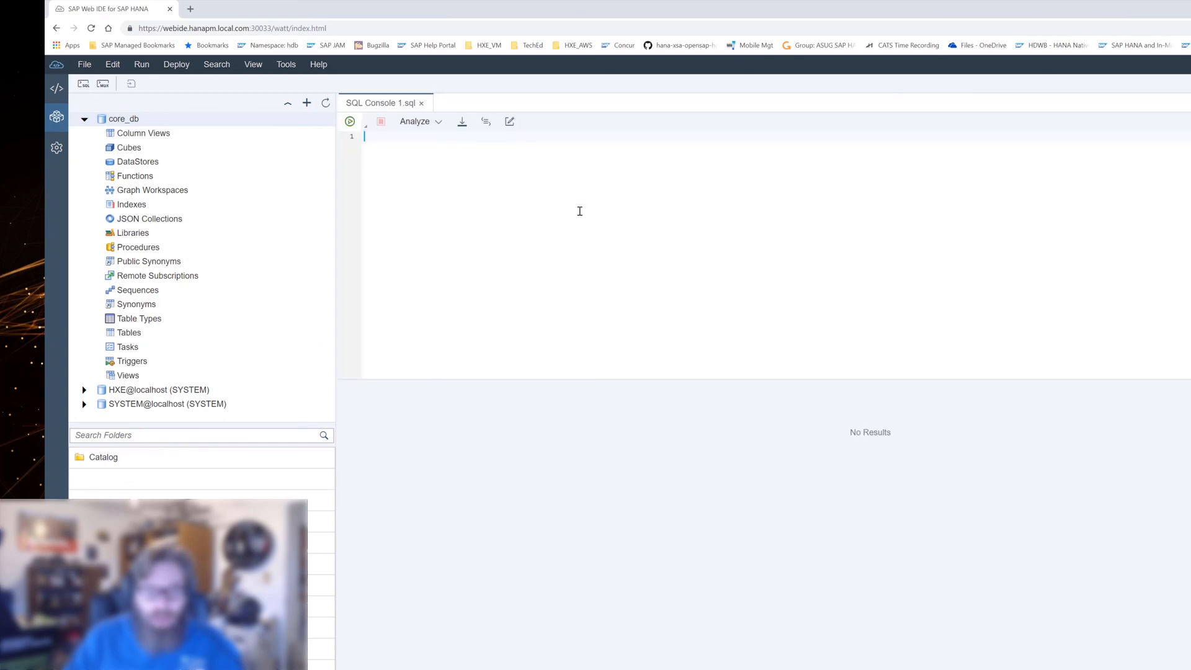
pyautogui.moveTo(451, 143)
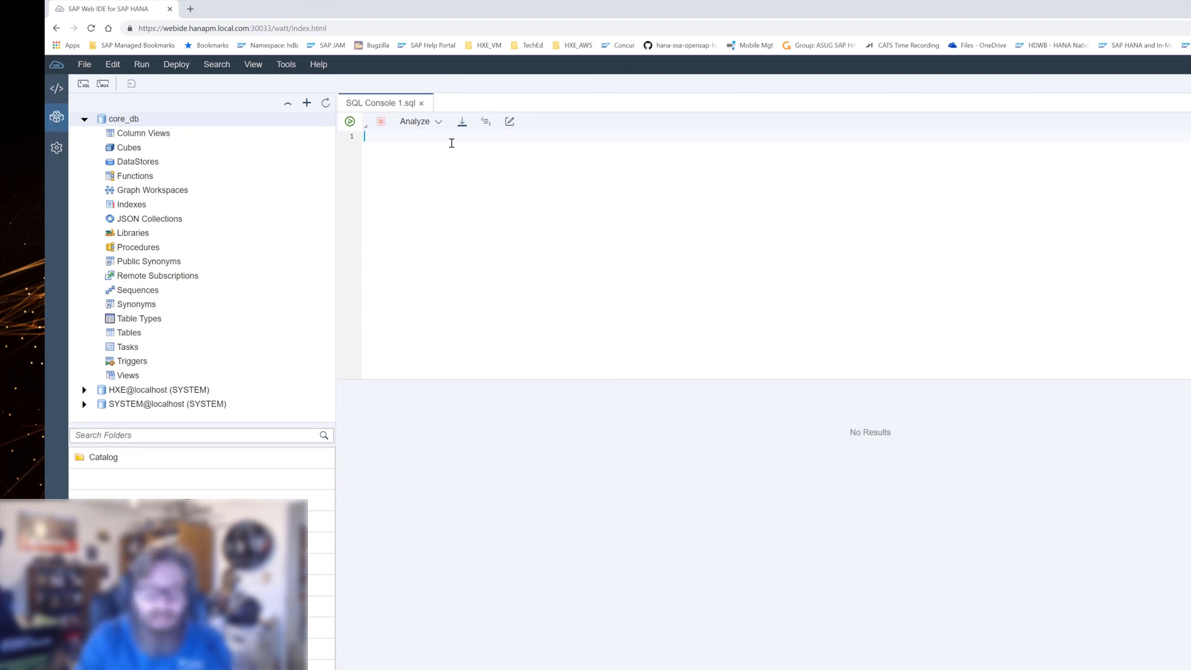
# - Run 'select CURRENT_SCHEMA from dummy', returning OPENSAPHANA_OPENSAPHANA_HDI_CONTAINER
pyautogui.write('select')
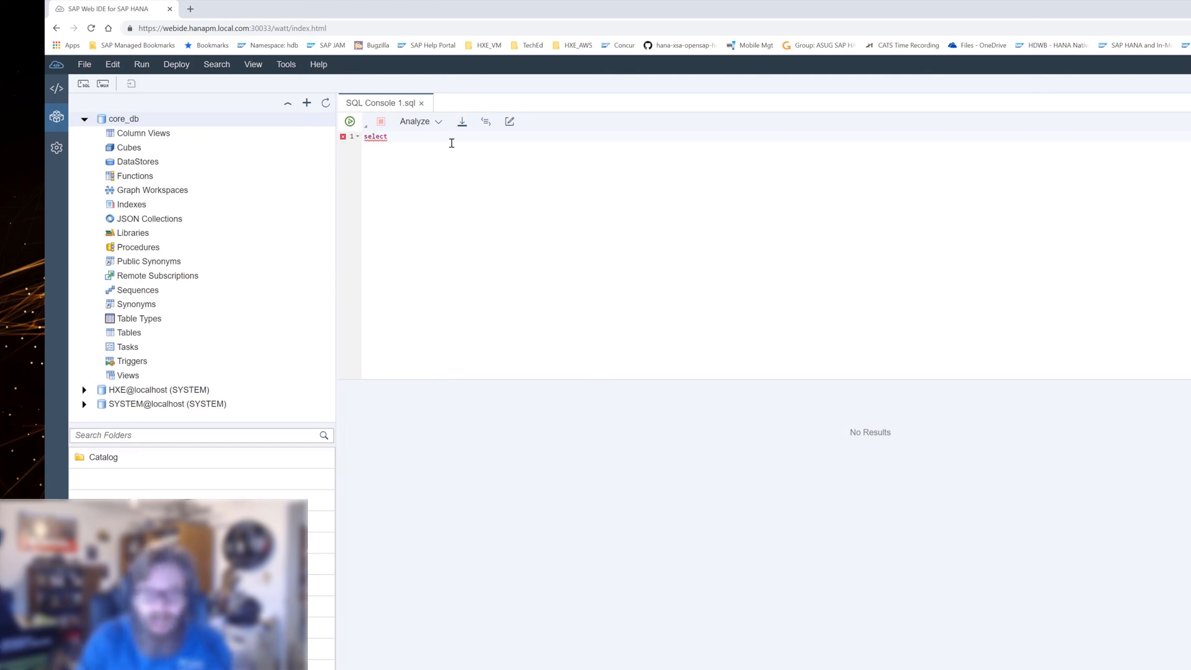
pyautogui.write('CURRENT_SCHEMA from dumm')
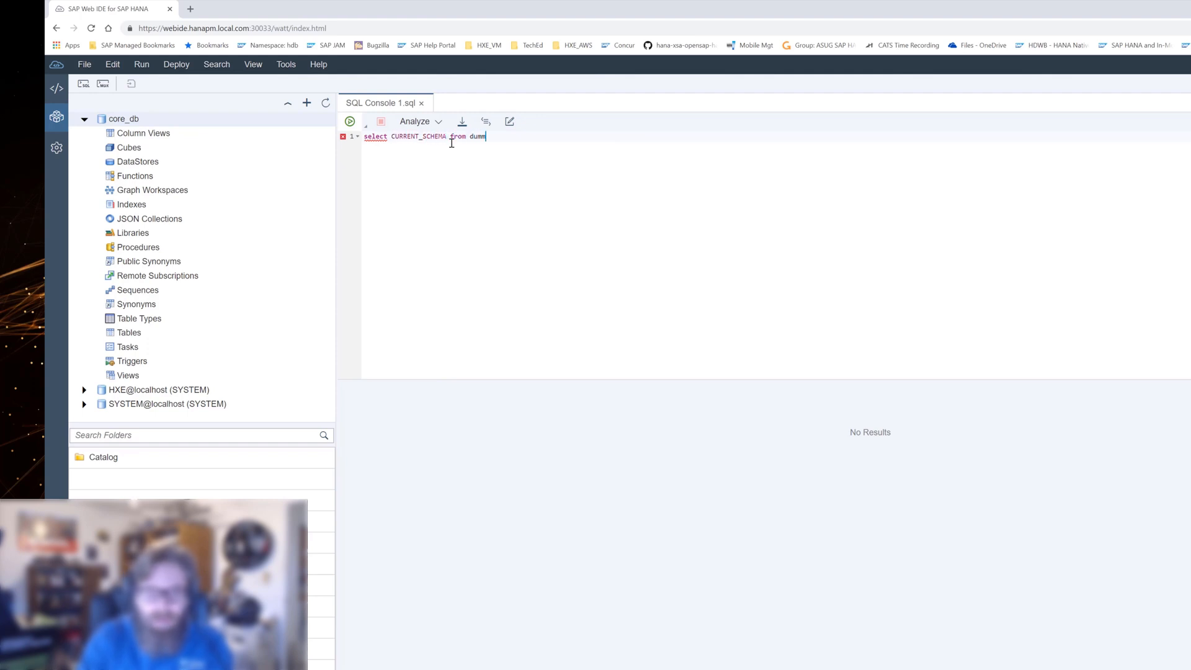
pyautogui.click(350, 121)
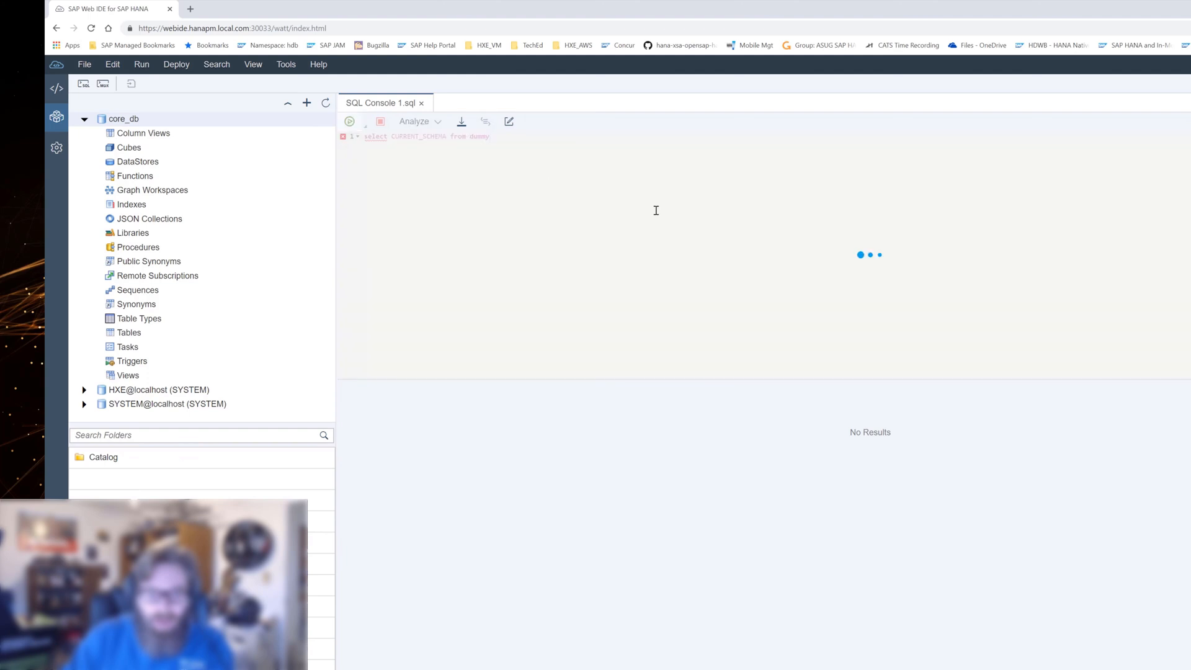
pyautogui.click(350, 122)
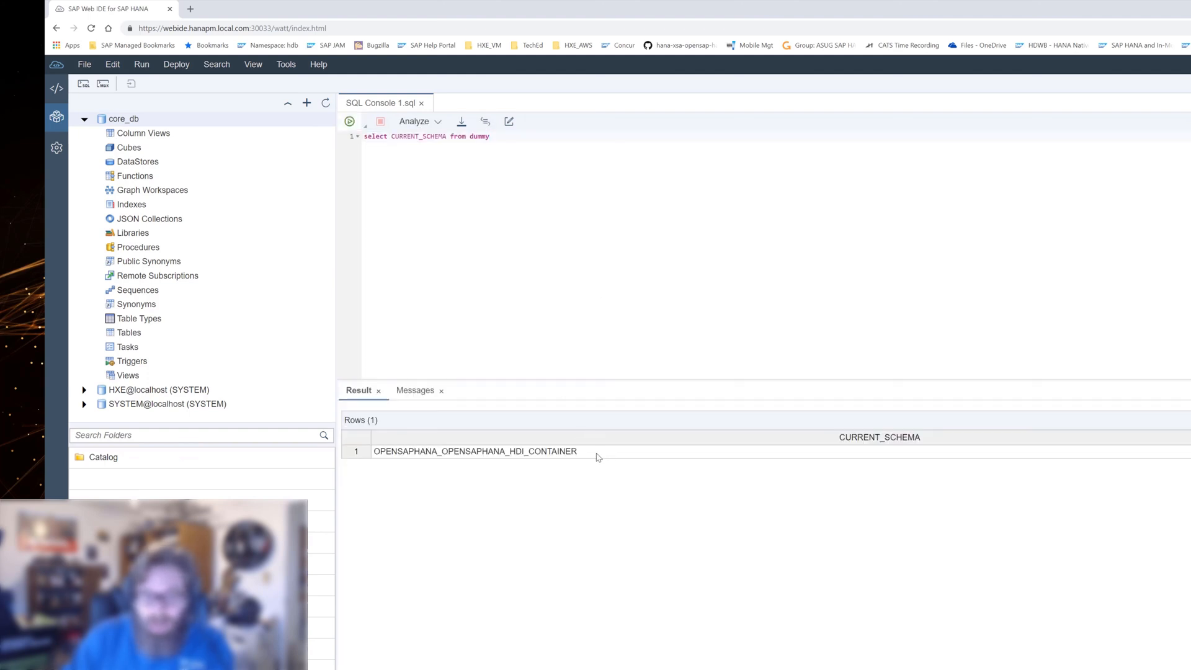
pyautogui.moveTo(500, 461)
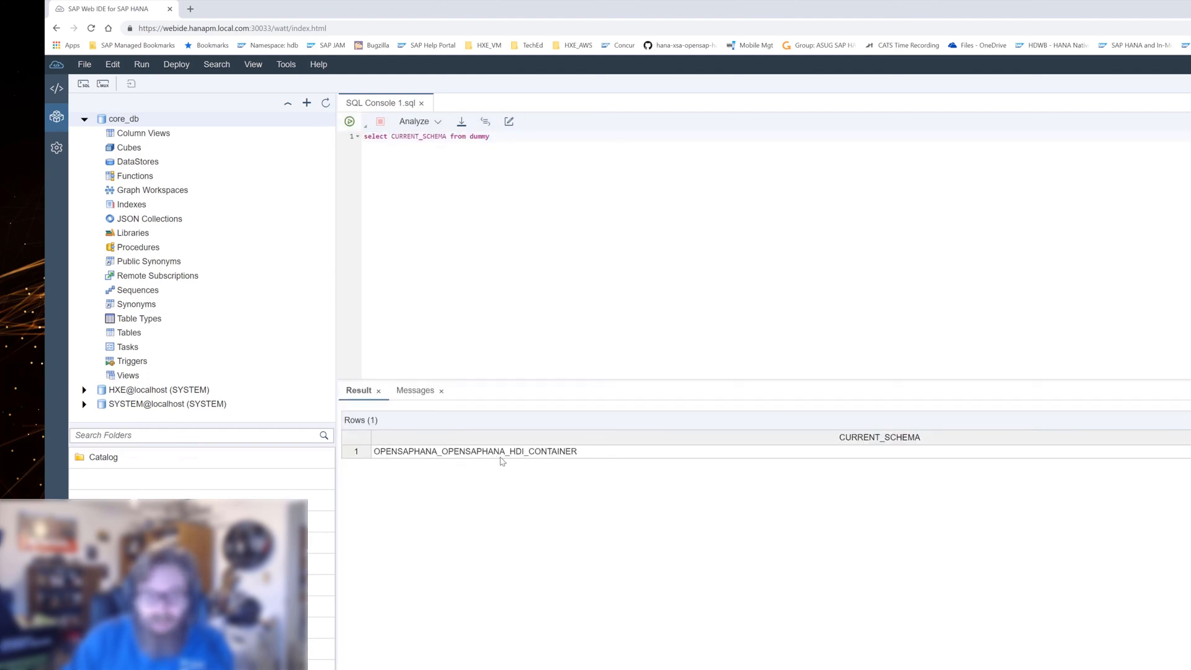
pyautogui.moveTo(586, 460)
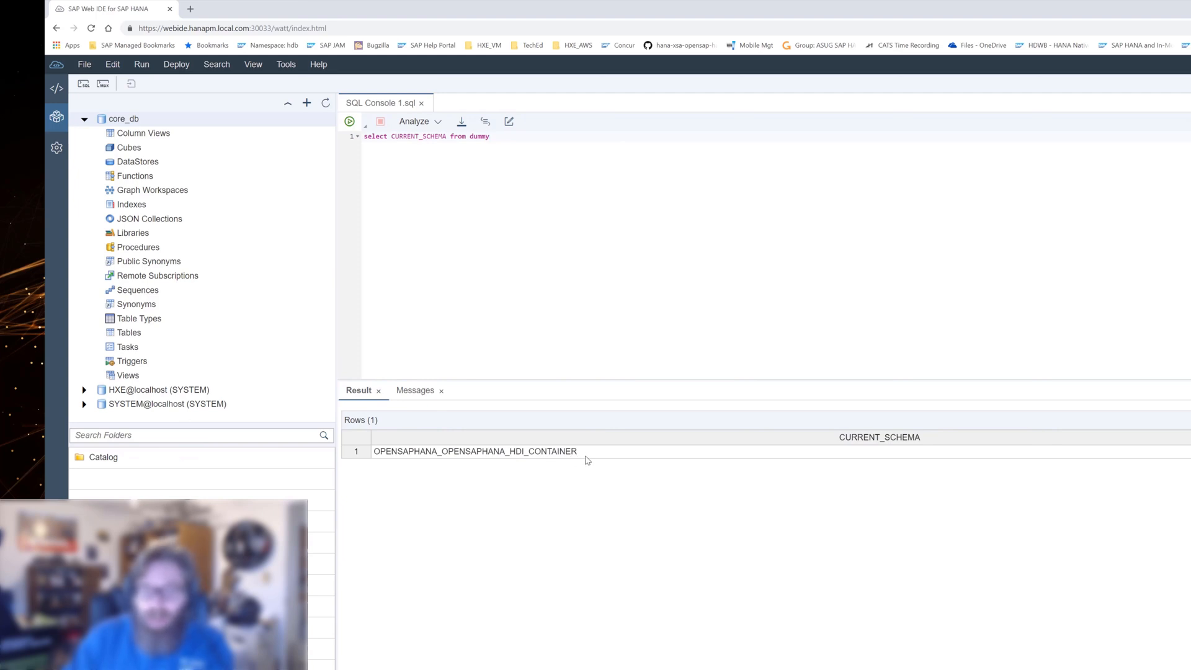
pyautogui.moveTo(622, 445)
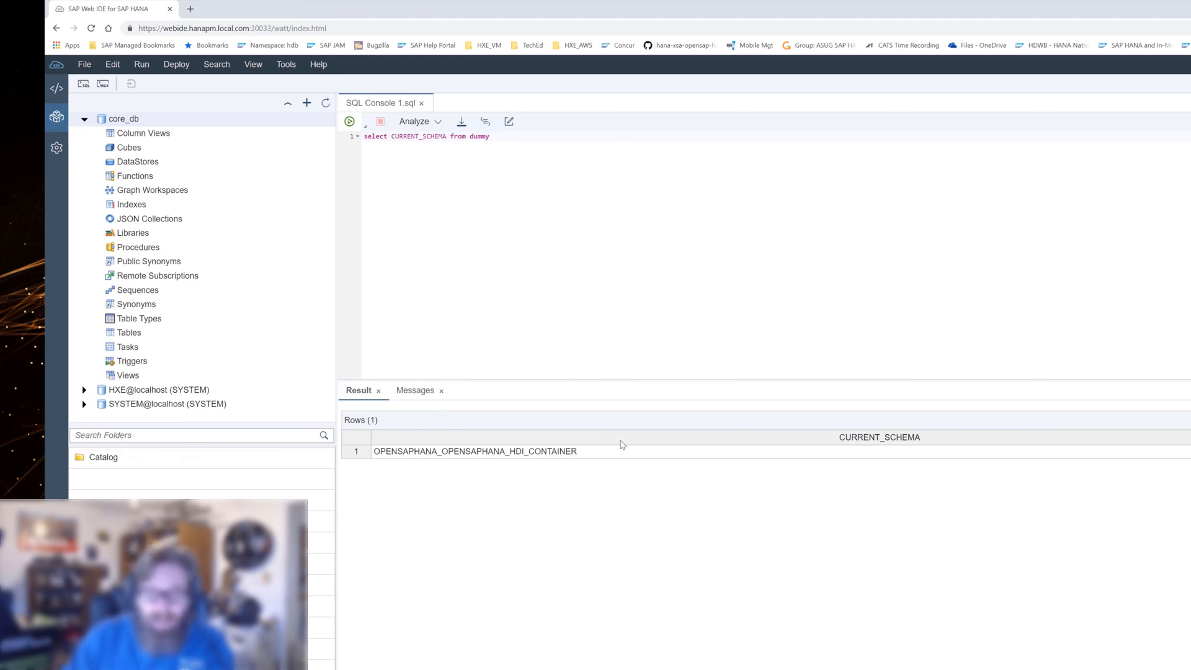
pyautogui.moveTo(601, 458)
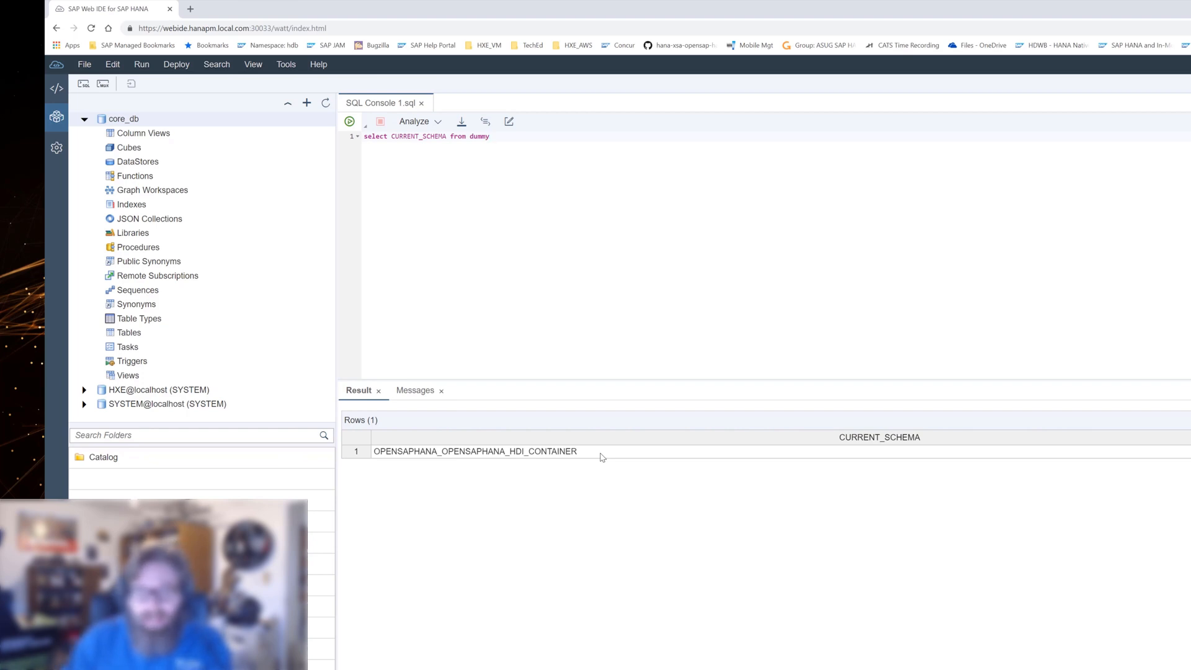
pyautogui.moveTo(507, 254)
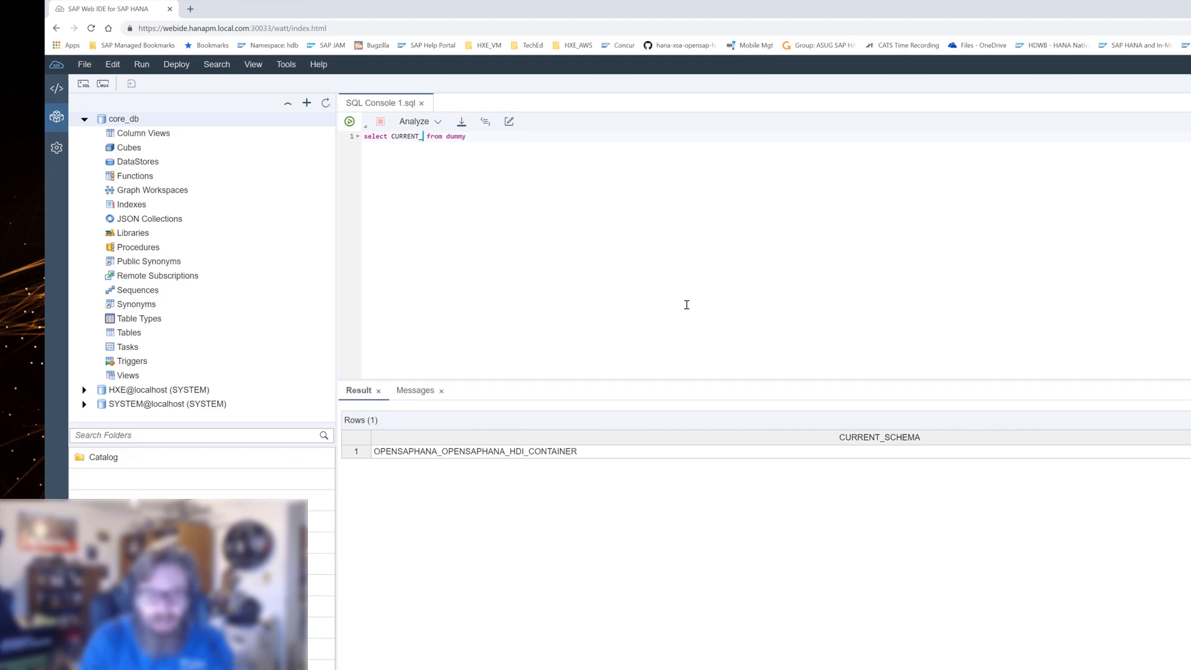
# - Run 'select CURRENT_USER from dummy' to show the container's _RT technical user
pyautogui.write('_USER')
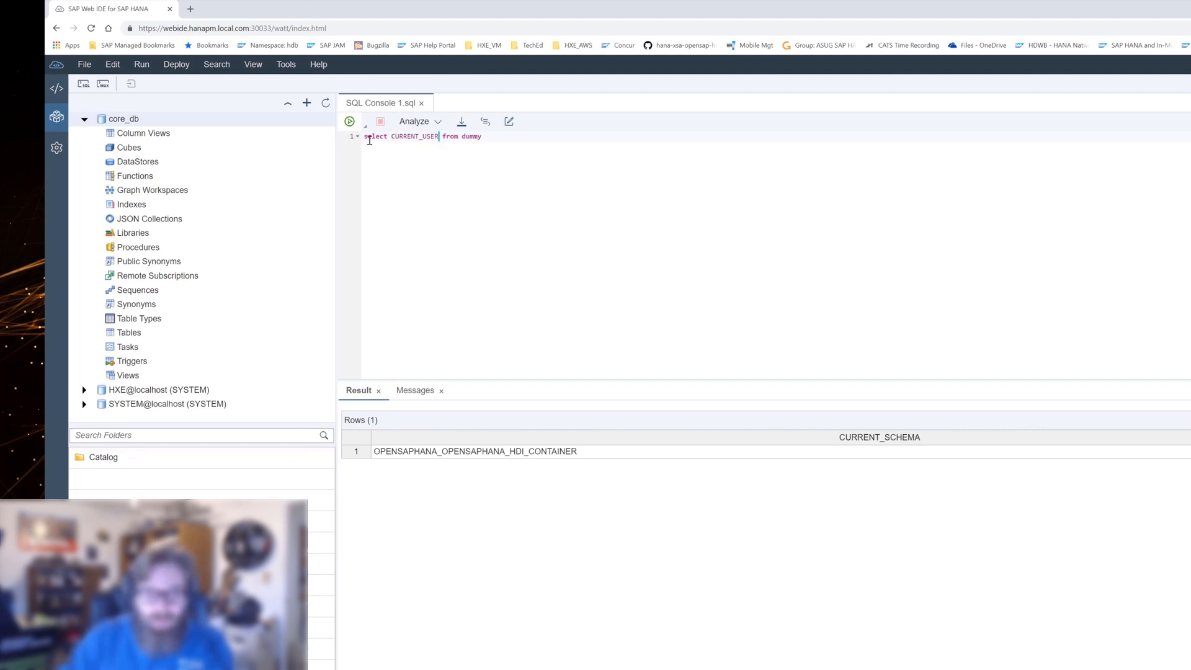
pyautogui.click(349, 122)
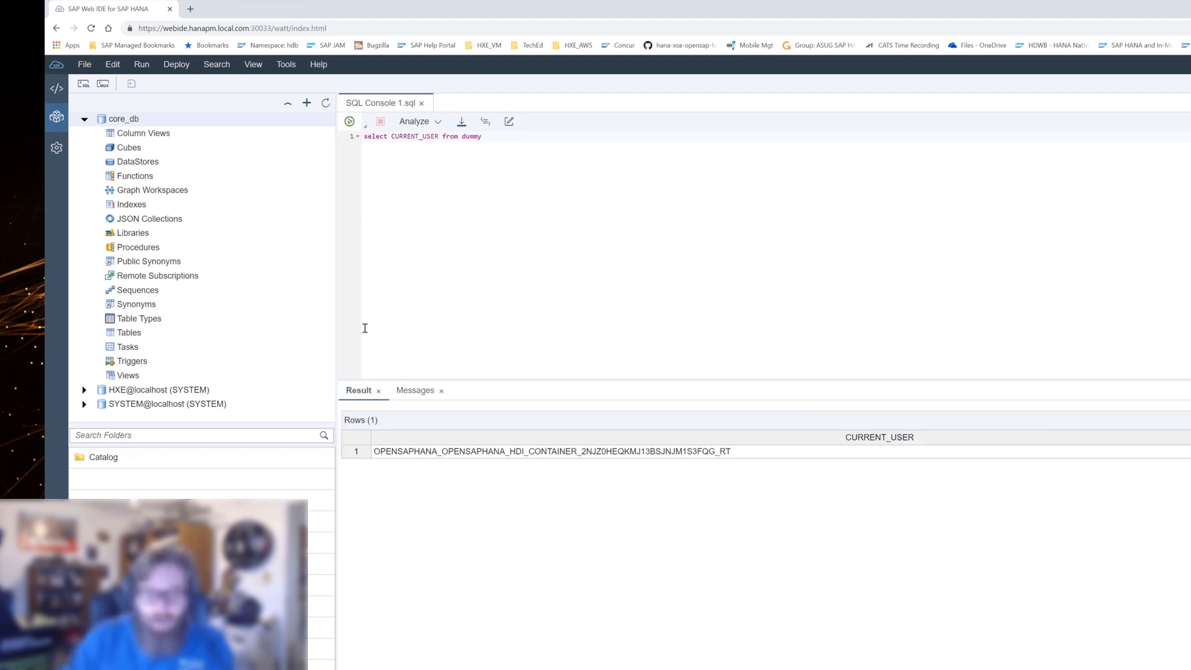
pyautogui.moveTo(779, 465)
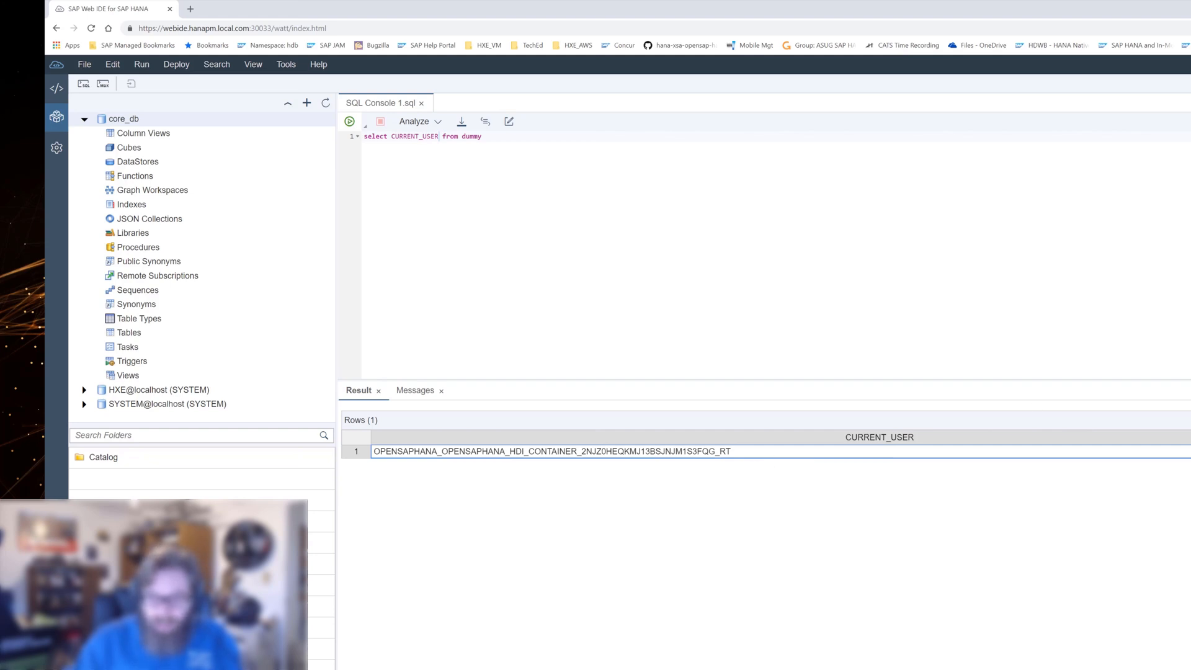
pyautogui.moveTo(884, 359)
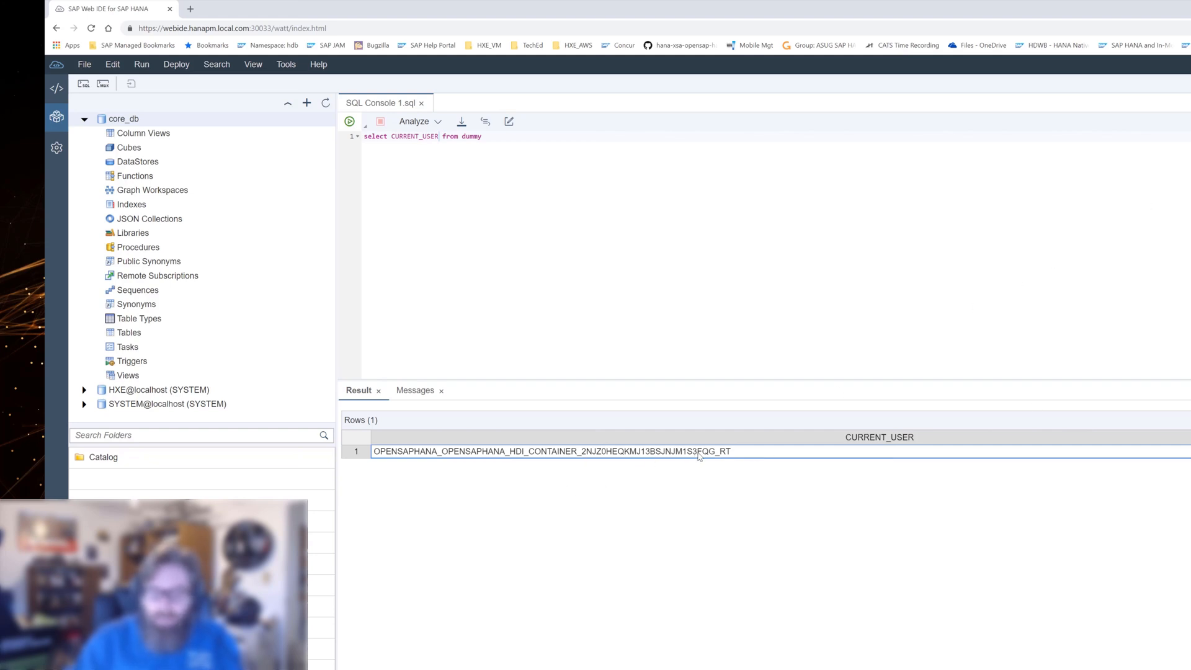
pyautogui.moveTo(266, 149)
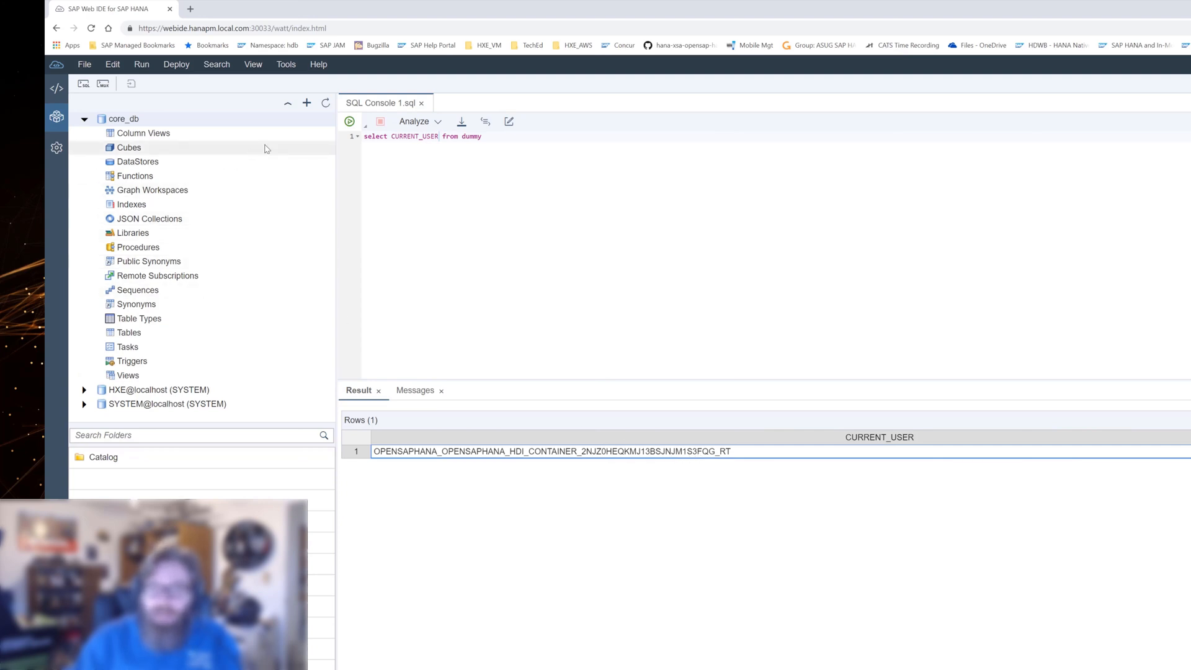
pyautogui.moveTo(256, 146)
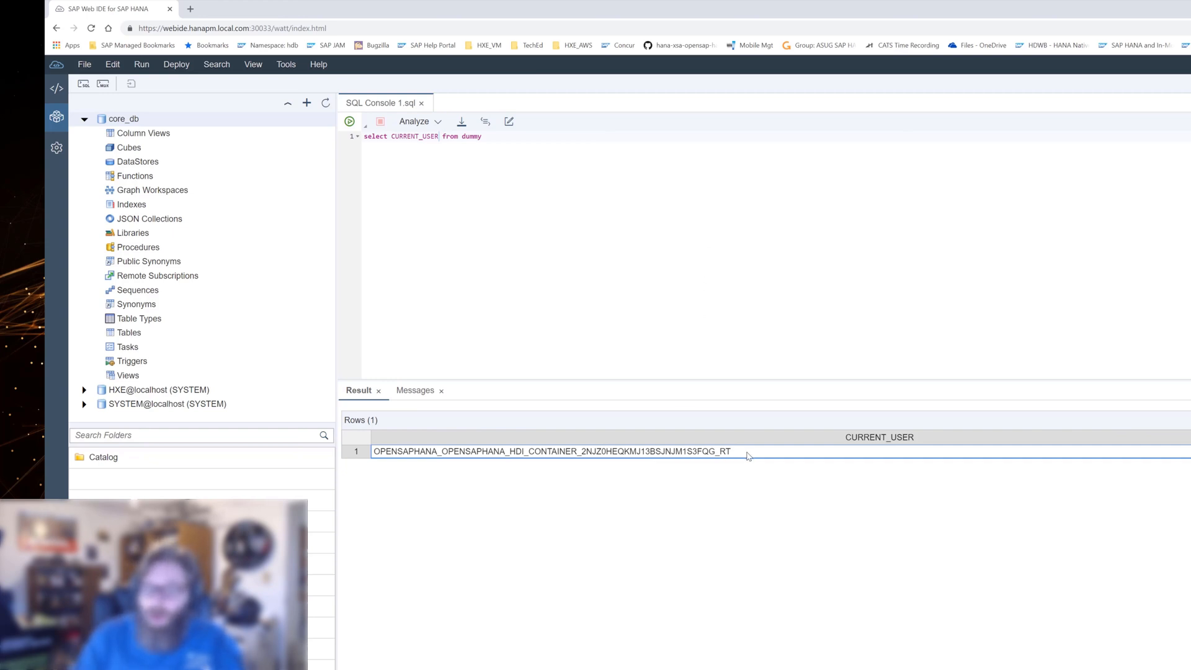
pyautogui.moveTo(610, 268)
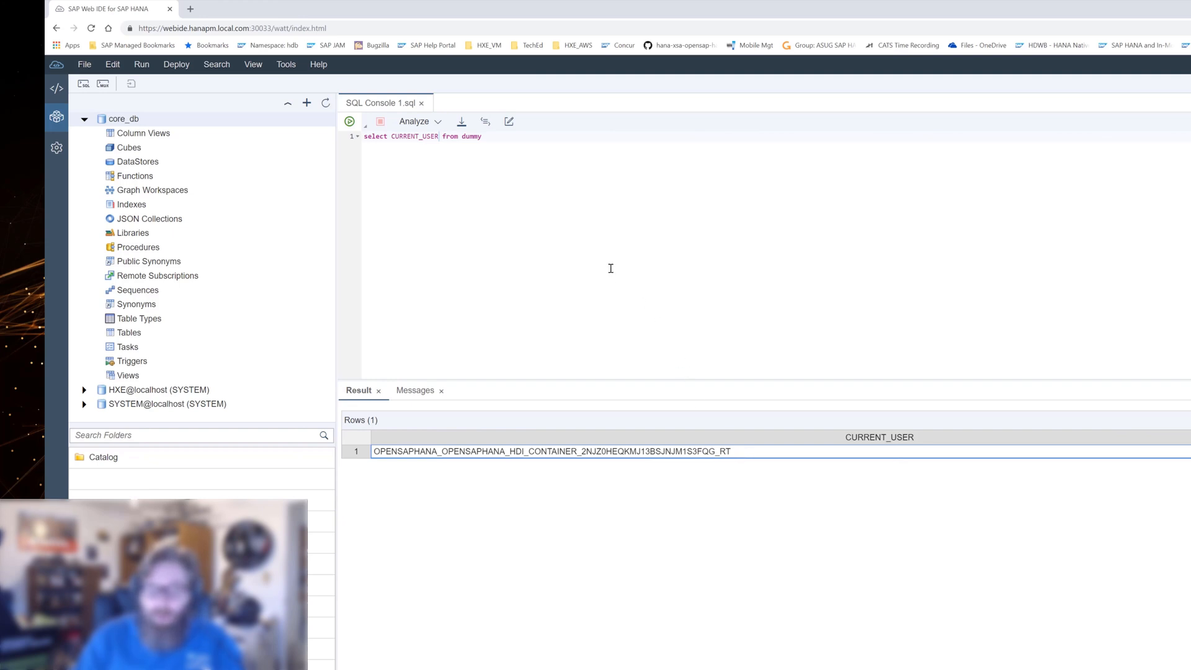
pyautogui.moveTo(381, 222)
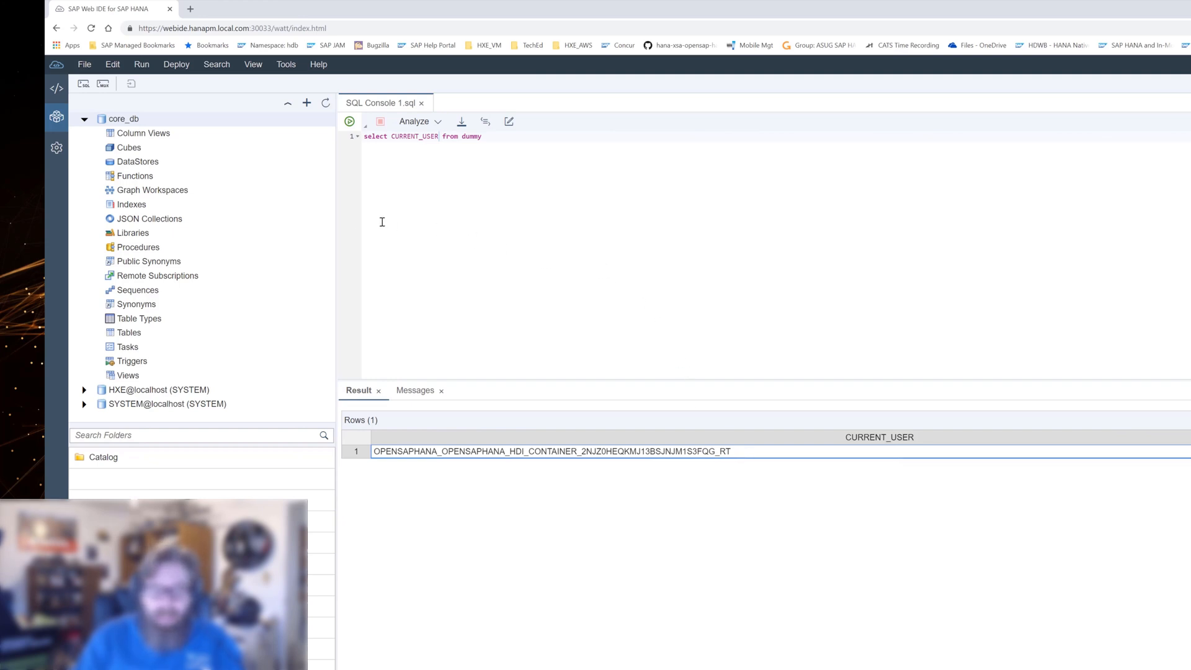
# - Collapse core_db and return to the openSAPHANA development workspace
pyautogui.click(83, 119)
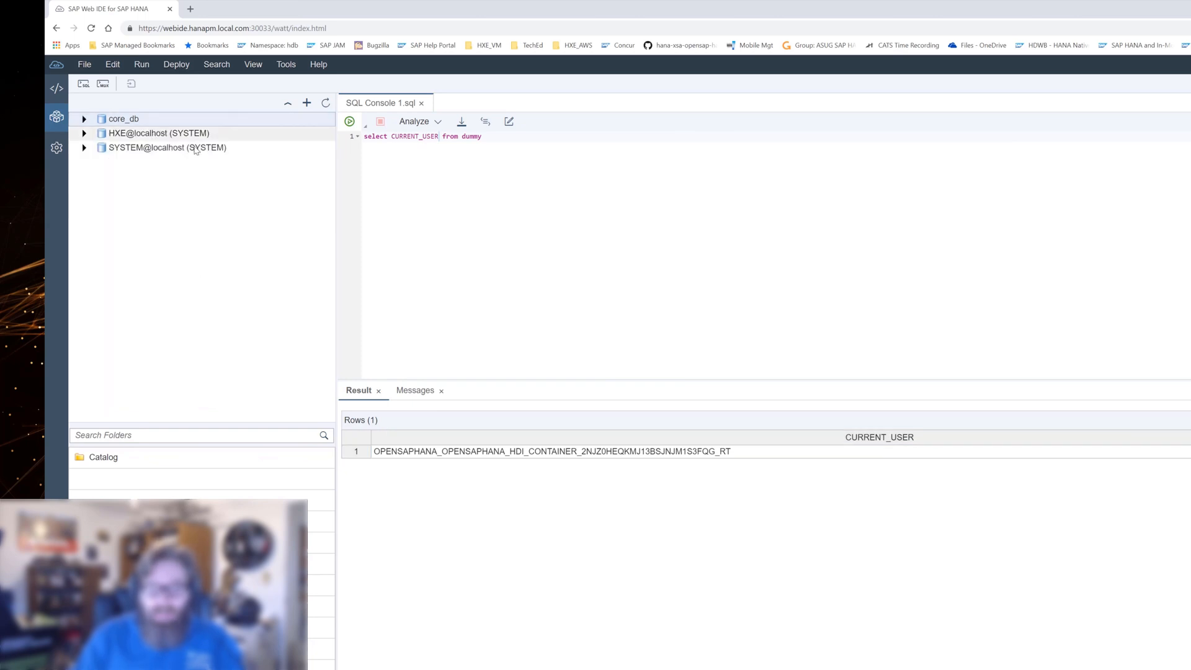
pyautogui.moveTo(166, 148)
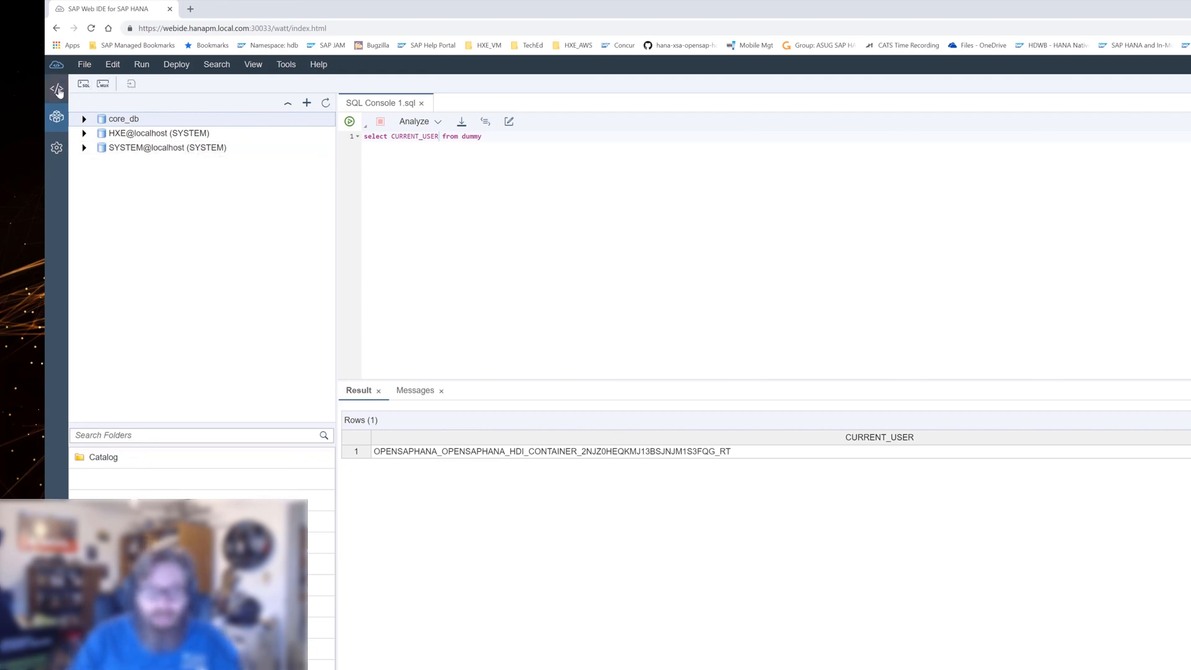
pyautogui.click(57, 117)
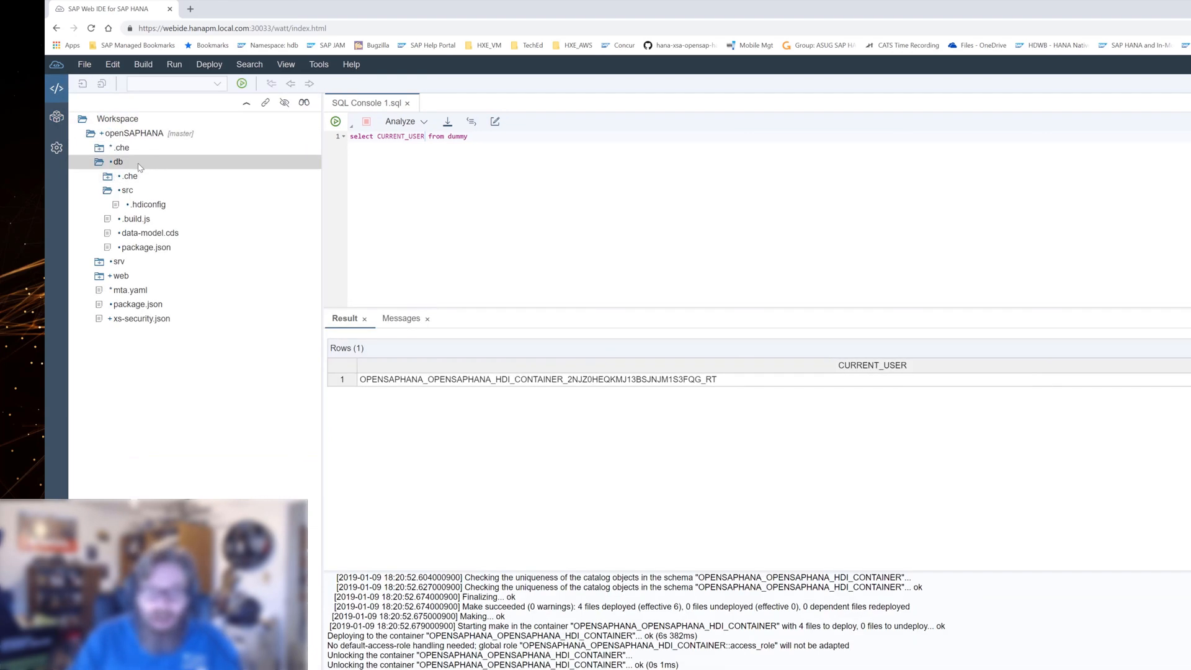
pyautogui.moveTo(479, 370)
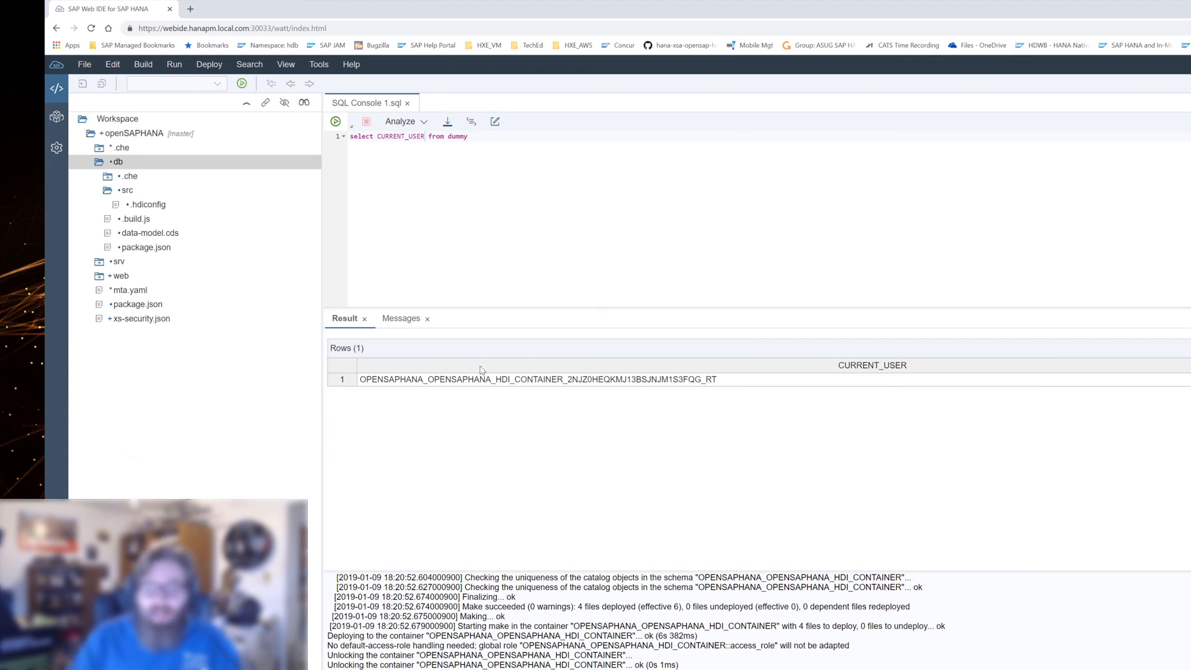